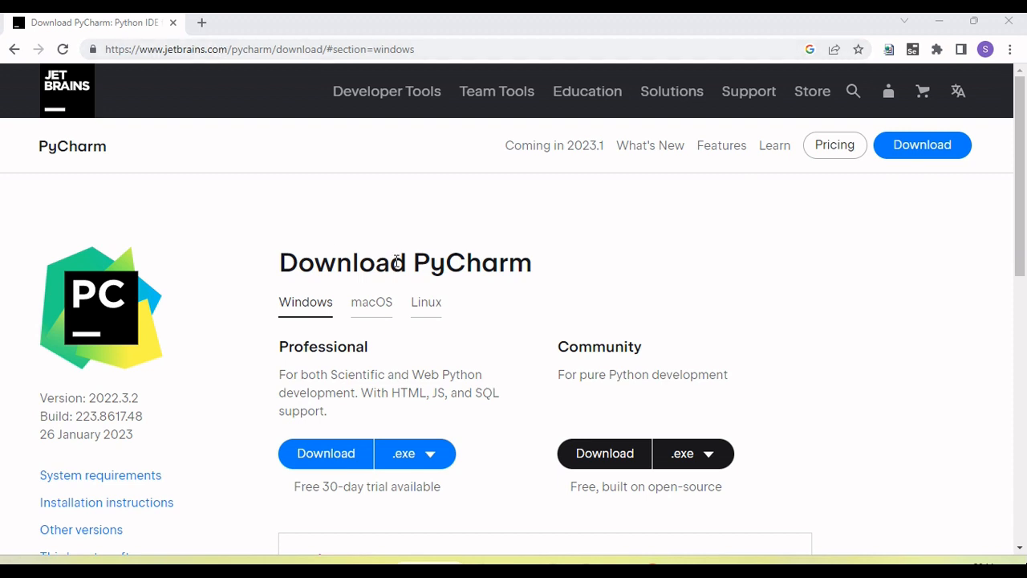
pyautogui.moveTo(484, 272)
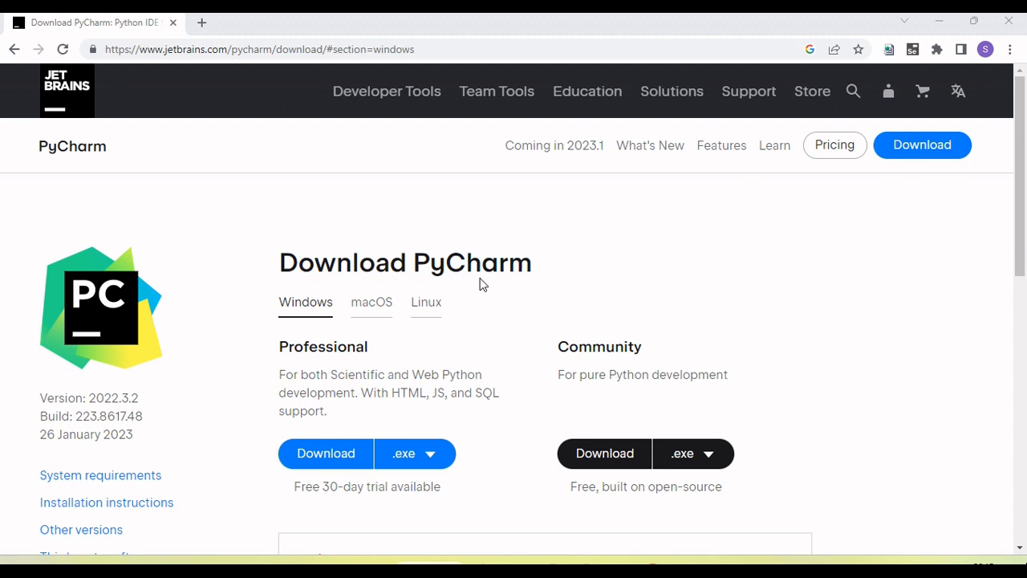
pyautogui.moveTo(472, 305)
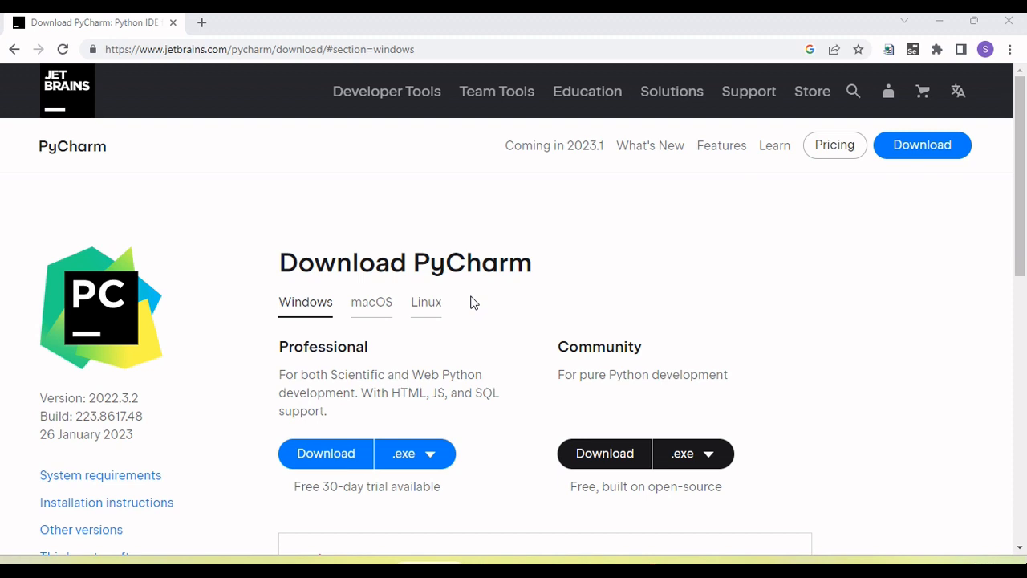
pyautogui.moveTo(327, 452)
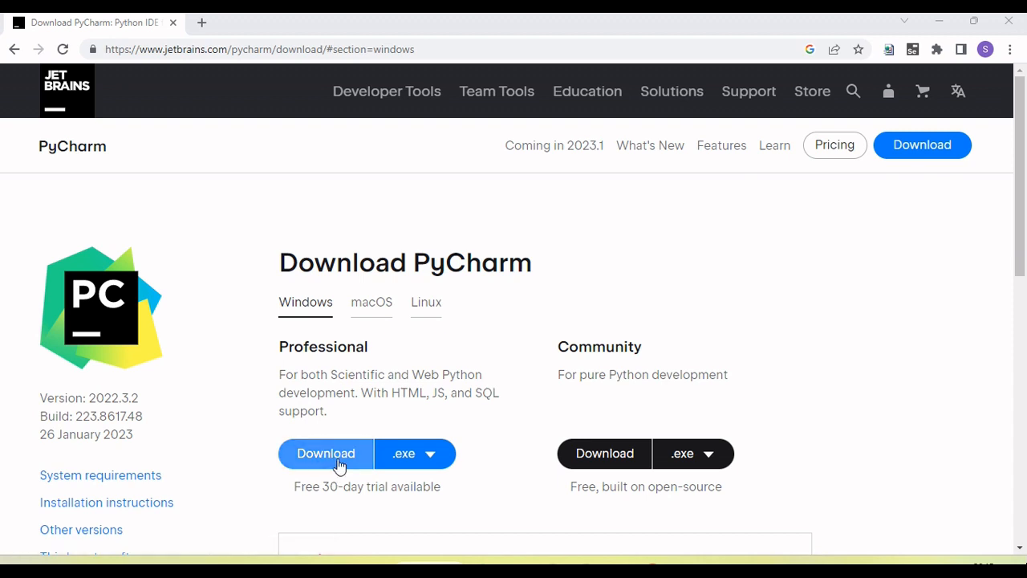
pyautogui.moveTo(325, 452)
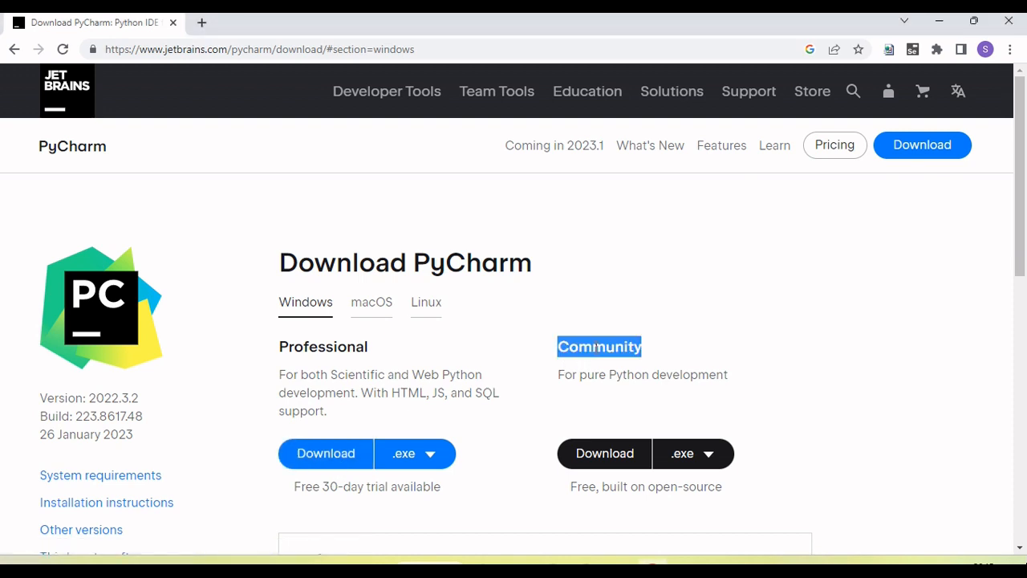
# Download the PyCharm Community .exe for Windows in Chrome and launch the installer.
pyautogui.scroll(-3)
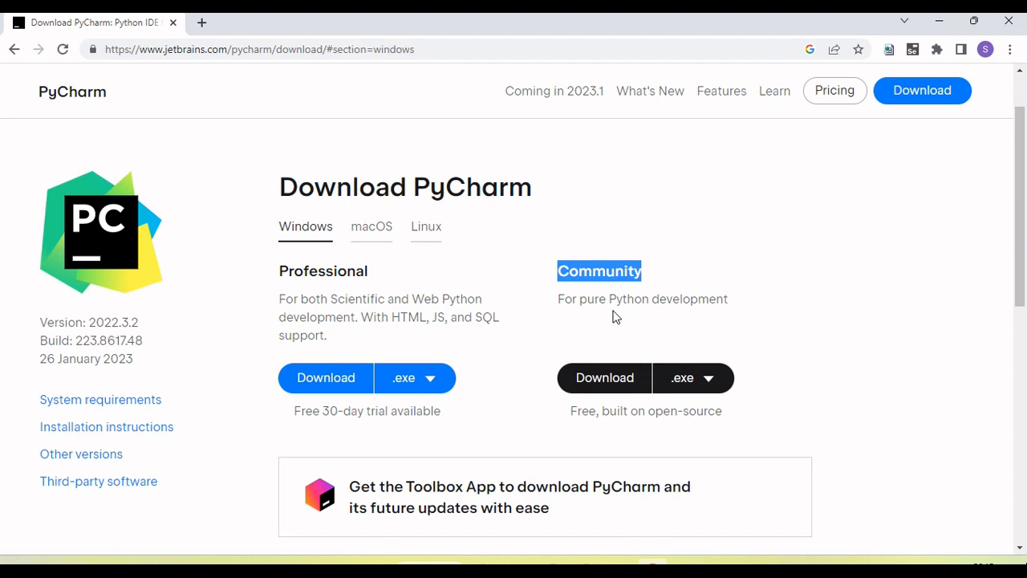
pyautogui.moveTo(509, 315)
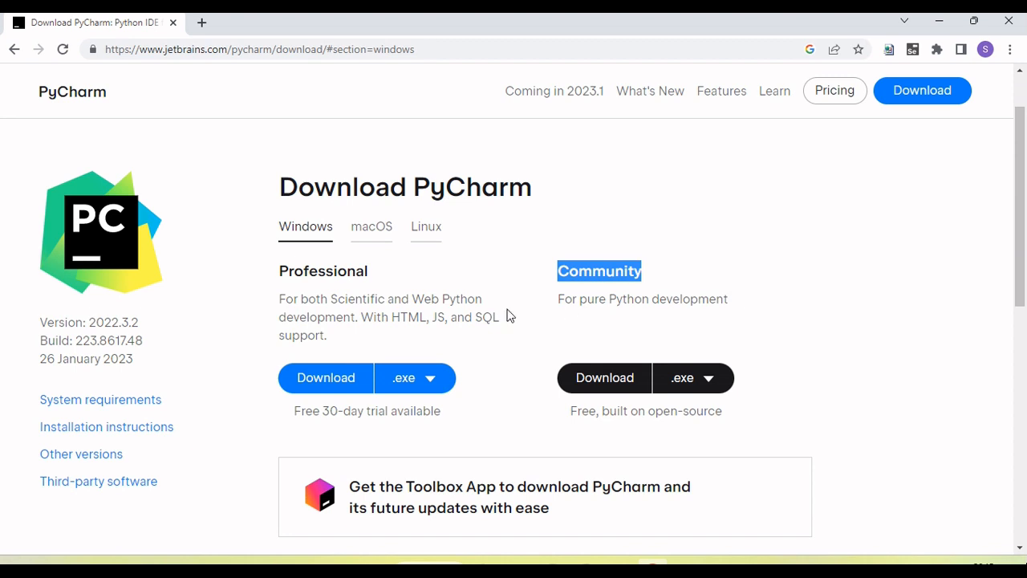
pyautogui.moveTo(356, 265)
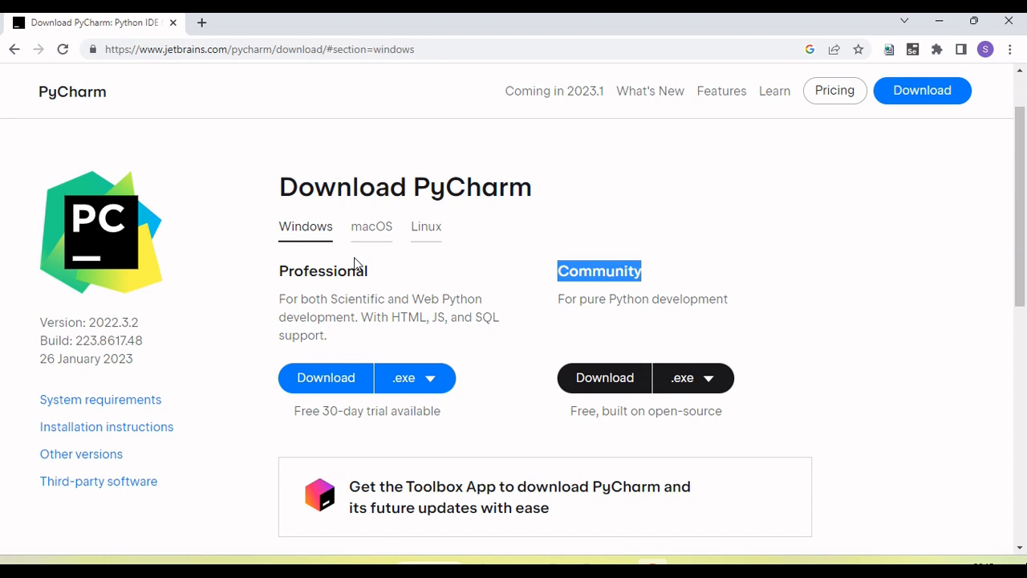
pyautogui.moveTo(427, 233)
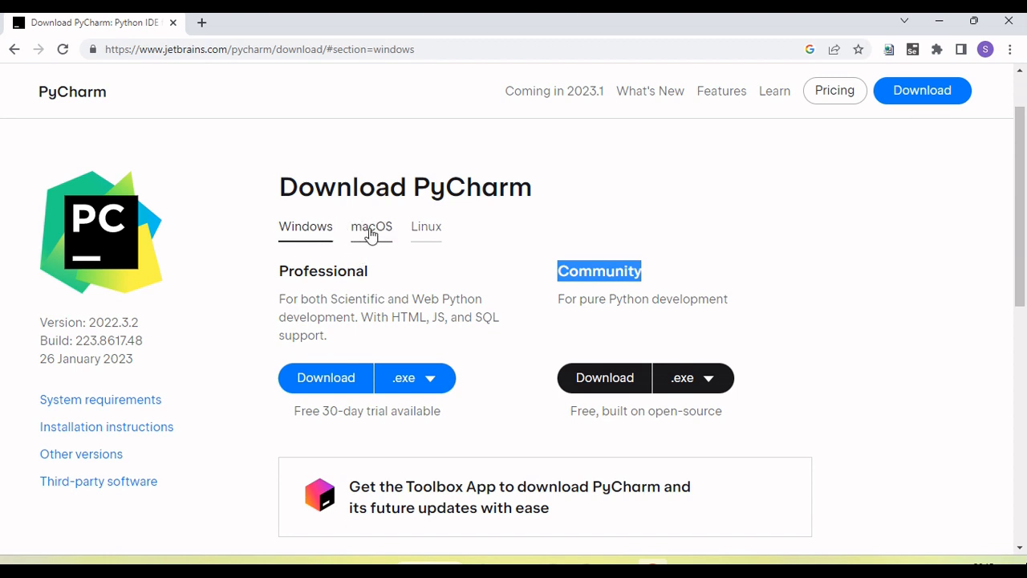
pyautogui.moveTo(327, 255)
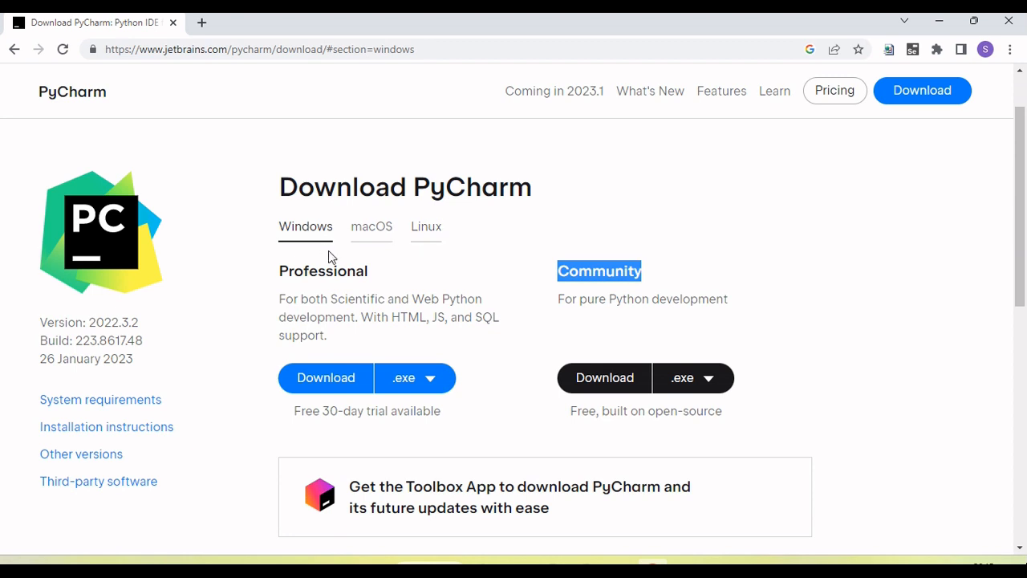
pyautogui.moveTo(553, 311)
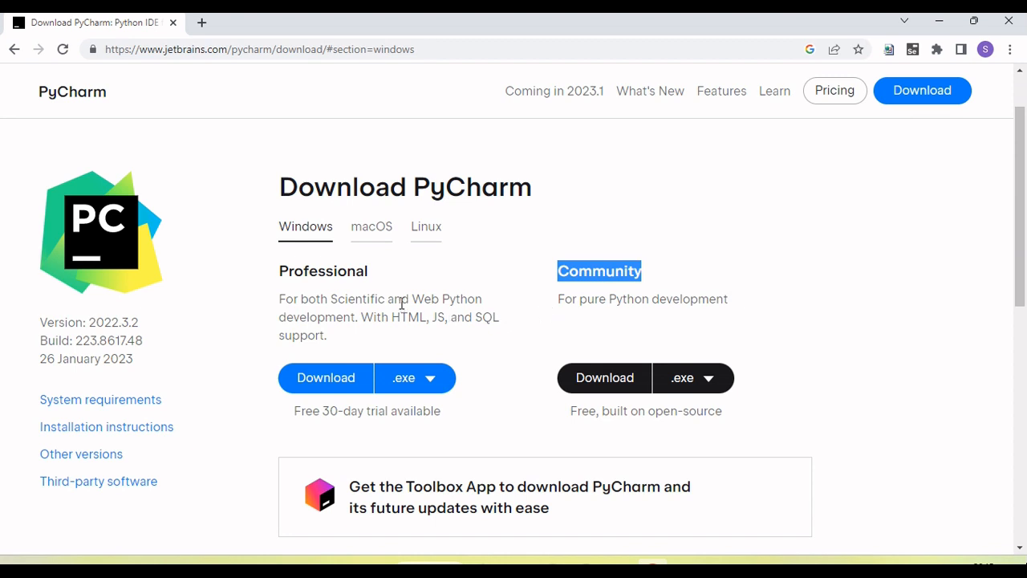
pyautogui.moveTo(426, 357)
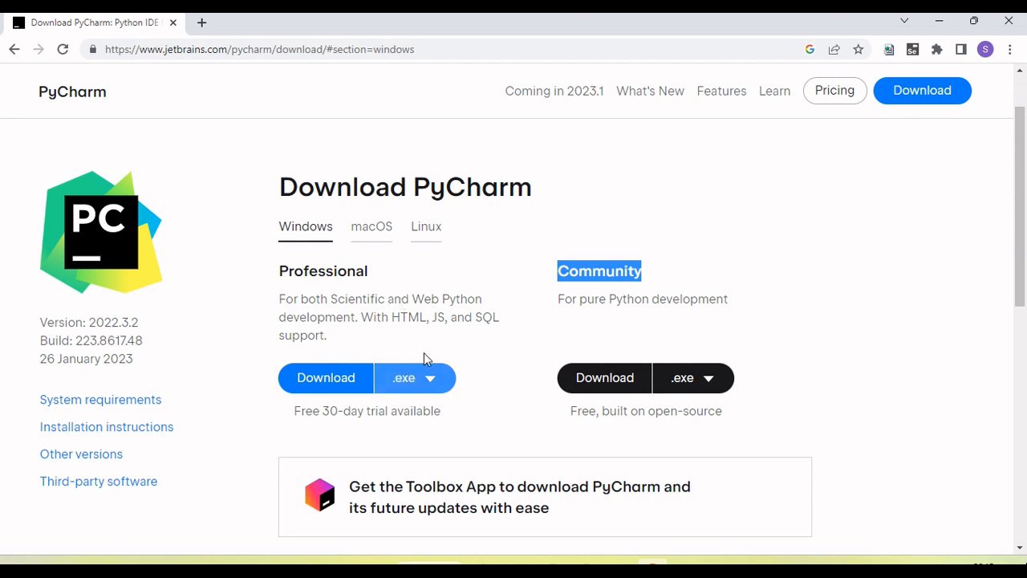
pyautogui.moveTo(607, 361)
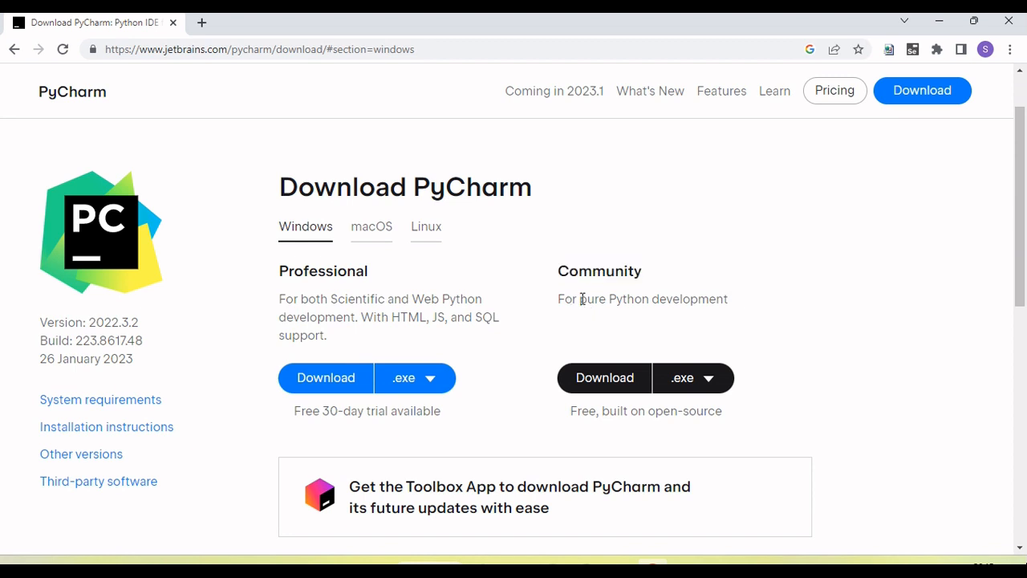
pyautogui.moveTo(603, 379)
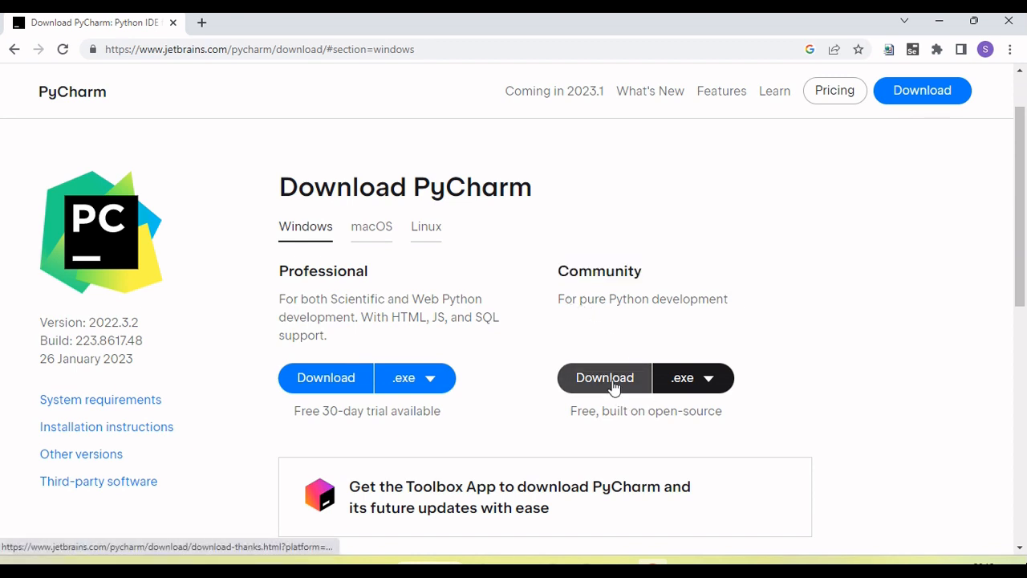
pyautogui.click(603, 379)
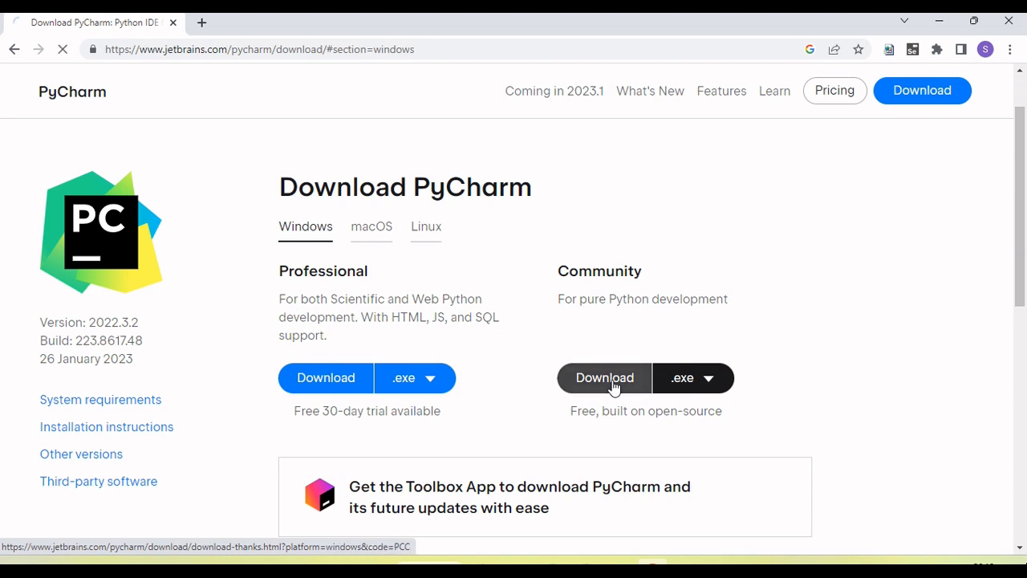
pyautogui.click(603, 378)
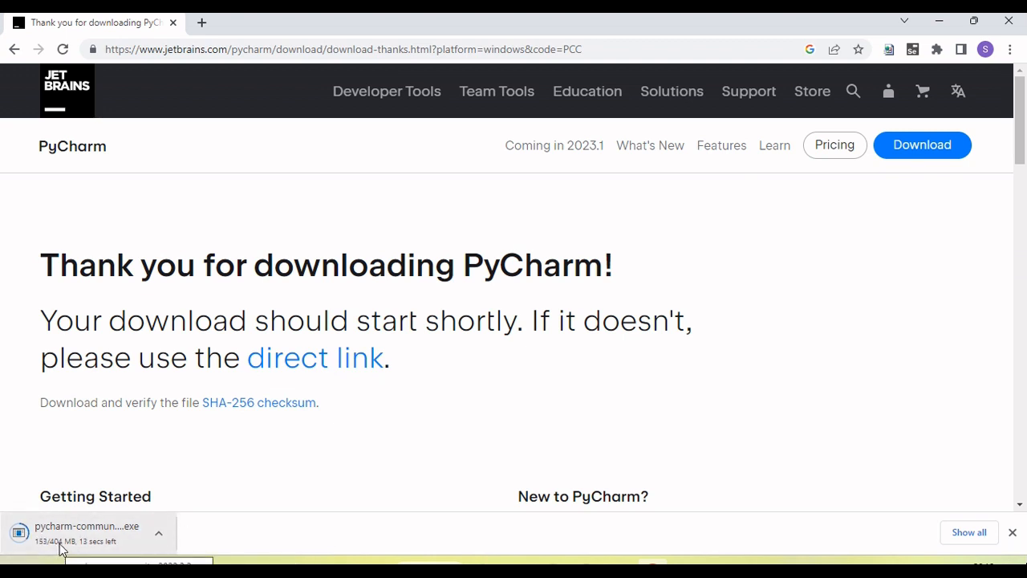
pyautogui.moveTo(217, 546)
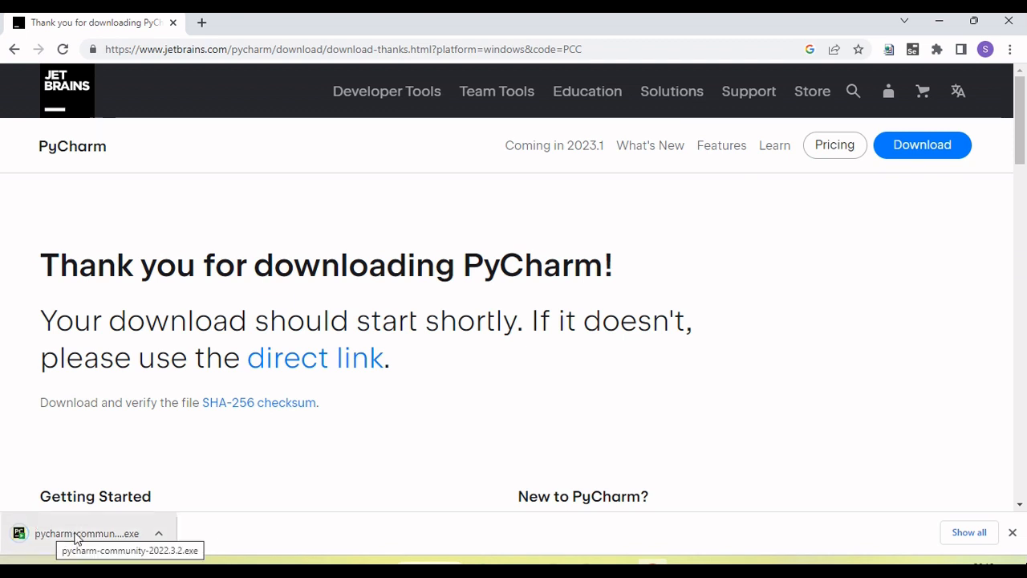
pyautogui.moveTo(95, 536)
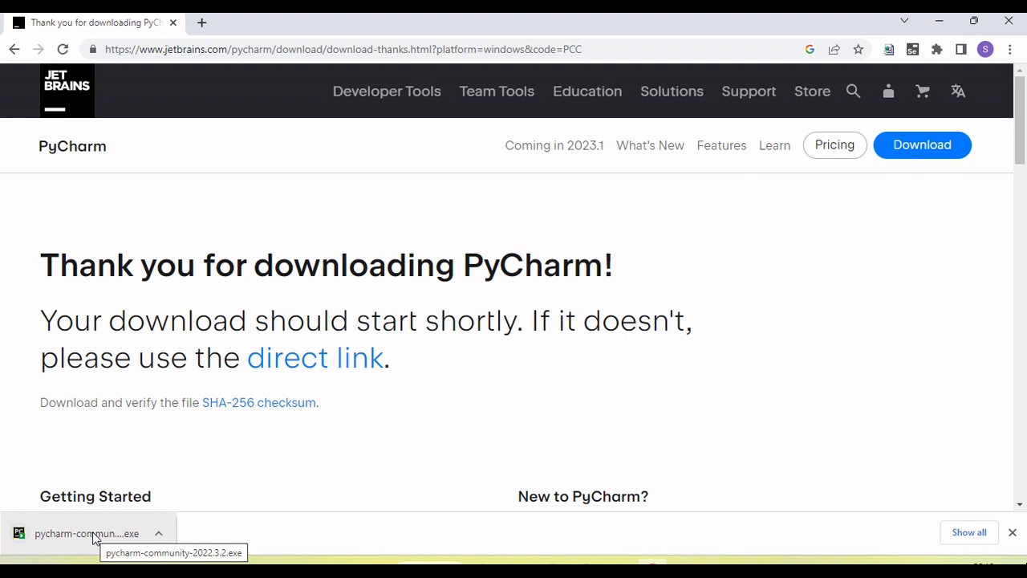
pyautogui.click(86, 533)
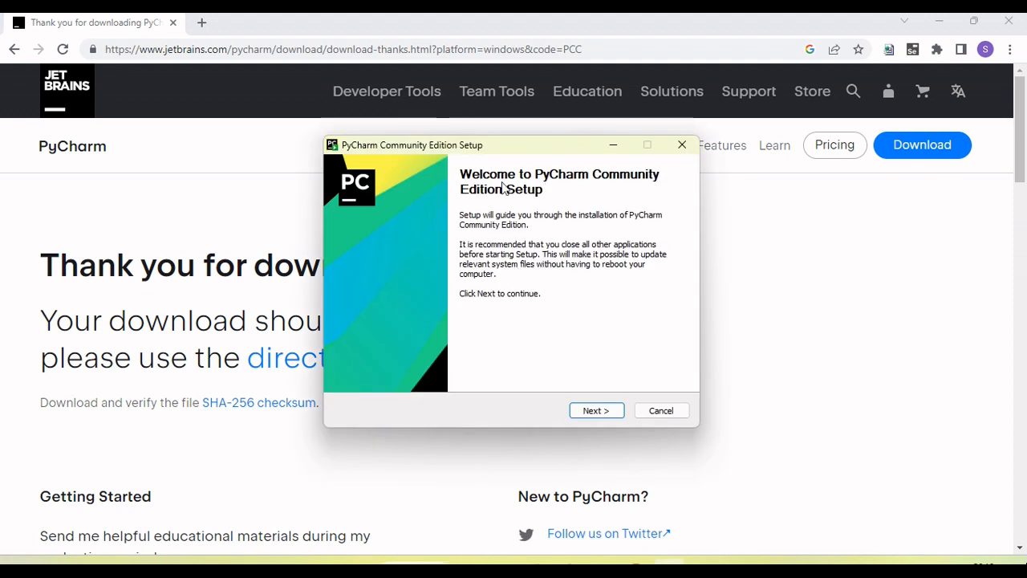
pyautogui.moveTo(602, 343)
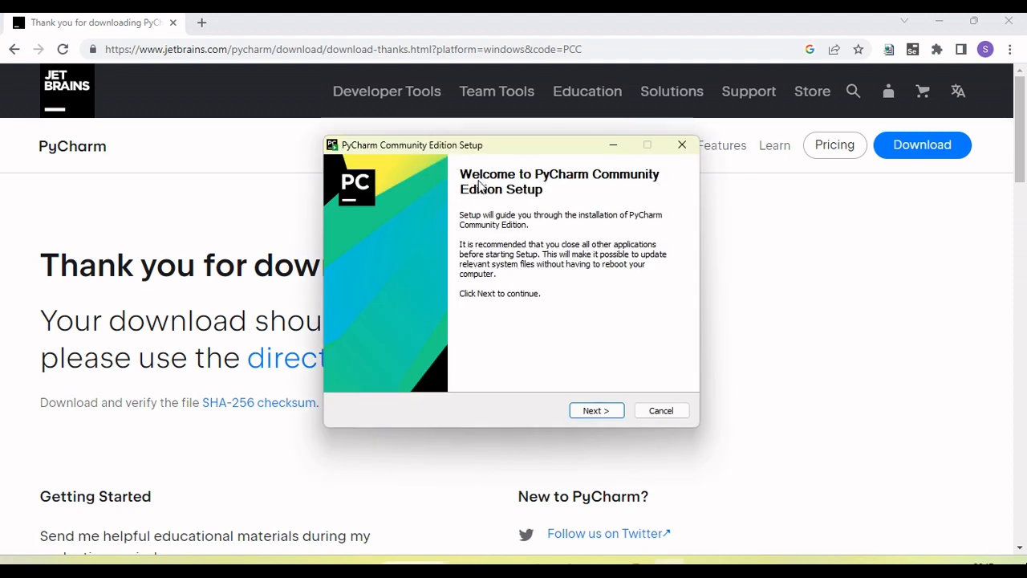
pyautogui.moveTo(522, 202)
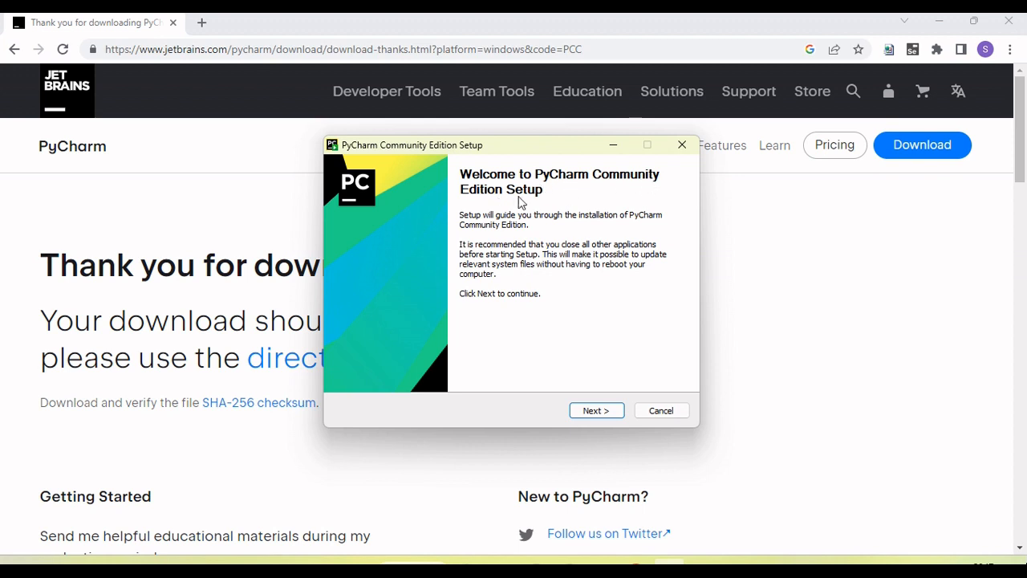
pyautogui.moveTo(500, 308)
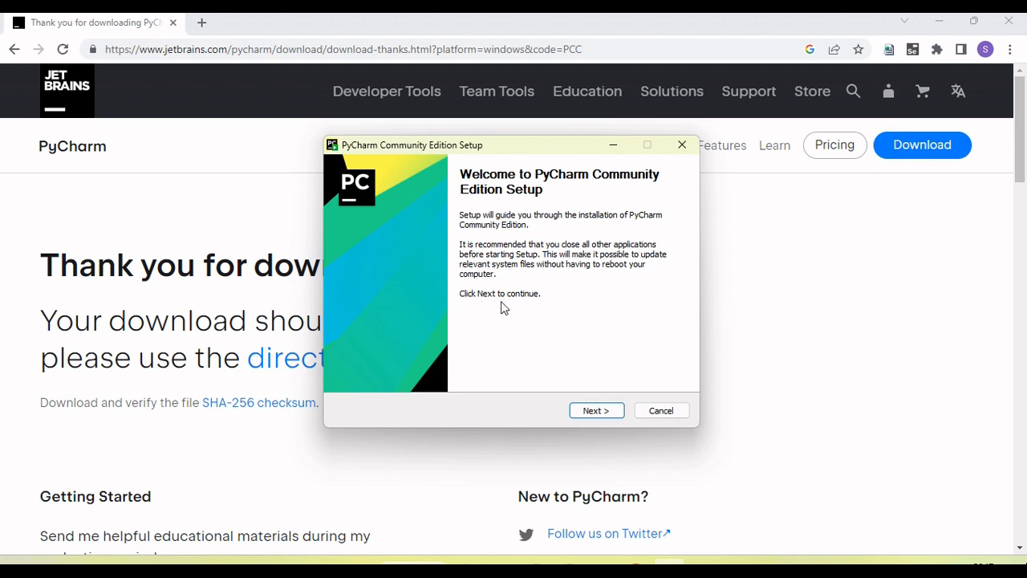
# Continue past the welcome page and review the default Program Files\JetBrains destination folder.
pyautogui.click(597, 411)
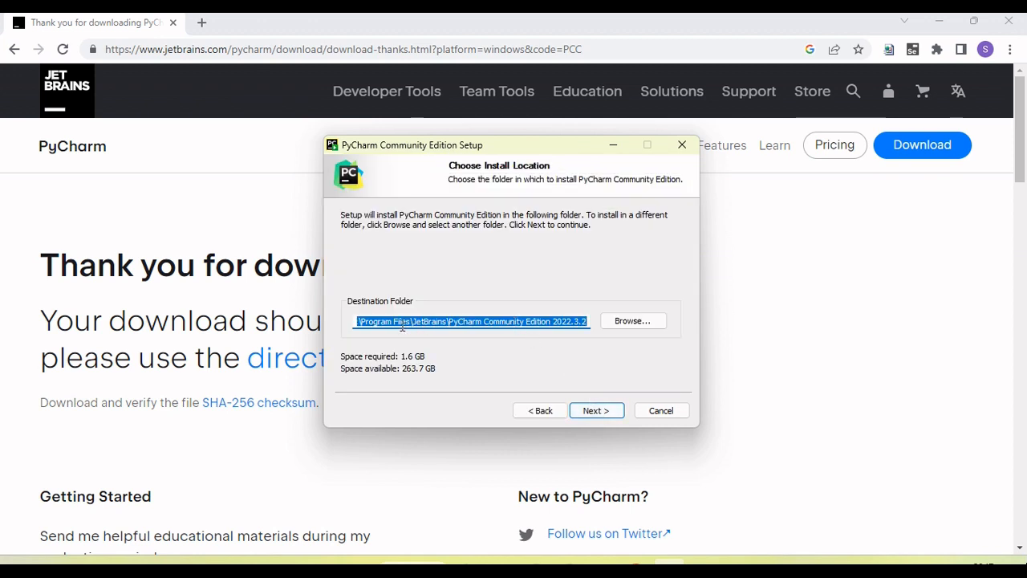
pyautogui.click(402, 321)
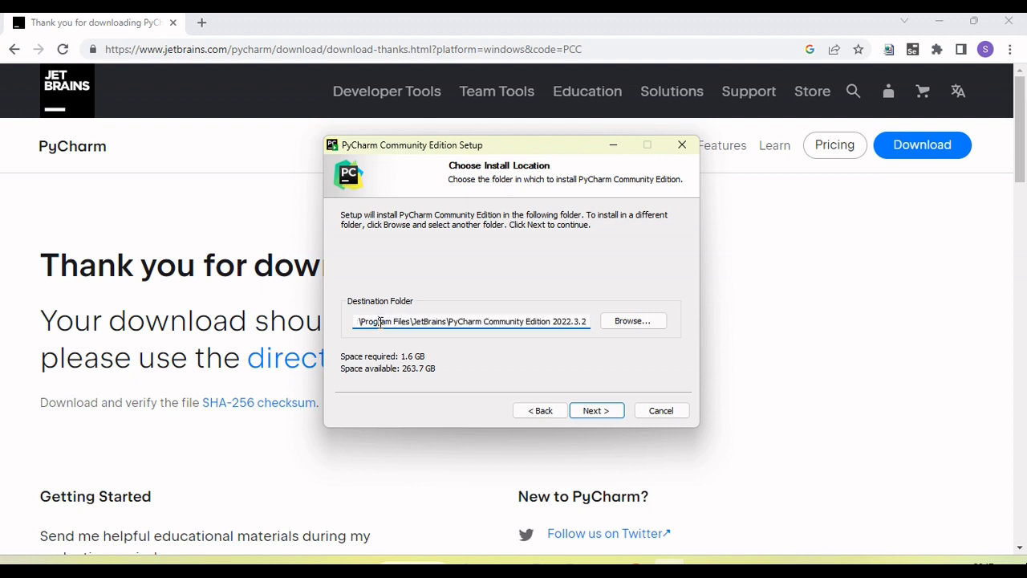
pyautogui.doubleClick(470, 321)
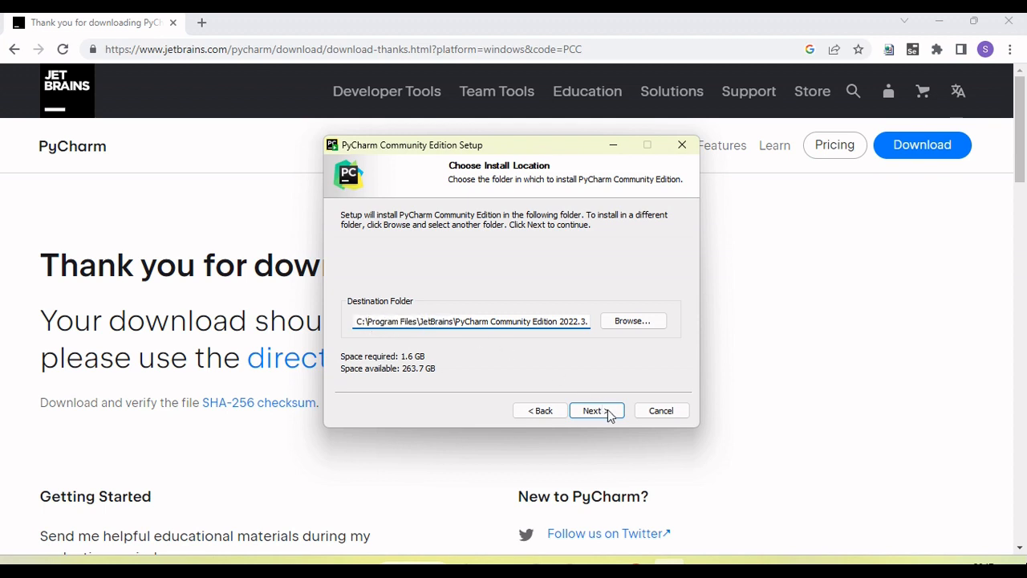
# Accept the install location, default options and start menu folder, and begin installing.
pyautogui.click(597, 411)
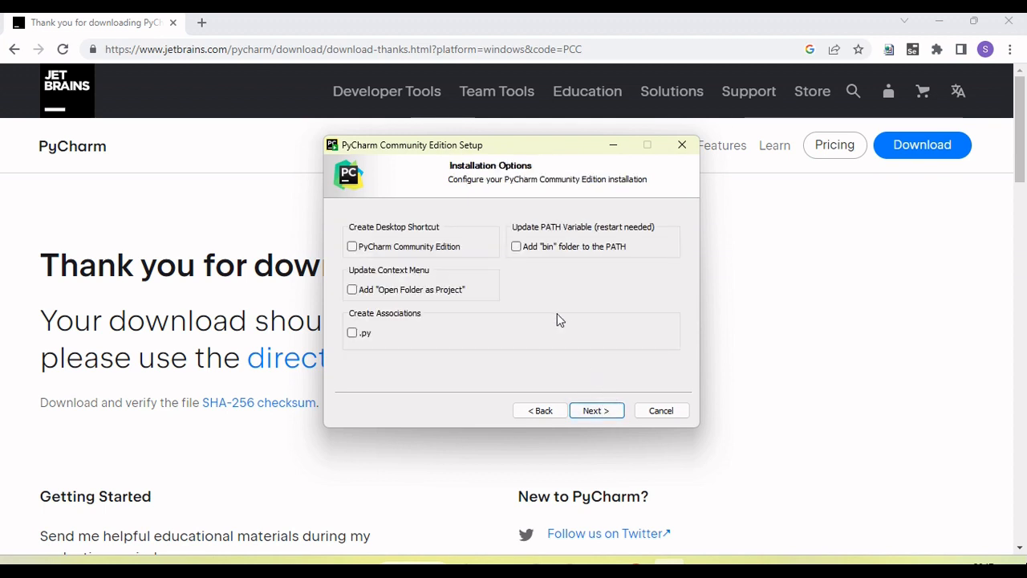
pyautogui.moveTo(453, 328)
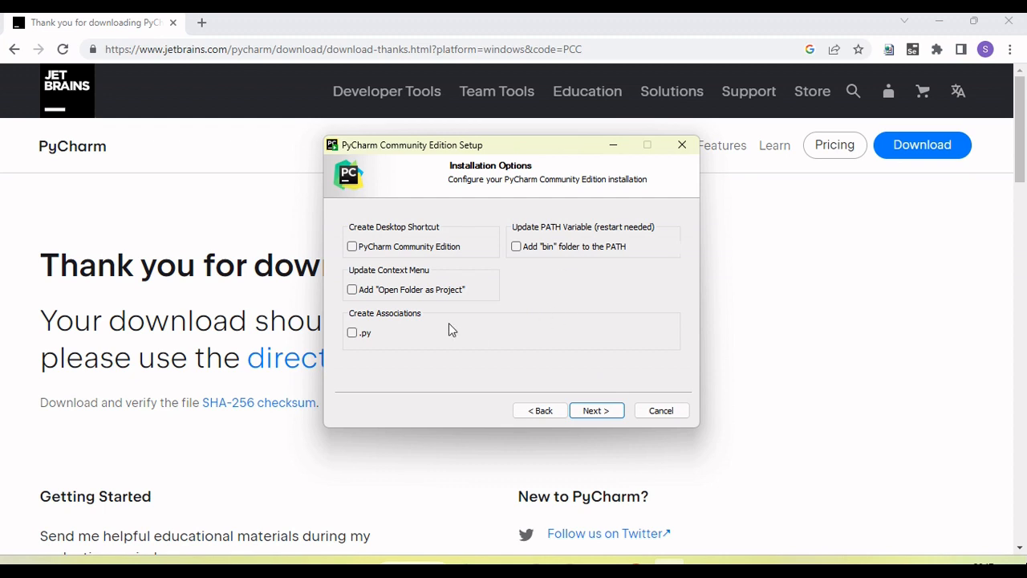
pyautogui.moveTo(471, 318)
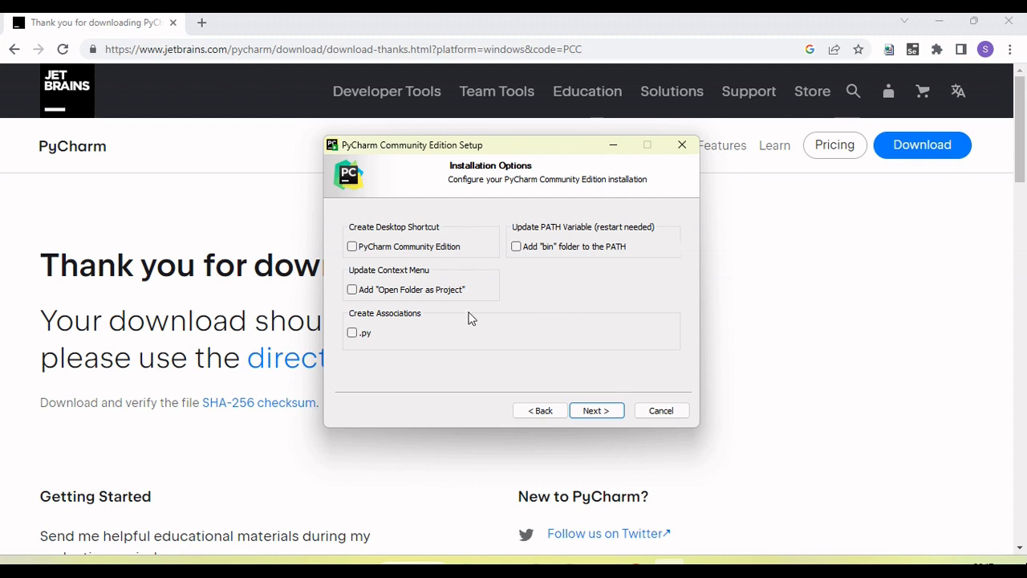
pyautogui.moveTo(590, 398)
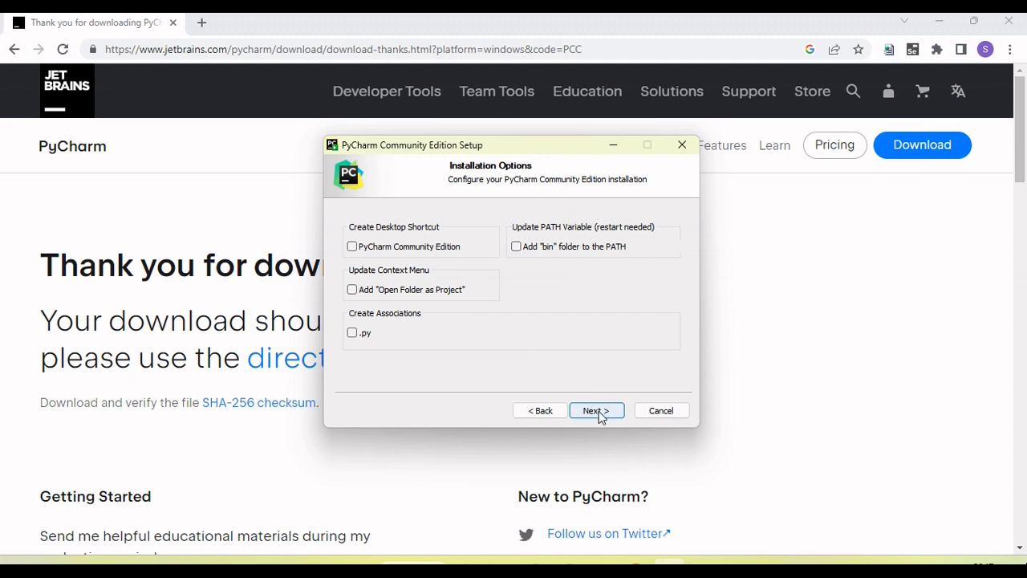
pyautogui.click(597, 410)
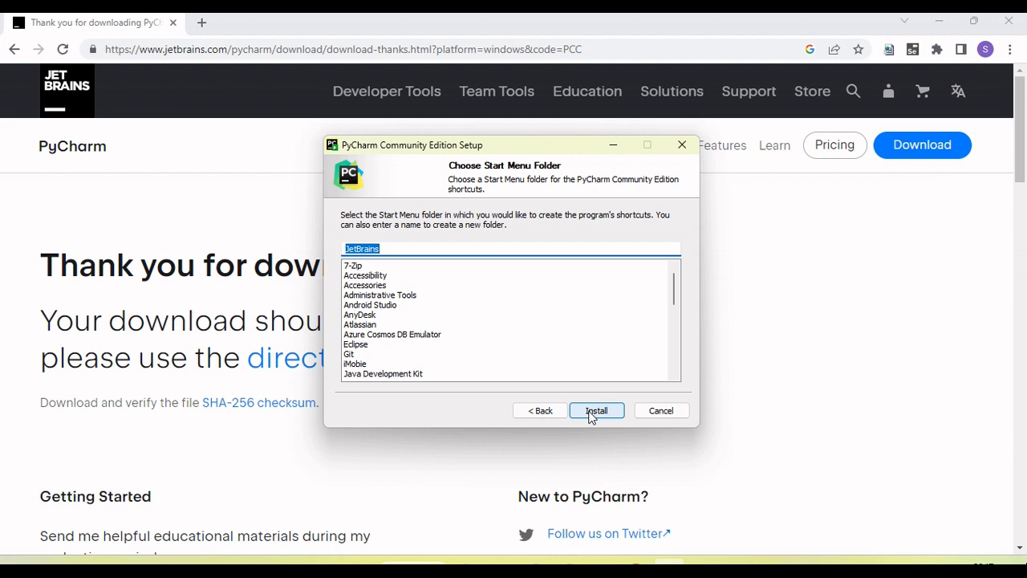
pyautogui.click(597, 410)
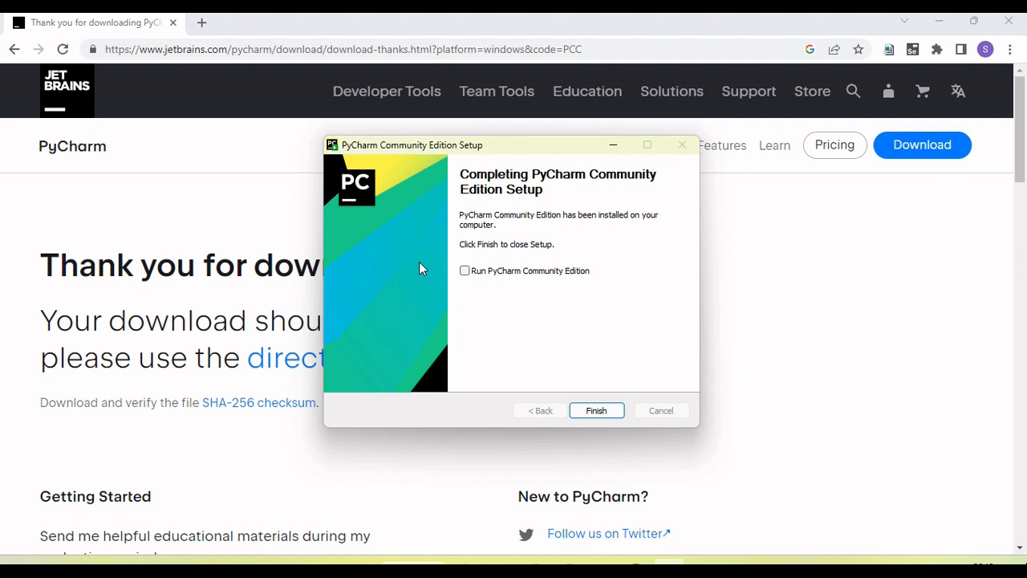
pyautogui.moveTo(536, 183)
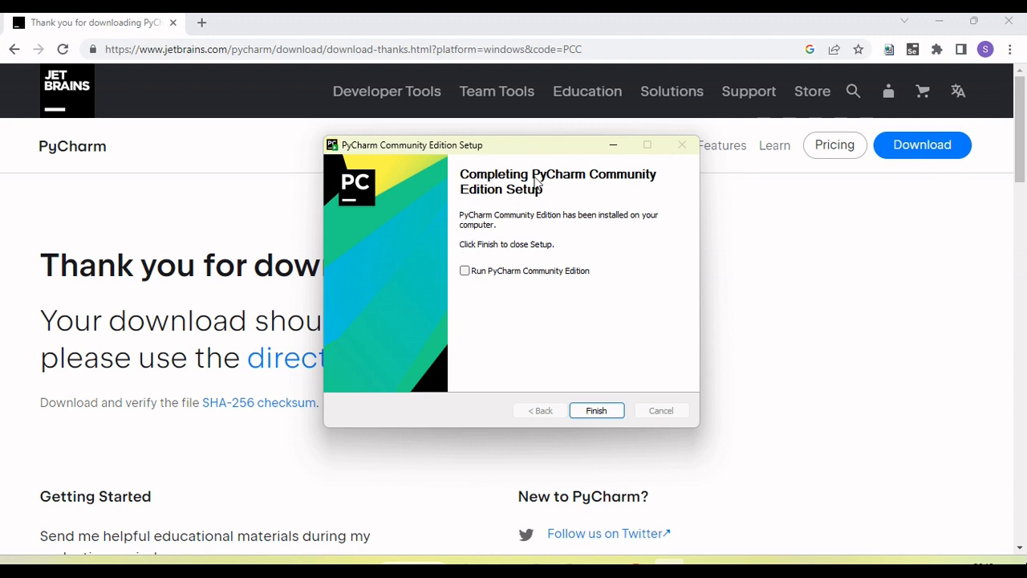
pyautogui.moveTo(535, 199)
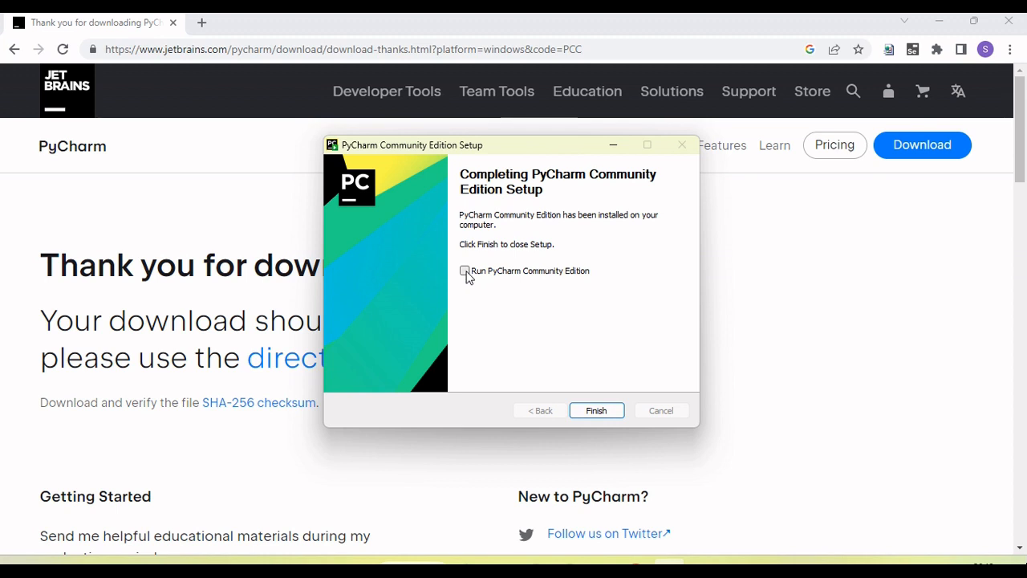
pyautogui.moveTo(478, 276)
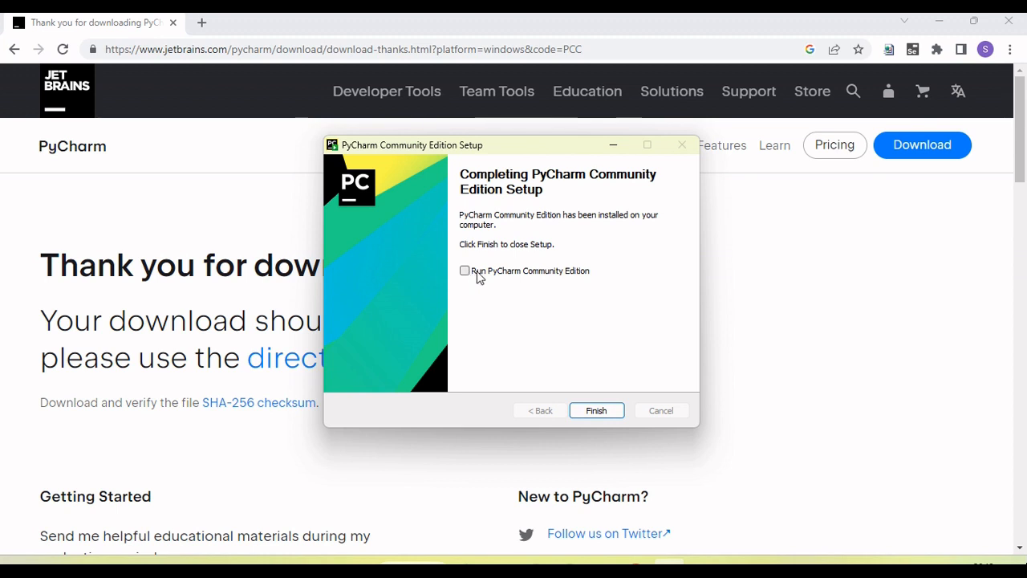
pyautogui.moveTo(547, 279)
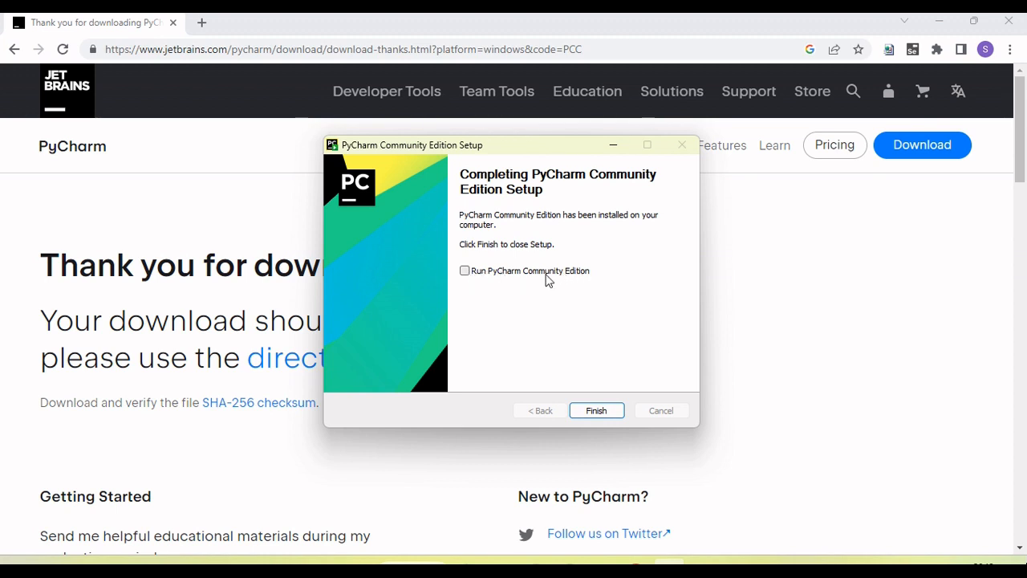
# Enable 'Run PyCharm Community Edition' and finish the setup wizard.
pyautogui.click(465, 269)
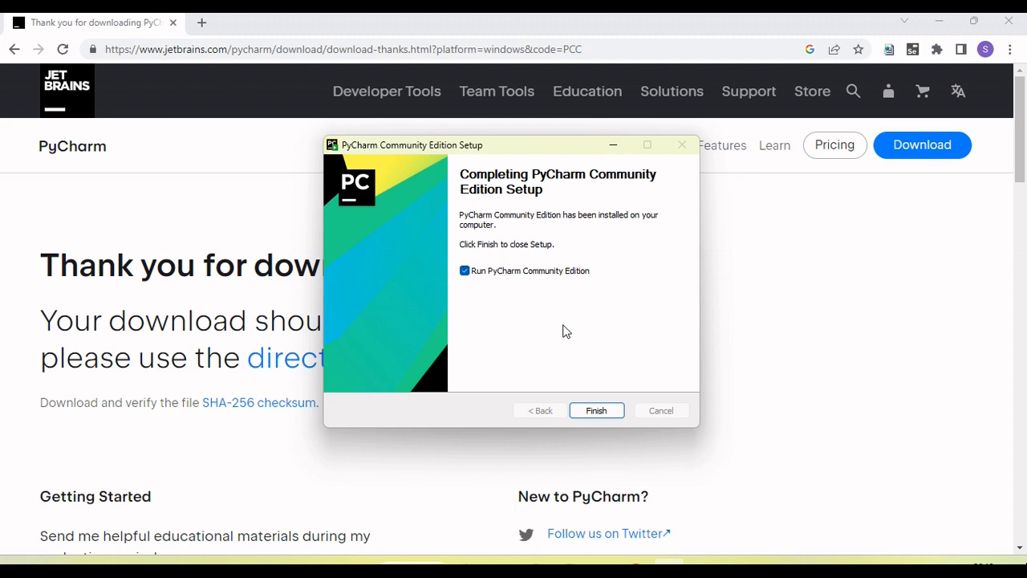
pyautogui.moveTo(613, 401)
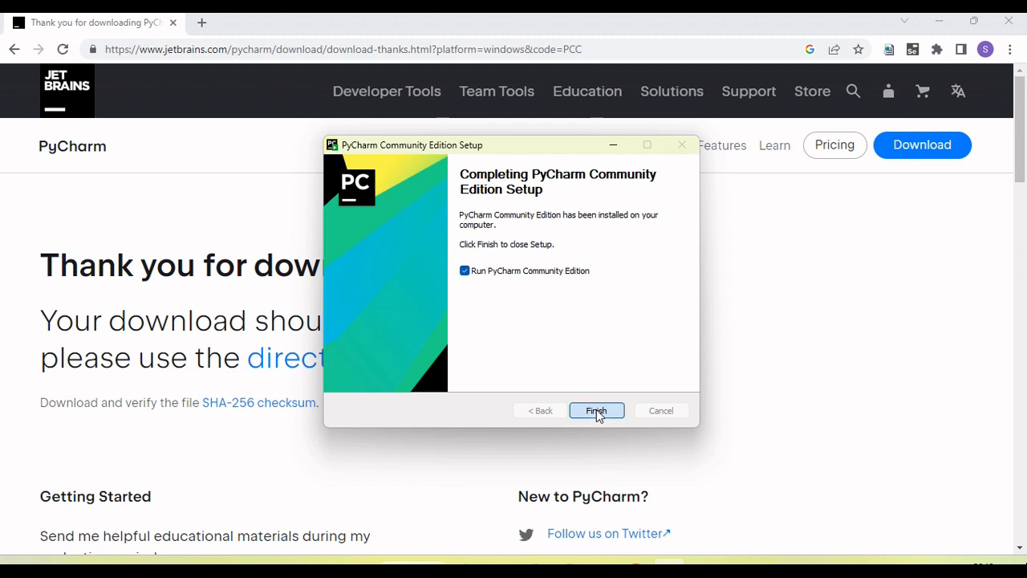
pyautogui.click(597, 410)
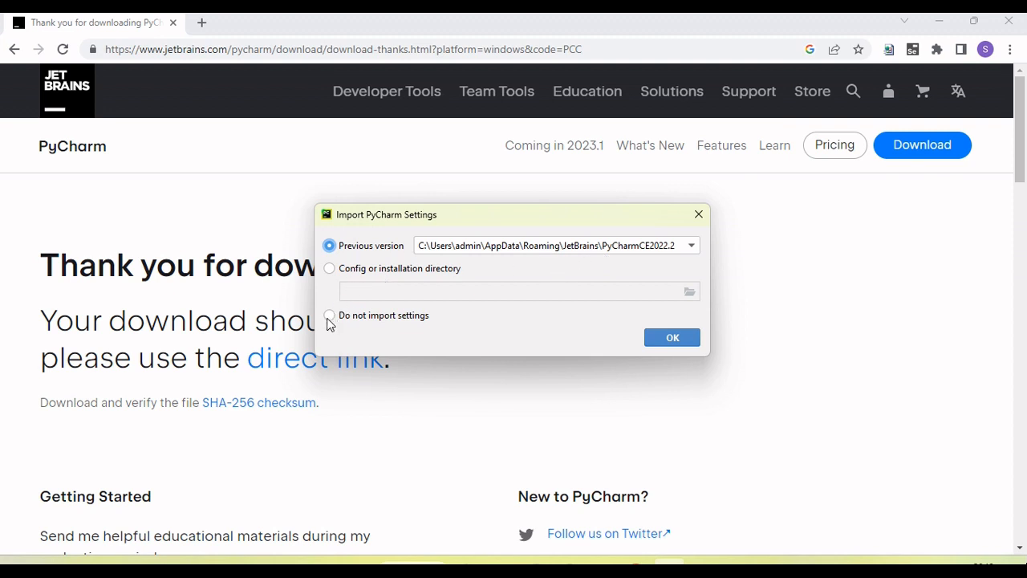
# Choose 'Do not import settings' and confirm to reach the Welcome screen.
pyautogui.click(329, 315)
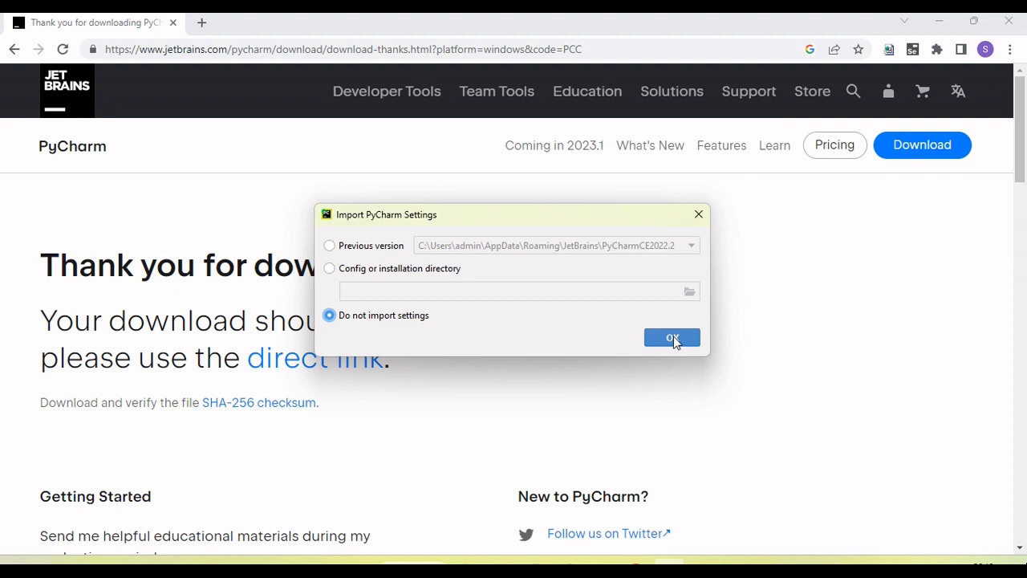
pyautogui.click(671, 337)
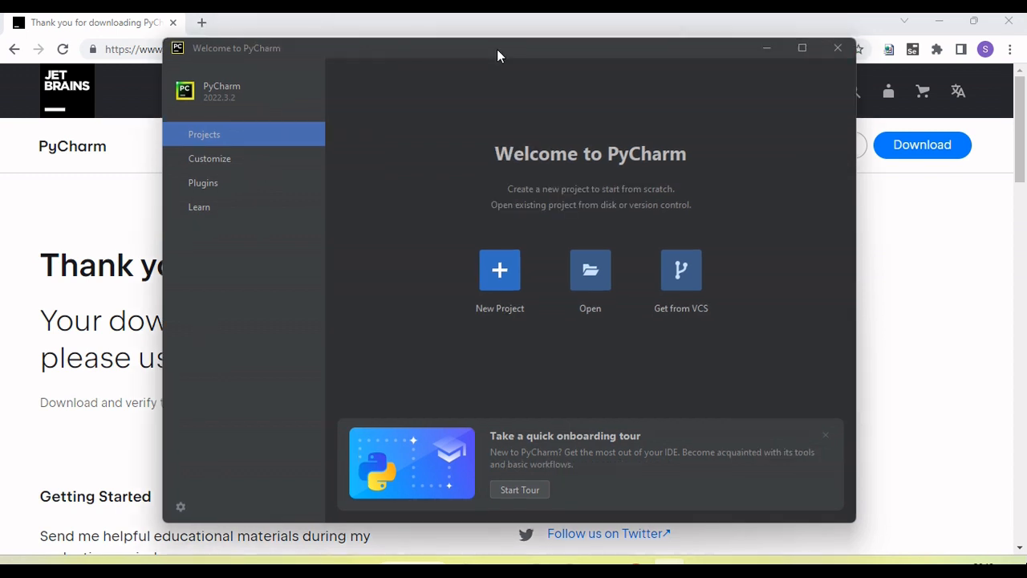
pyautogui.moveTo(550, 339)
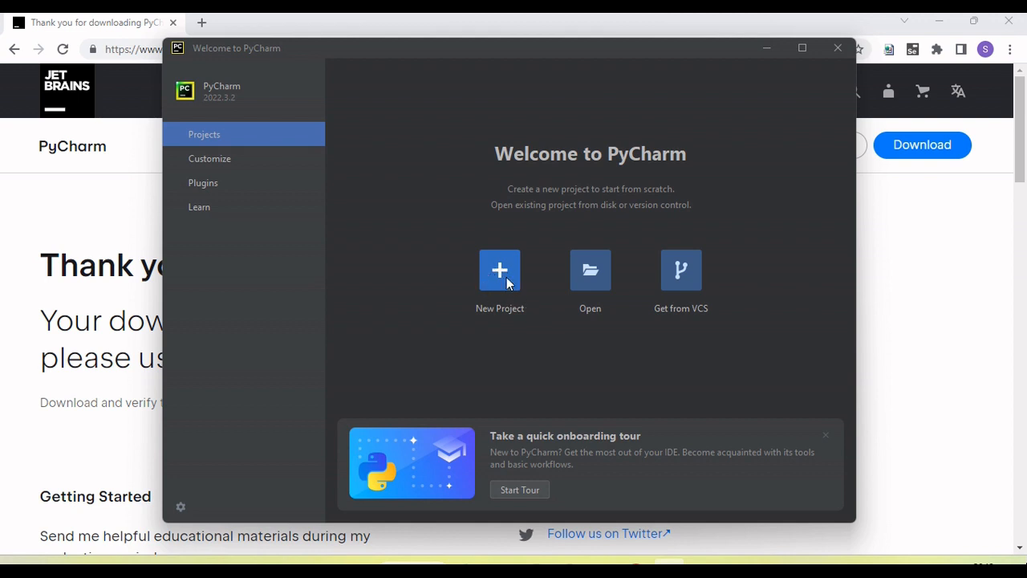
pyautogui.moveTo(681, 269)
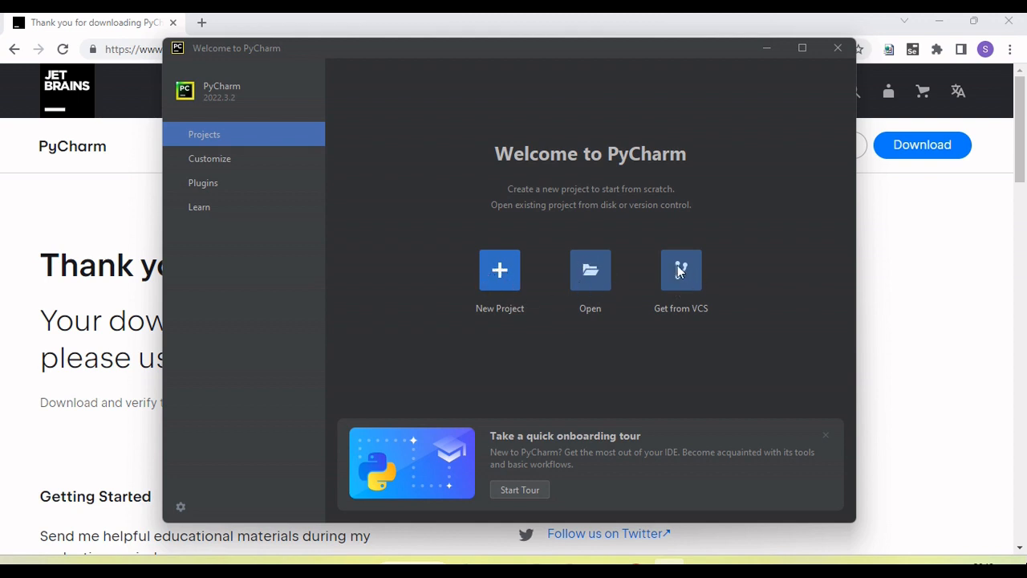
pyautogui.moveTo(692, 297)
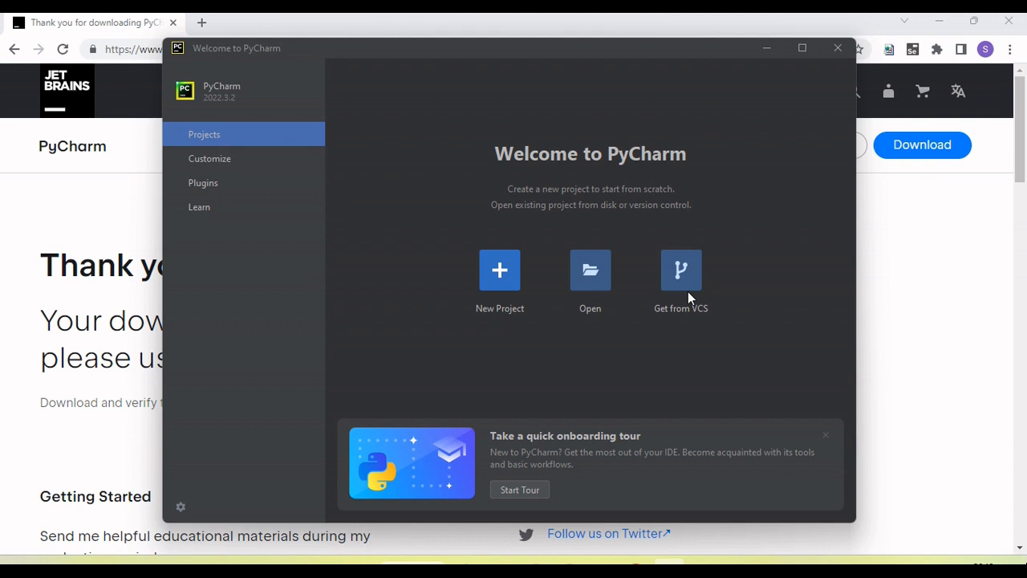
pyautogui.moveTo(499, 269)
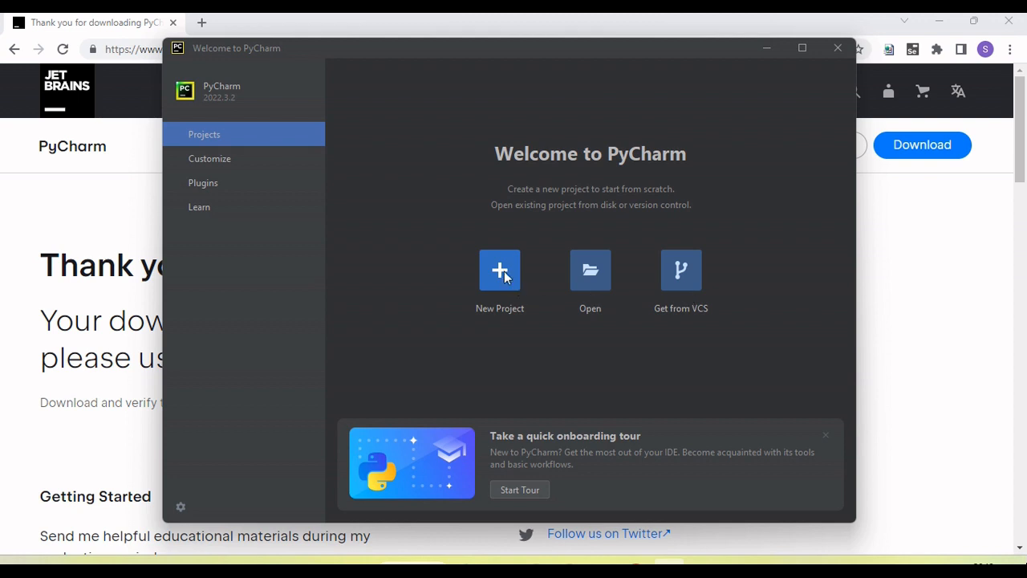
pyautogui.moveTo(518, 258)
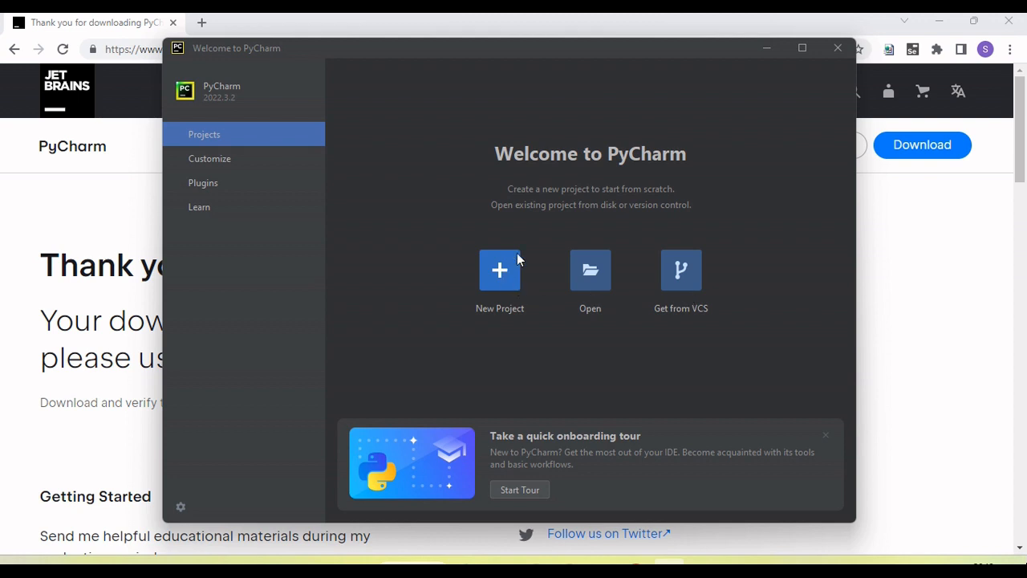
pyautogui.moveTo(590, 270)
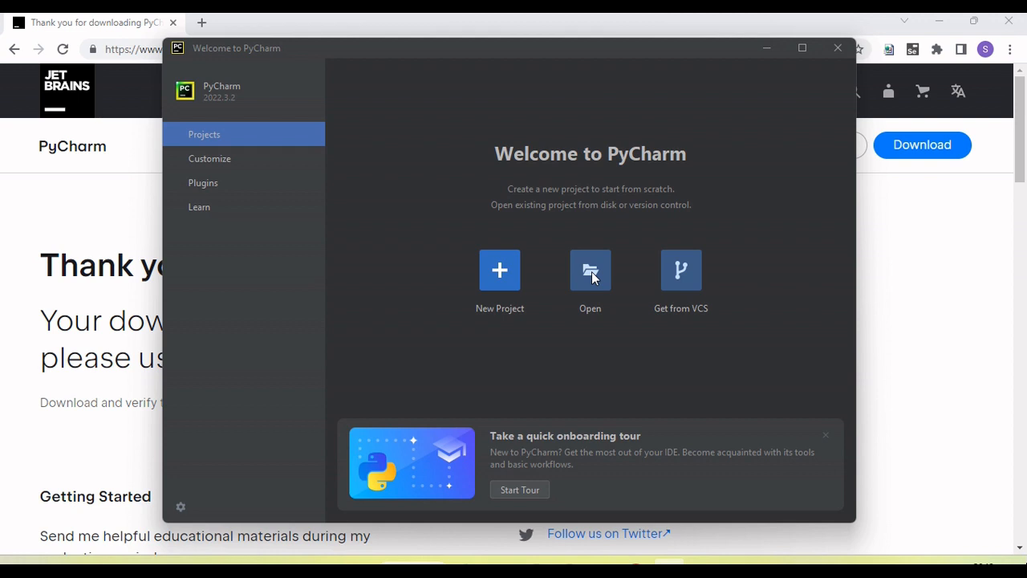
pyautogui.moveTo(688, 271)
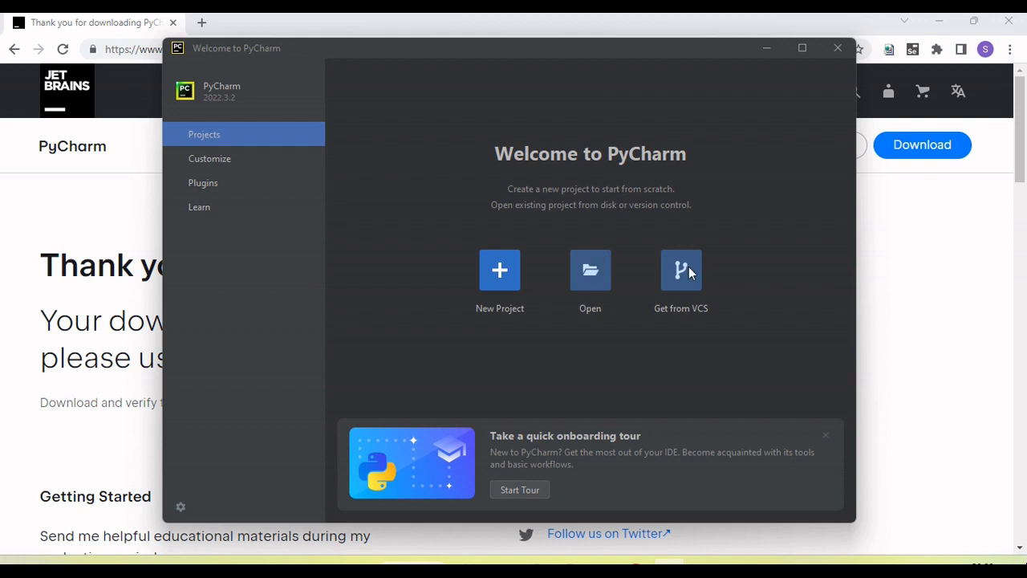
pyautogui.moveTo(499, 269)
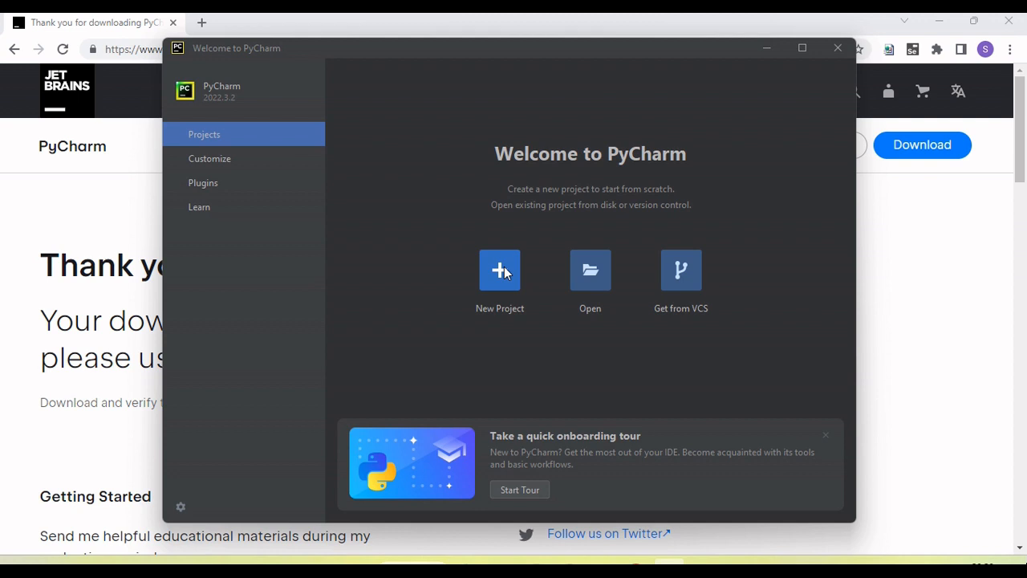
pyautogui.moveTo(502, 271)
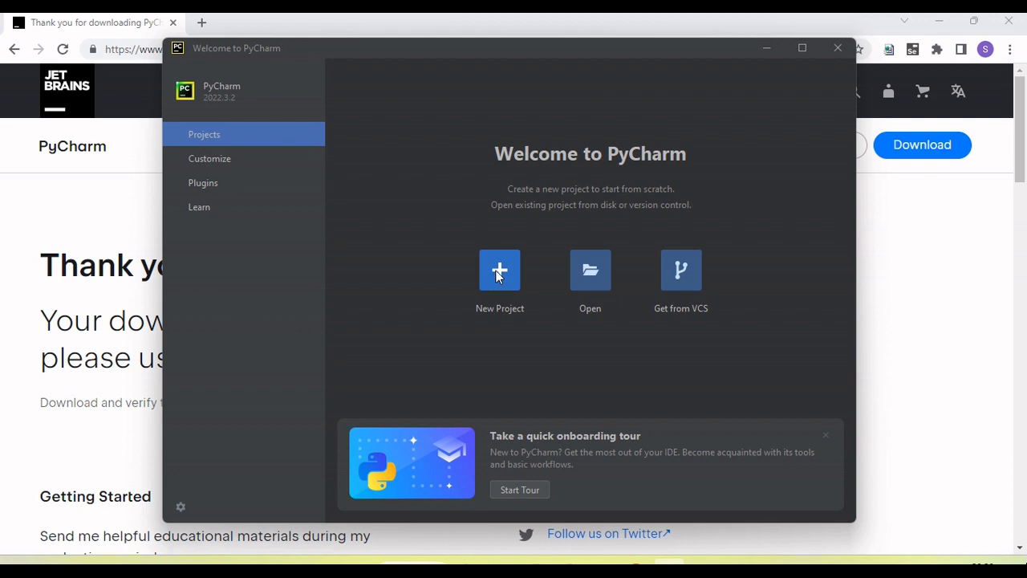
# Start a new project and name it DemoSeleniumProject, keeping the Virtualenv on Python 3.11.
pyautogui.click(500, 269)
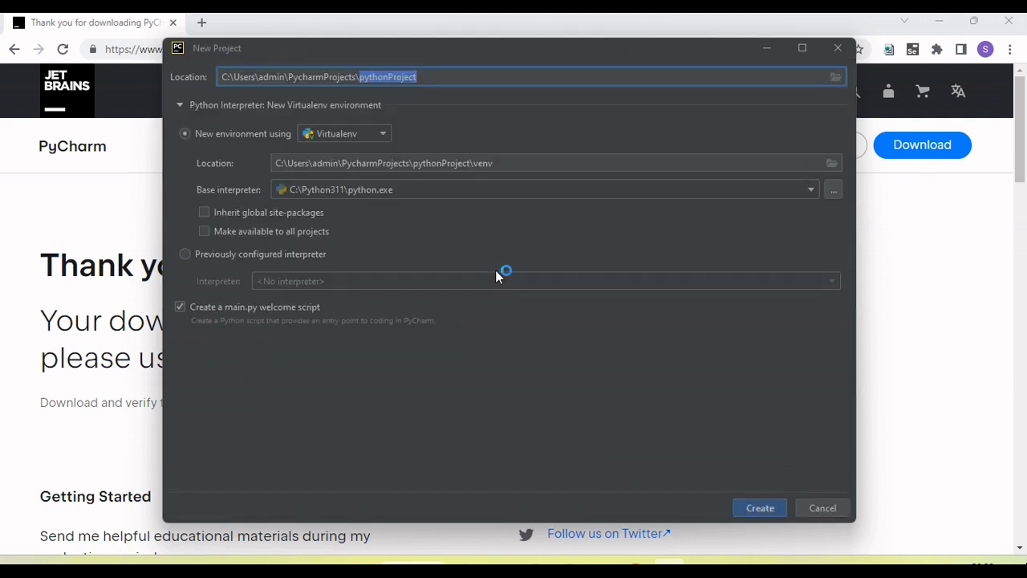
pyautogui.click(433, 77)
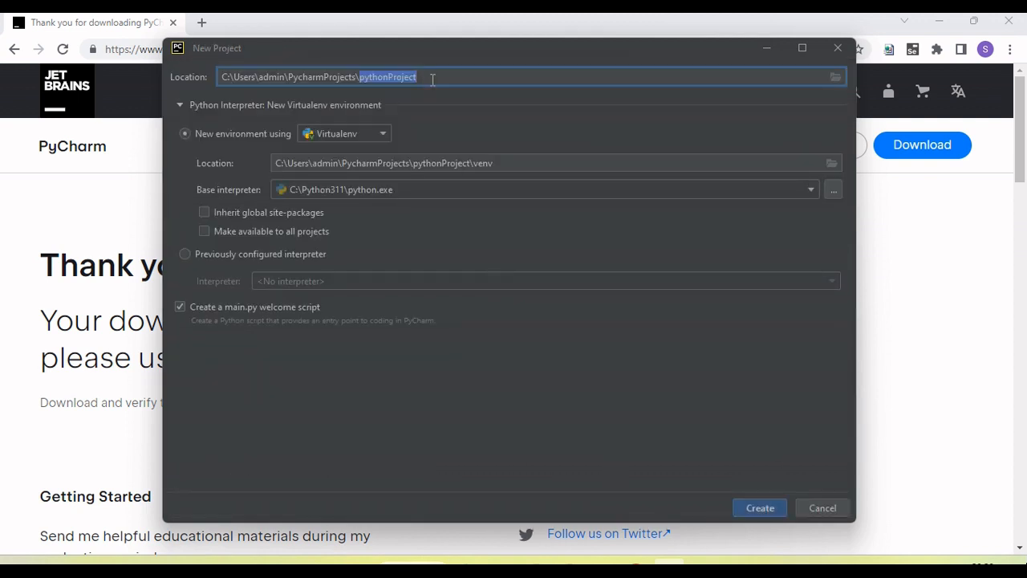
pyautogui.write('Demo')
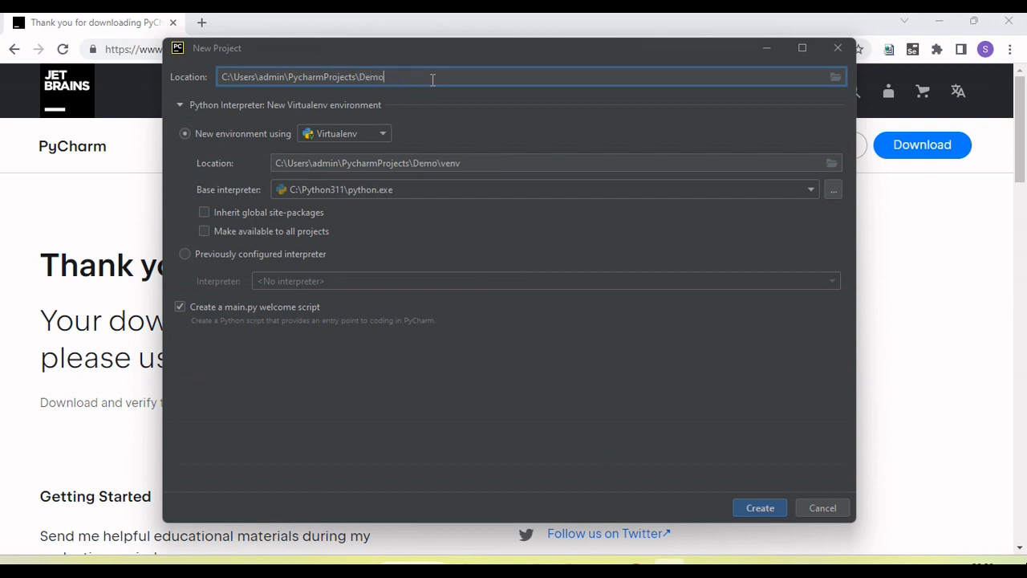
pyautogui.write('P')
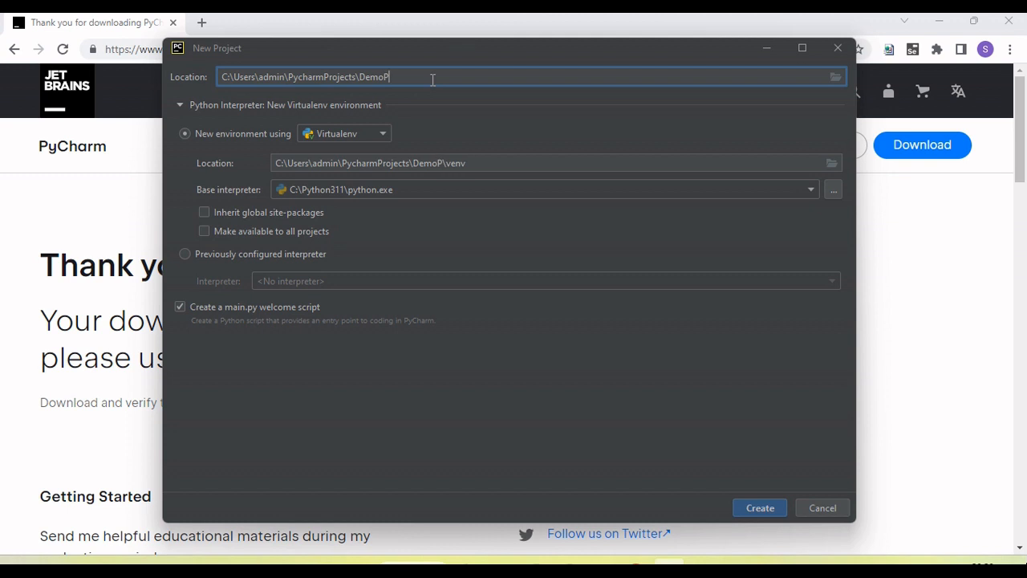
pyautogui.write('roject')
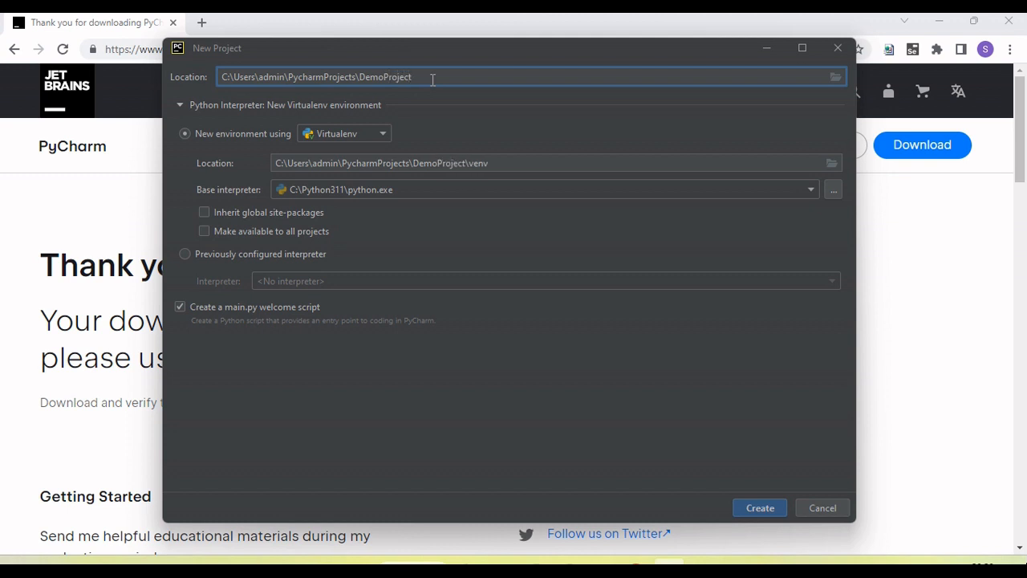
pyautogui.press('BackSpace')
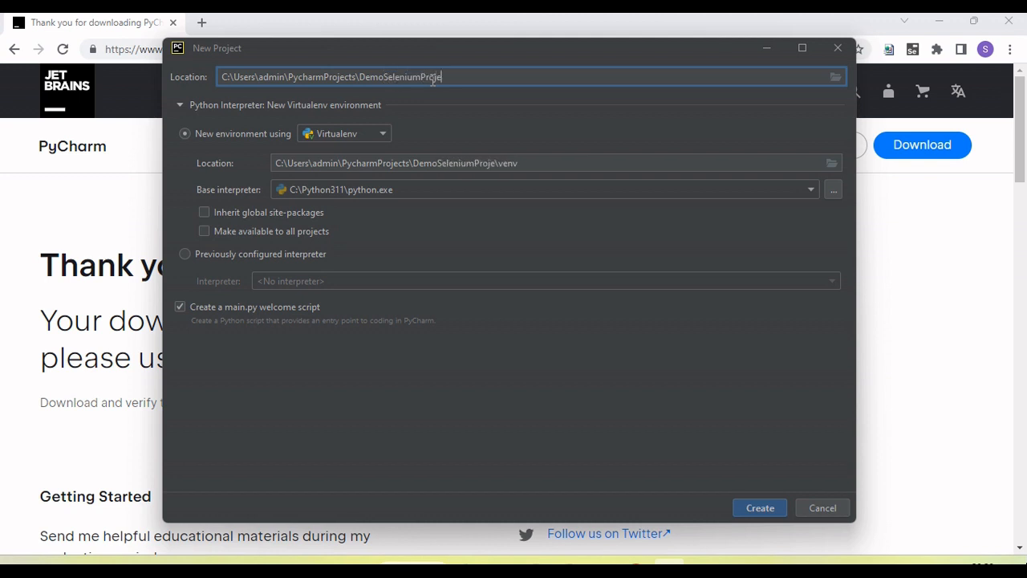
pyautogui.write('ct')
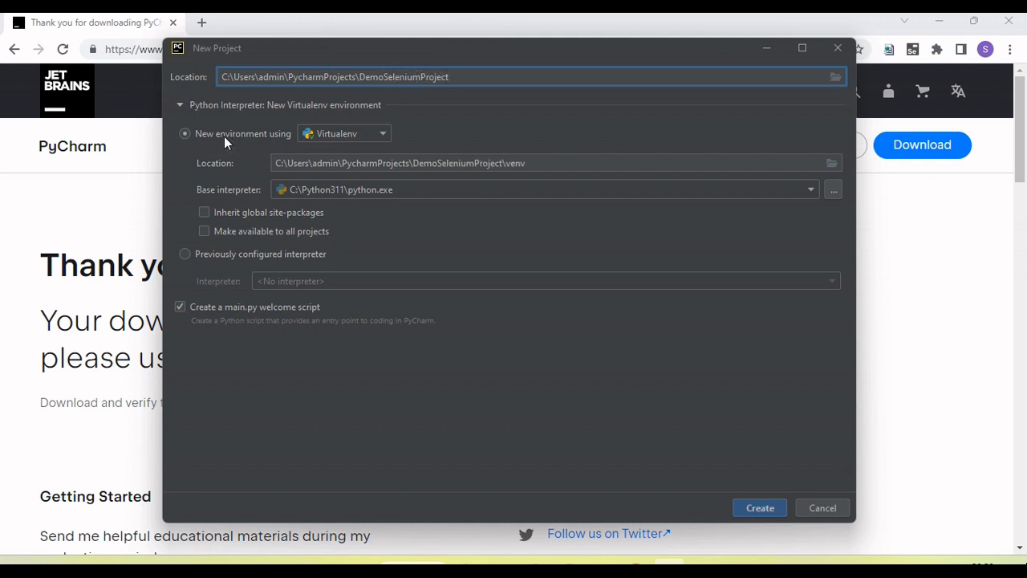
pyautogui.moveTo(337, 141)
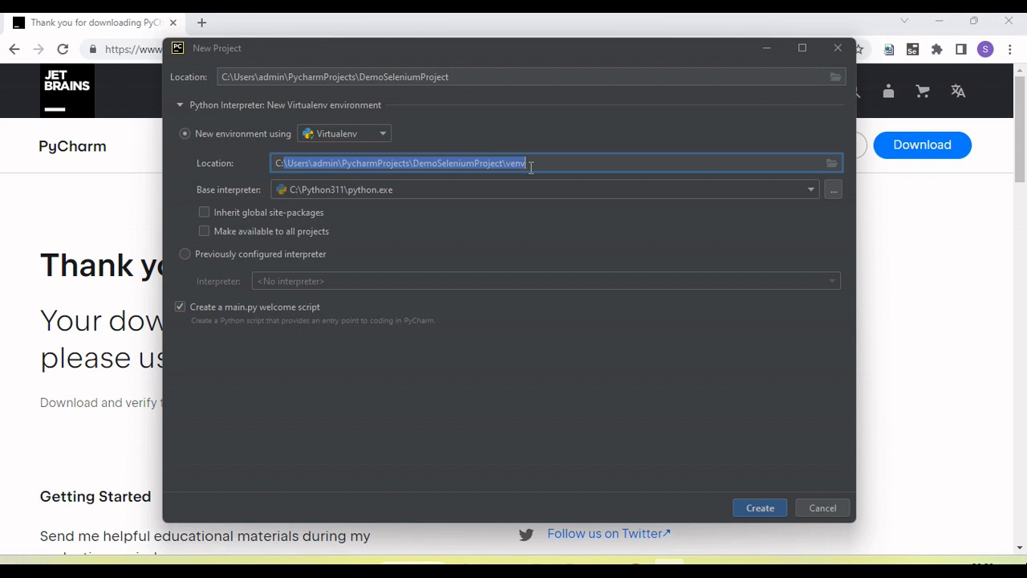
pyautogui.moveTo(337, 138)
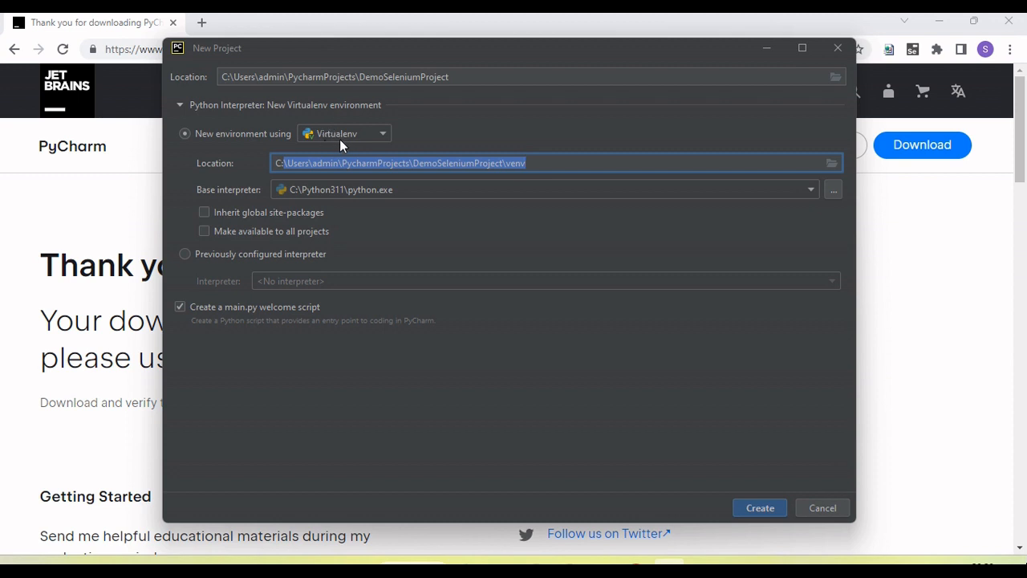
pyautogui.moveTo(314, 189)
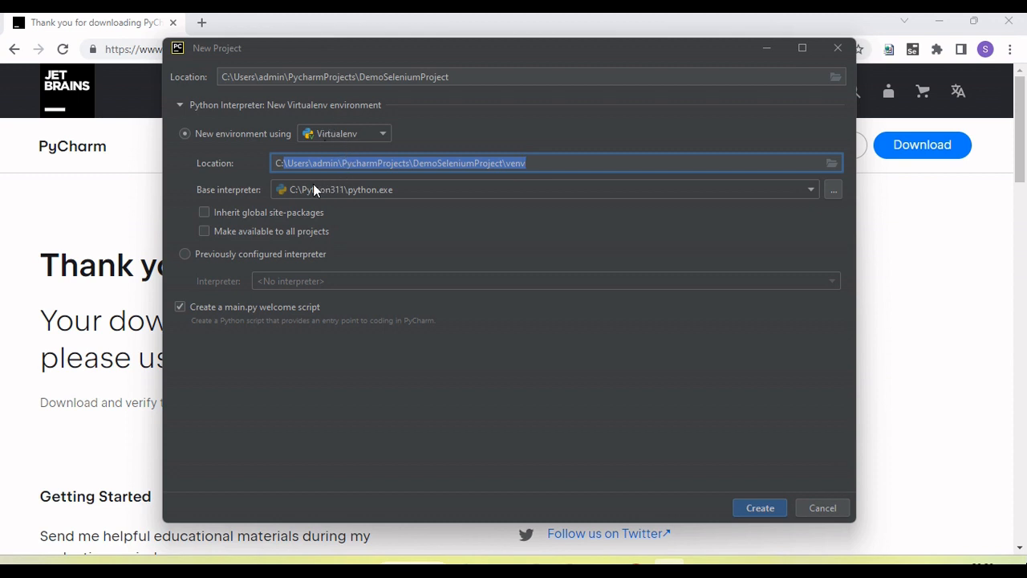
pyautogui.moveTo(302, 194)
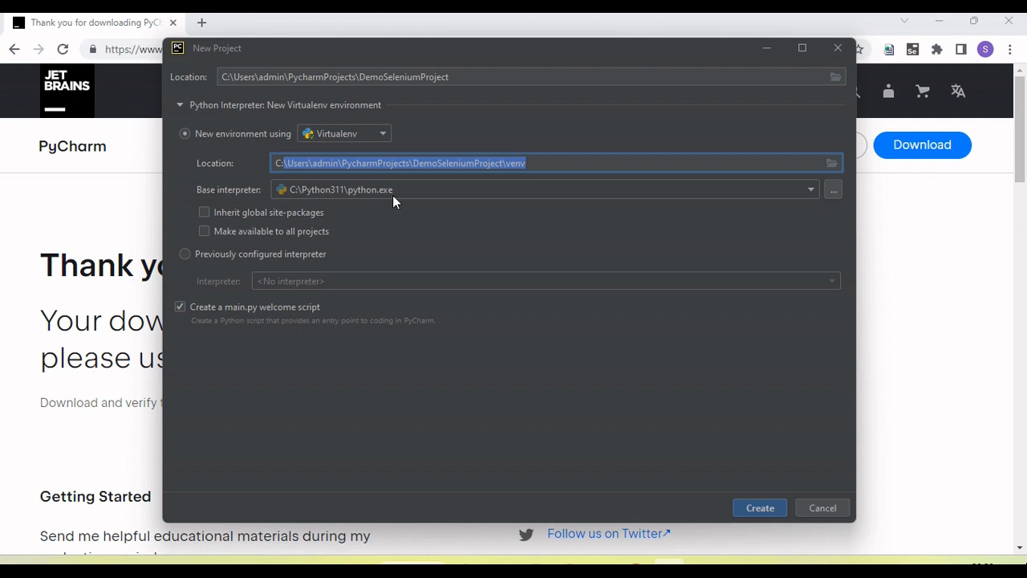
pyautogui.moveTo(312, 196)
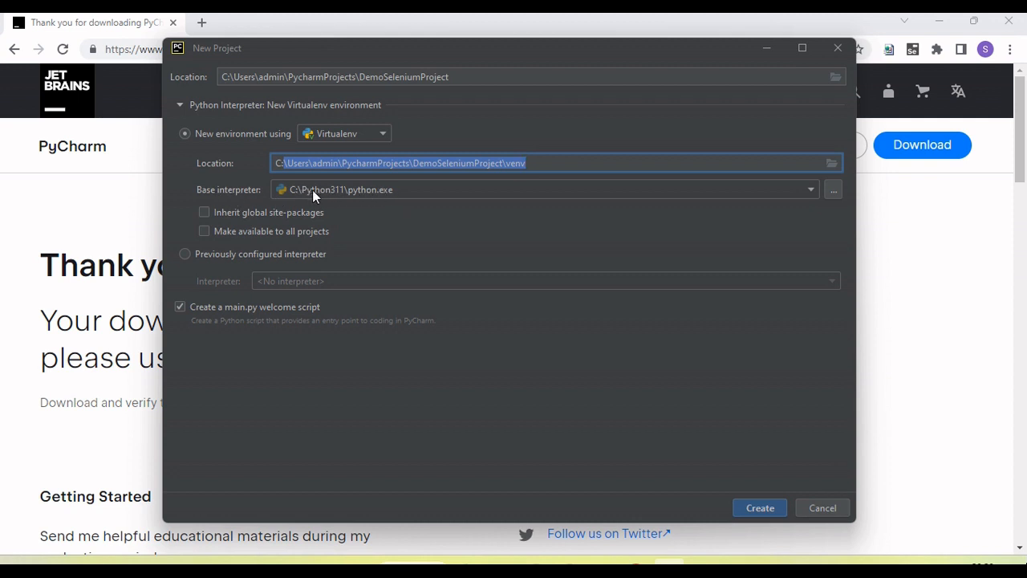
pyautogui.moveTo(370, 199)
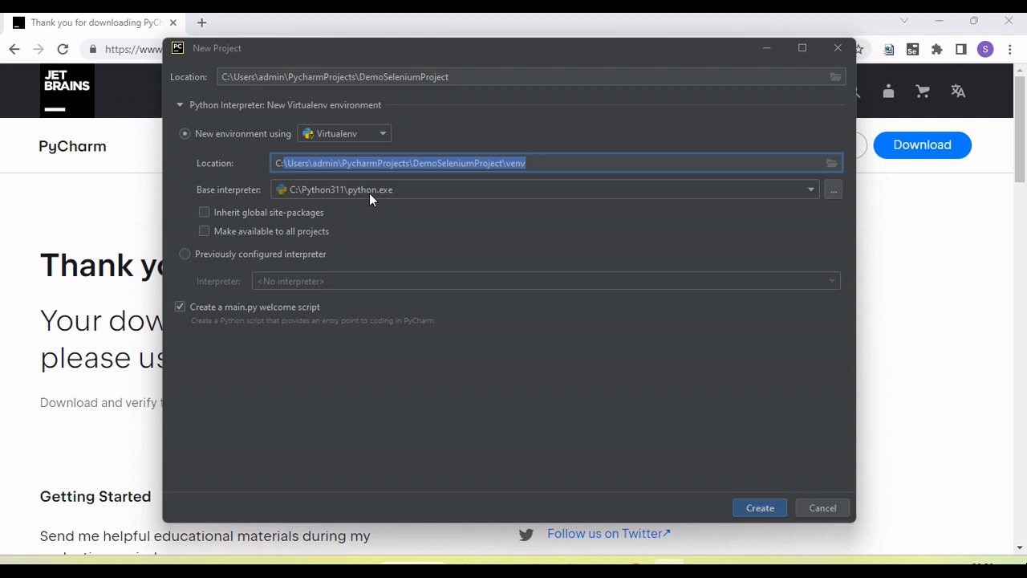
pyautogui.moveTo(361, 199)
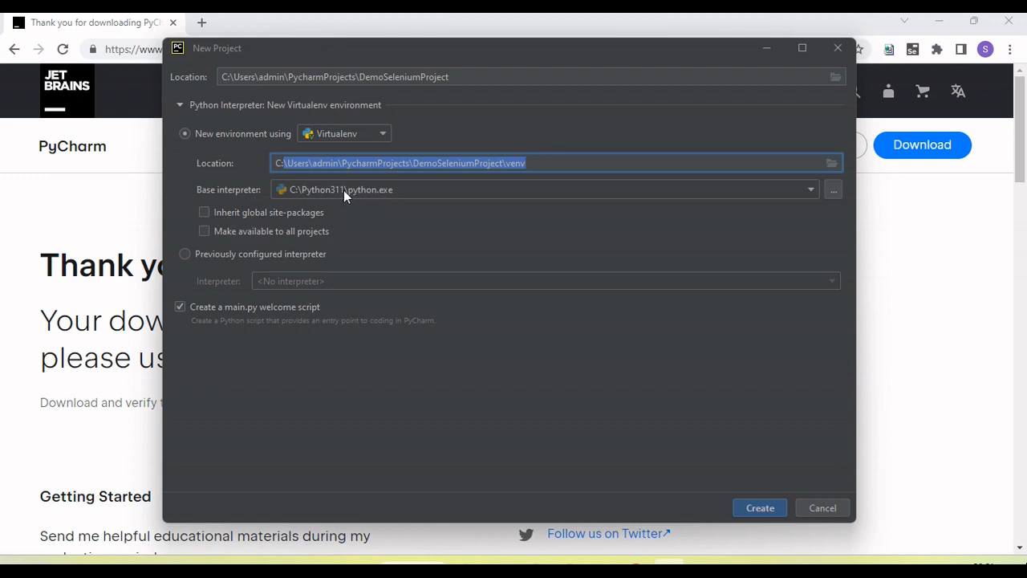
pyautogui.moveTo(542, 313)
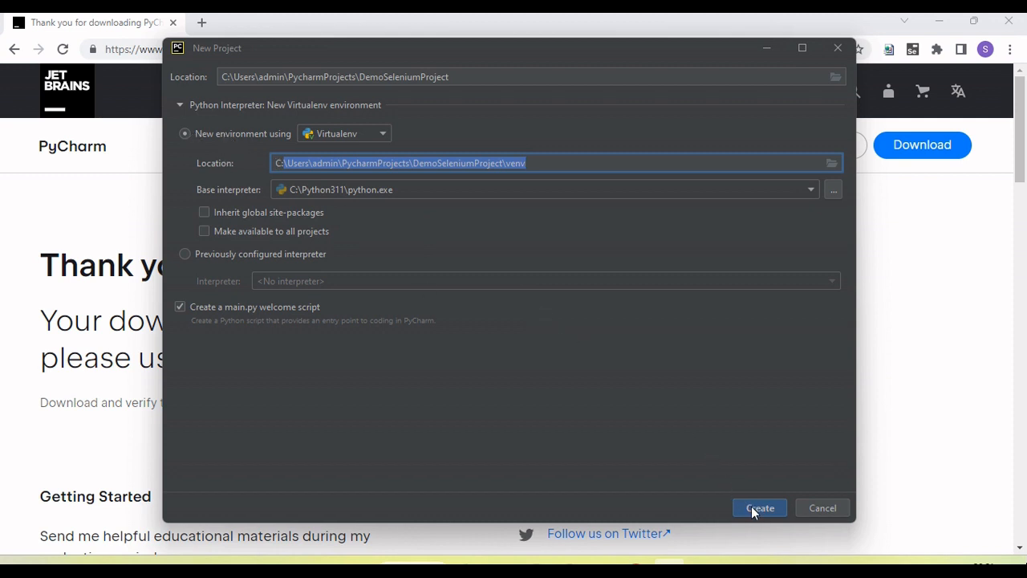
# Create the project, browse the venv and Scripts folders, then return to main.py.
pyautogui.click(758, 507)
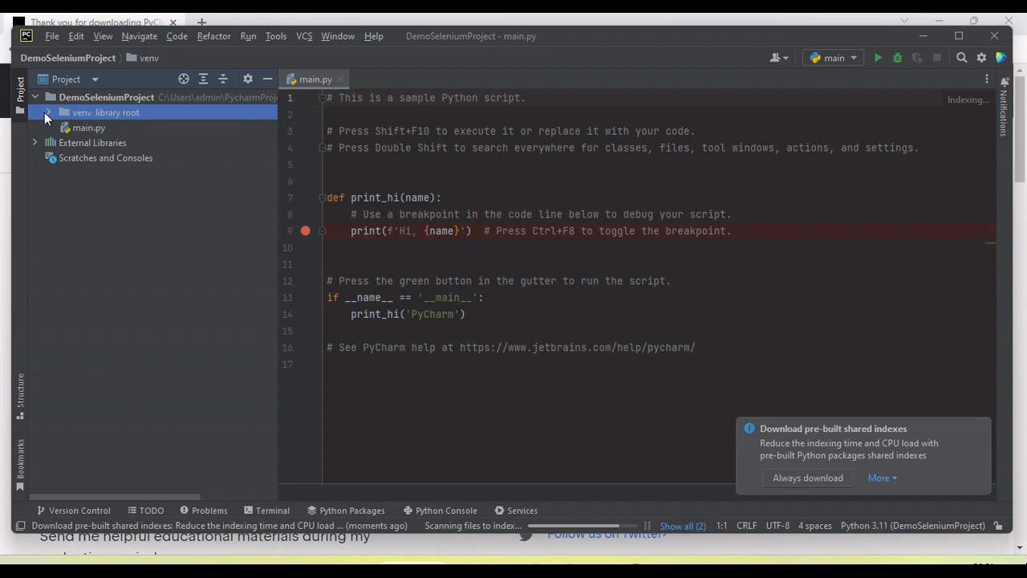
pyautogui.click(48, 112)
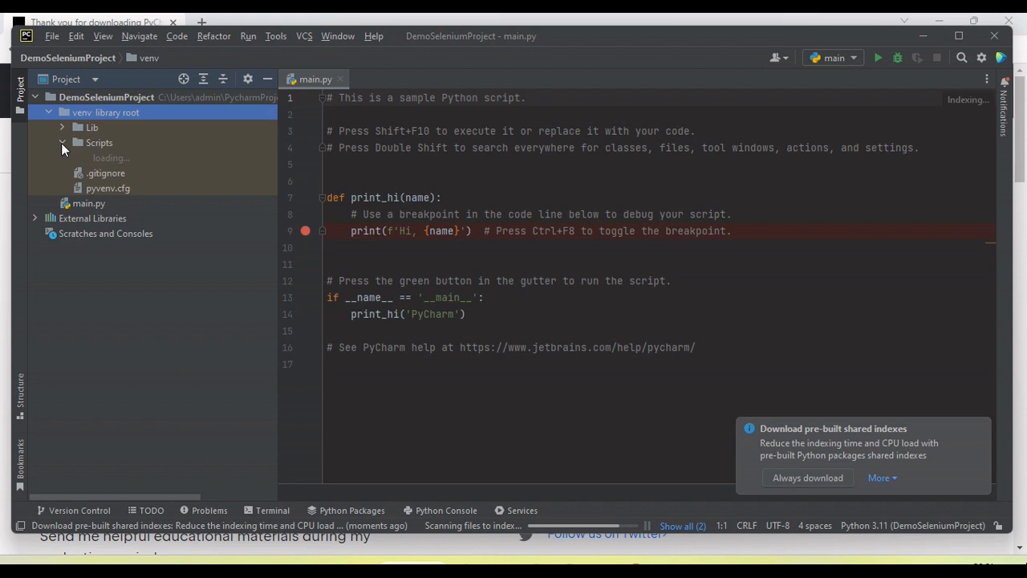
pyautogui.click(61, 141)
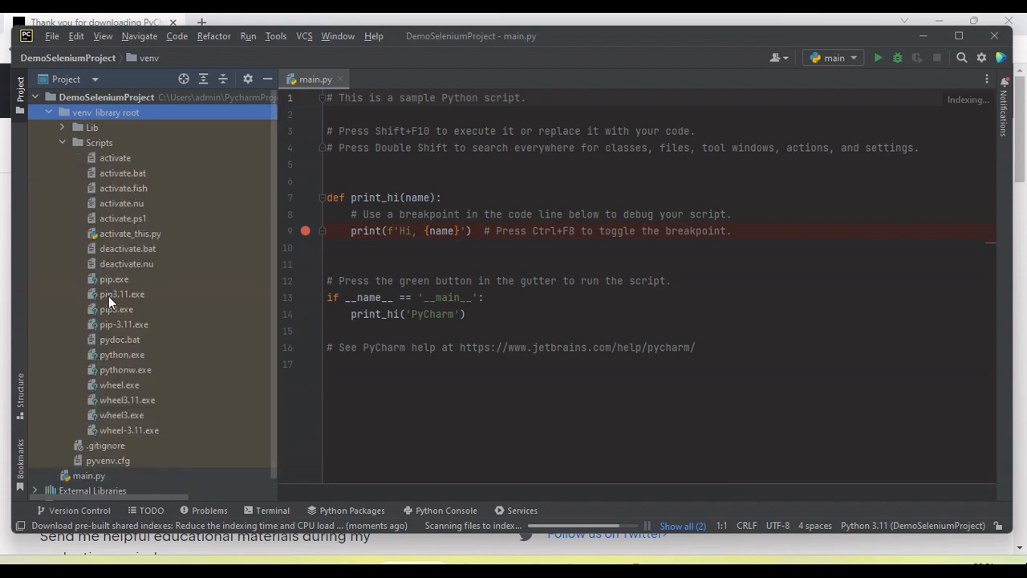
pyautogui.click(61, 141)
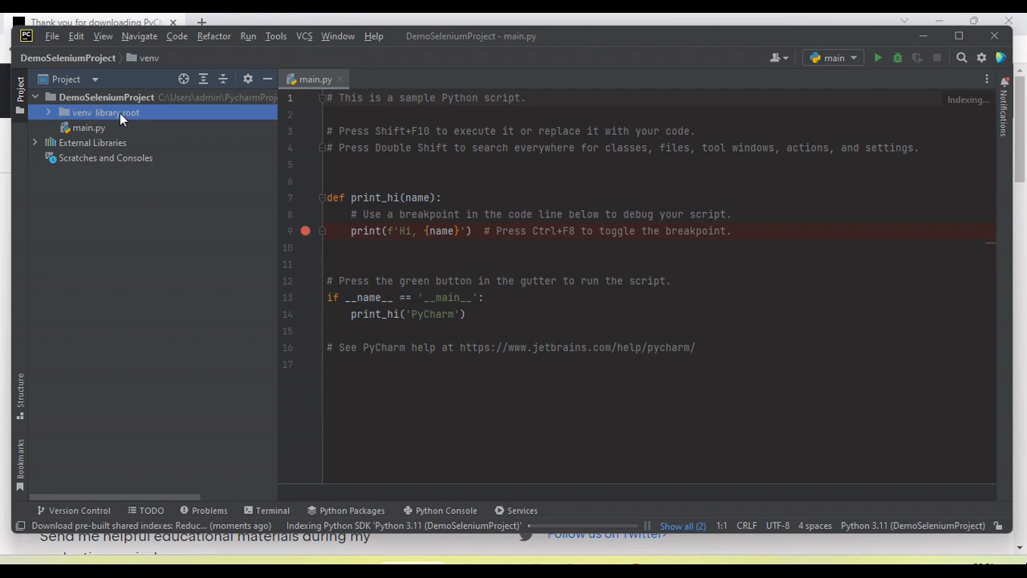
pyautogui.click(88, 128)
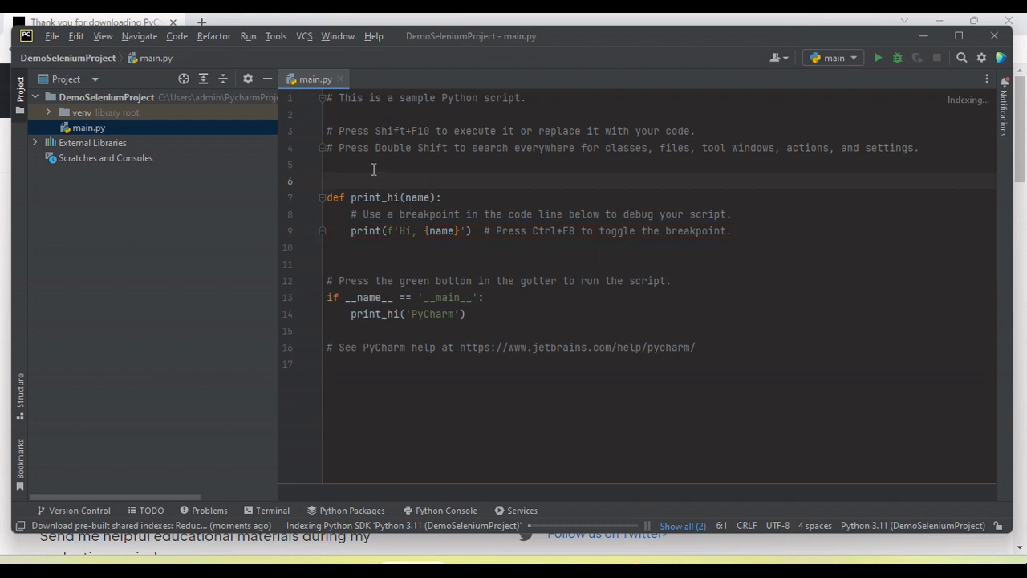
# Start a Python Console session from main.py and allow PyCharm through the Windows firewall.
pyautogui.rightClick(372, 168)
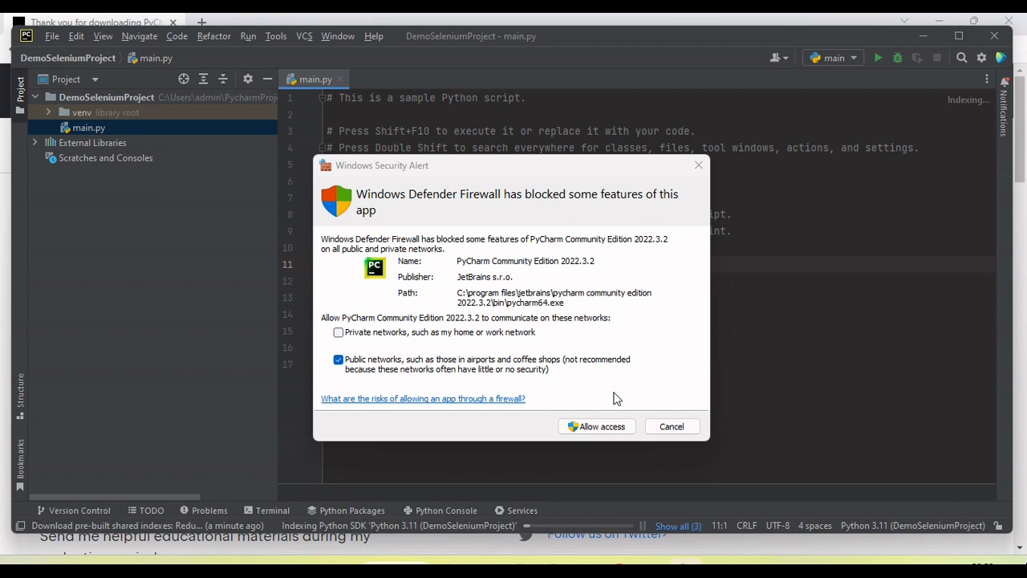
pyautogui.moveTo(636, 385)
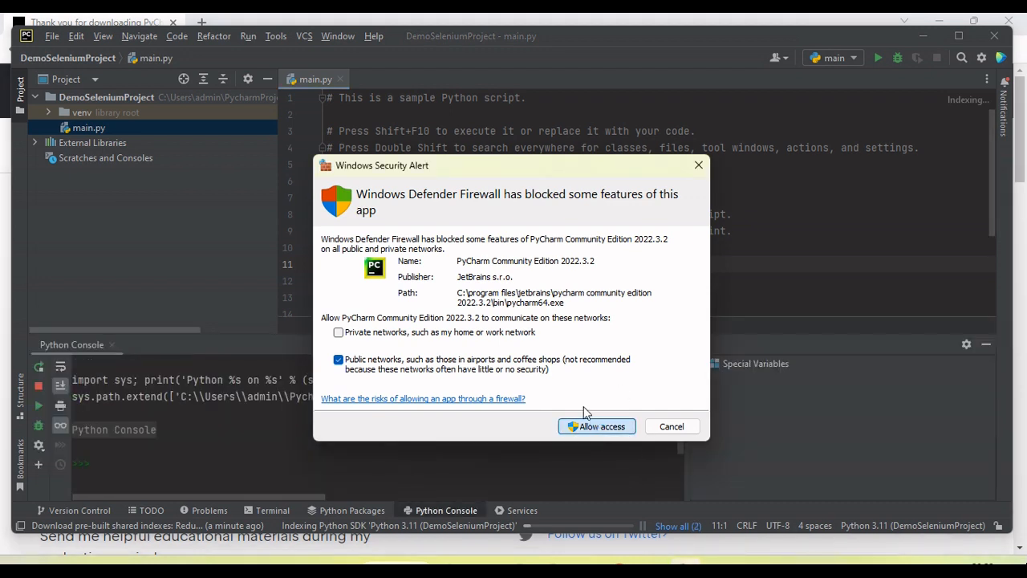
pyautogui.click(597, 427)
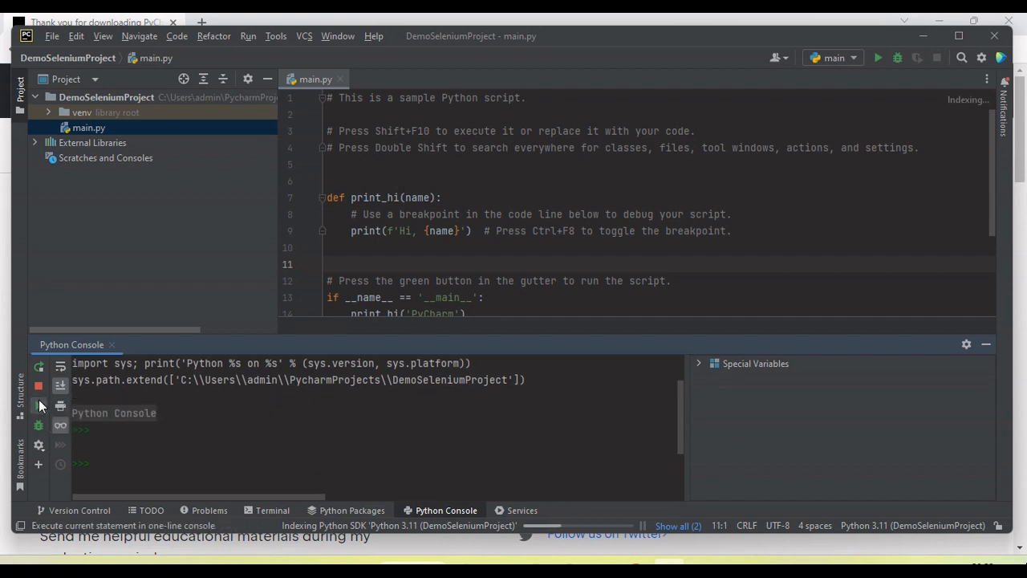
pyautogui.scroll(-3)
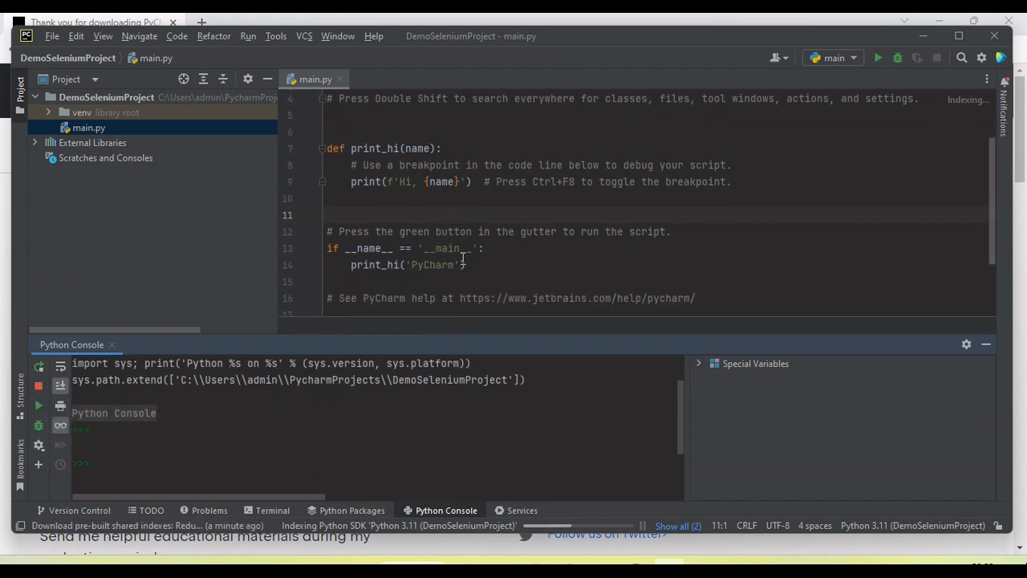
pyautogui.scroll(-3)
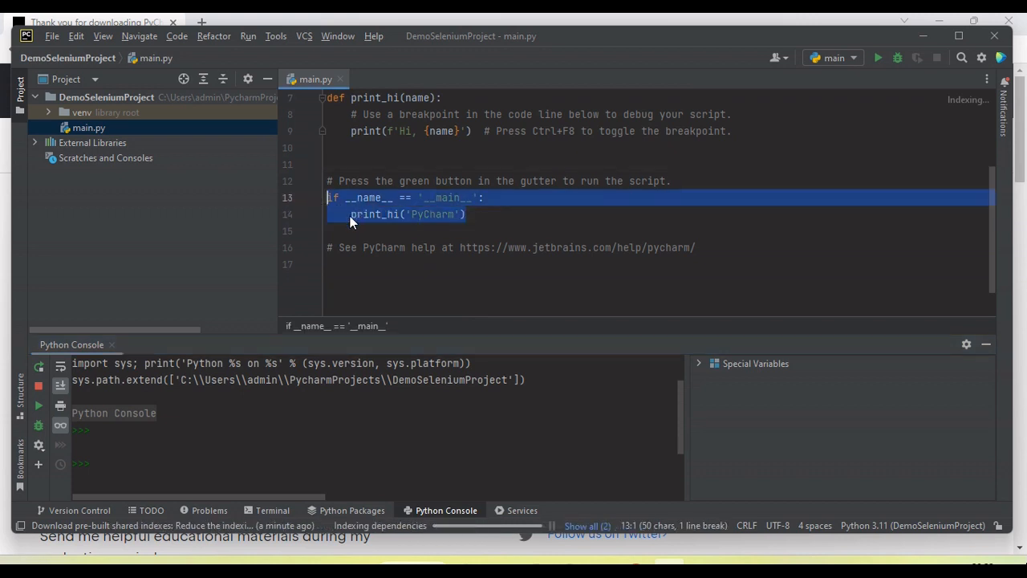
# Run 'main' to print Hi, PyCharm with exit code 0 and highlight the output.
pyautogui.rightClick(377, 213)
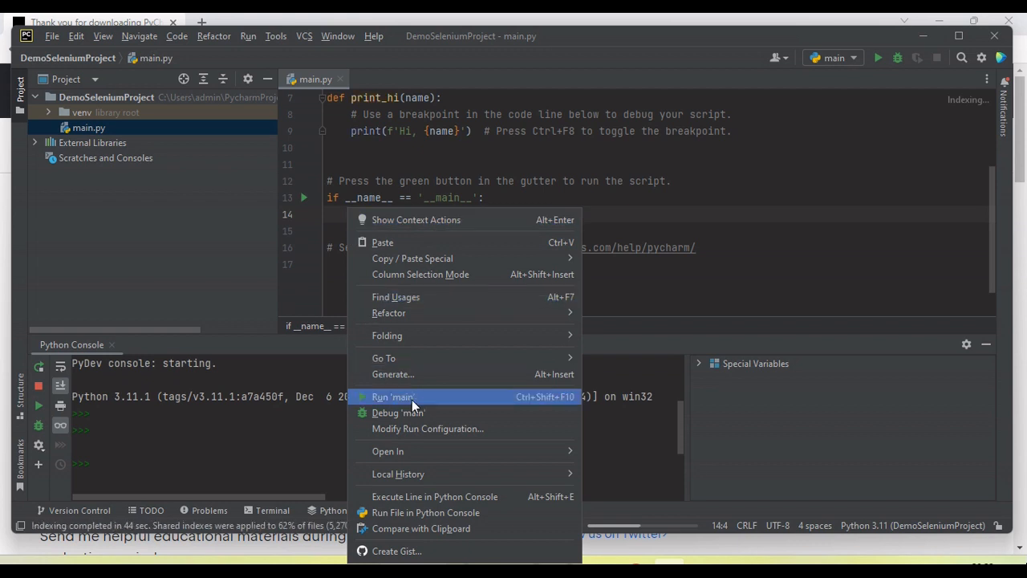
pyautogui.click(393, 396)
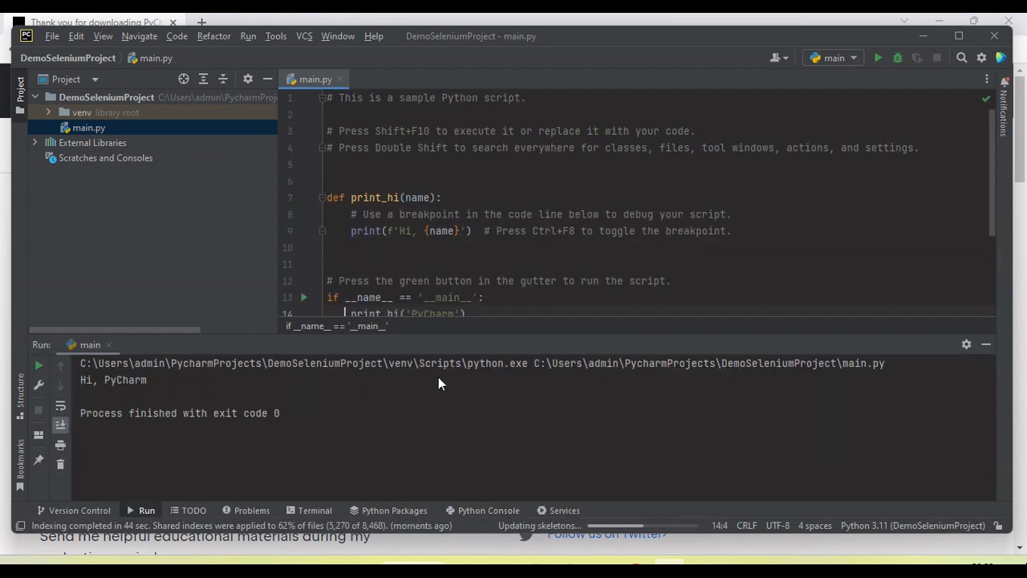
pyautogui.doubleClick(112, 379)
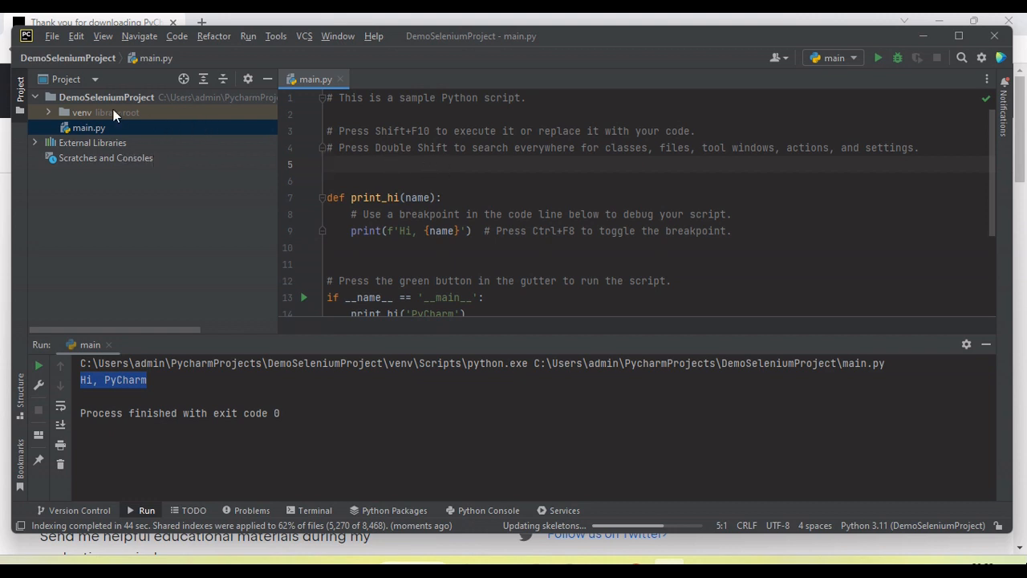
pyautogui.moveTo(366, 132); pyautogui.dragTo(666, 131)
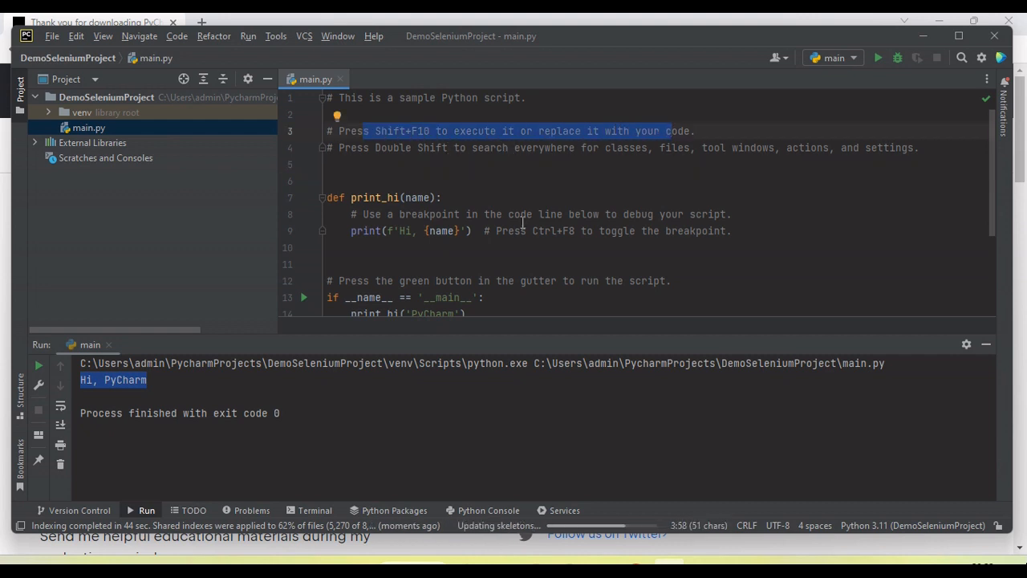
pyautogui.moveTo(106, 98)
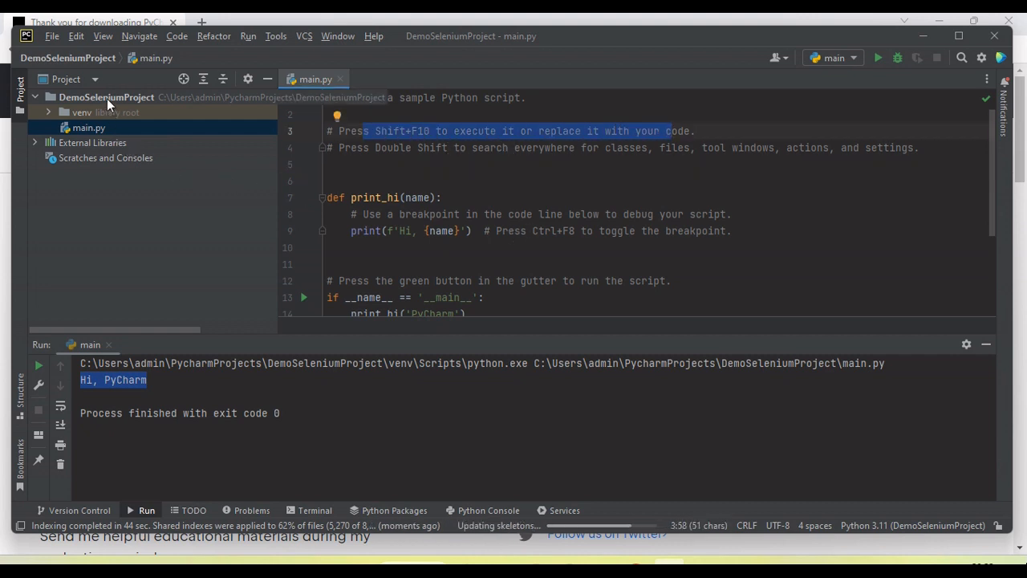
# Create a new directory named Demo under DemoSeleniumProject and select it.
pyautogui.rightClick(105, 97)
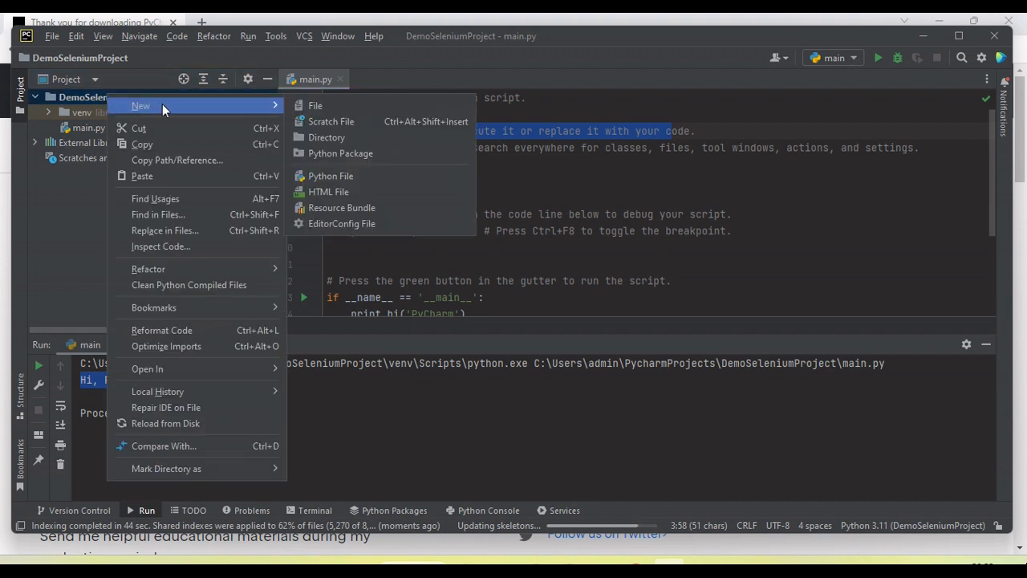
pyautogui.moveTo(337, 106)
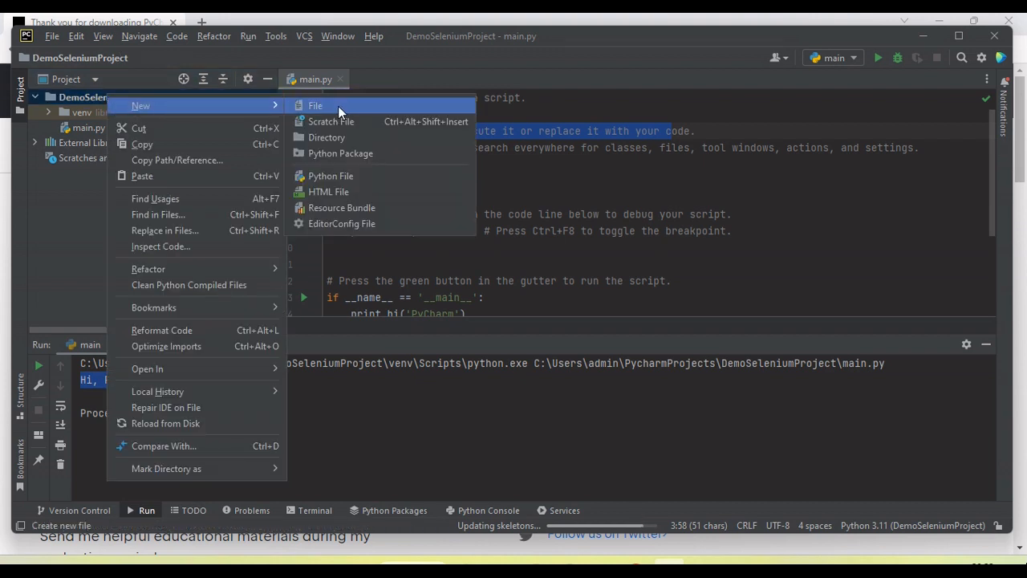
pyautogui.moveTo(328, 139)
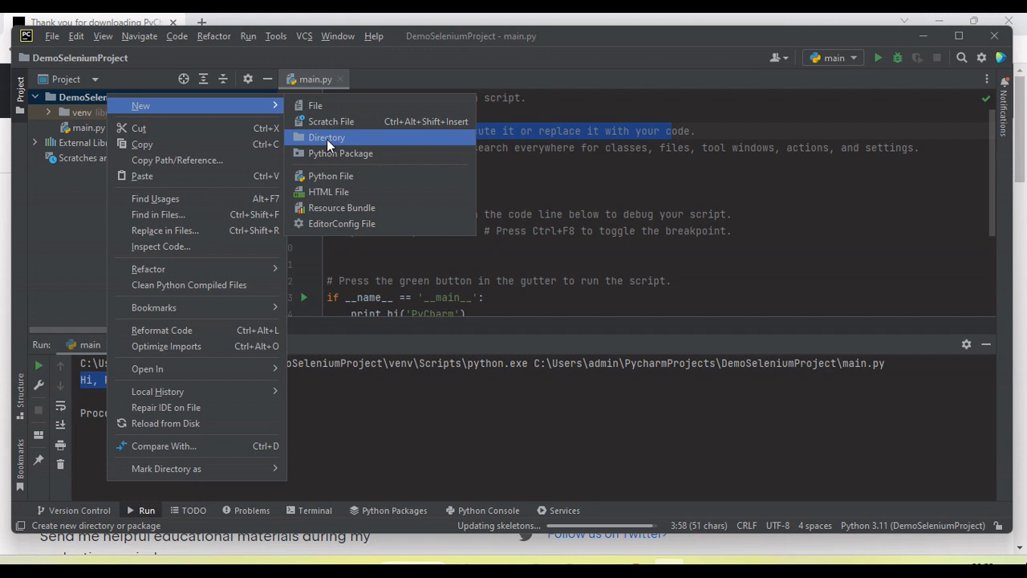
pyautogui.click(327, 138)
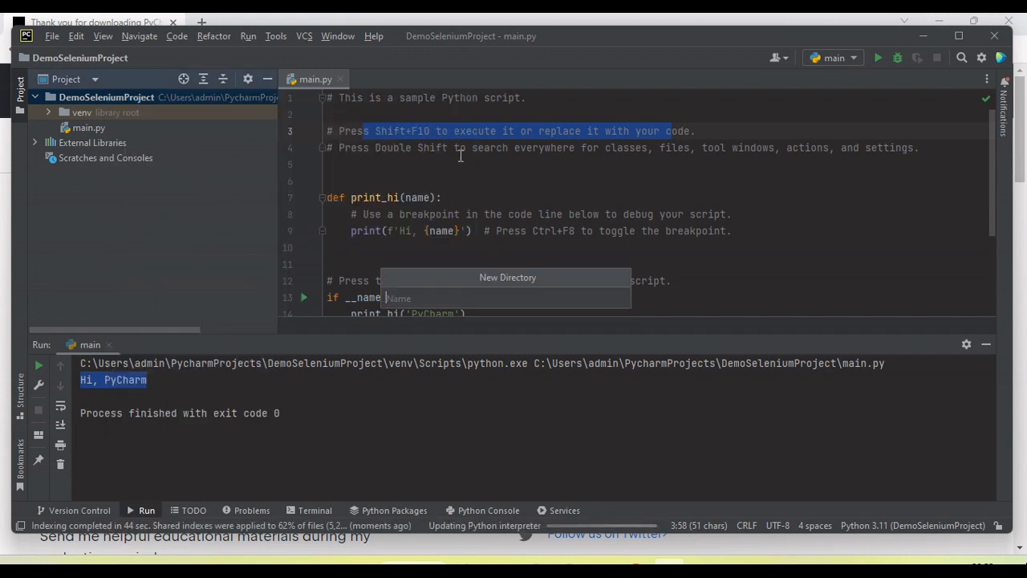
pyautogui.write('D')
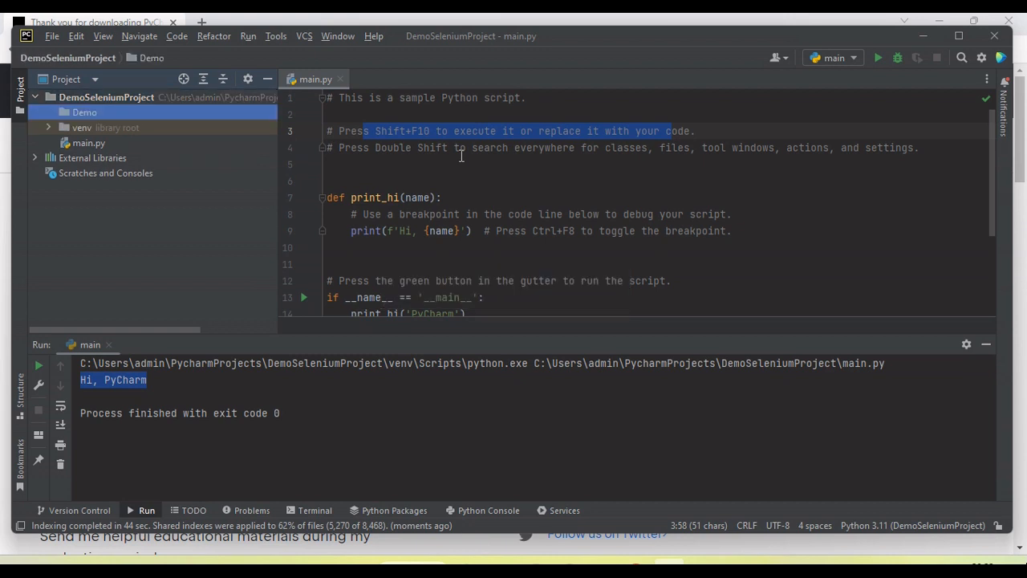
pyautogui.click(84, 112)
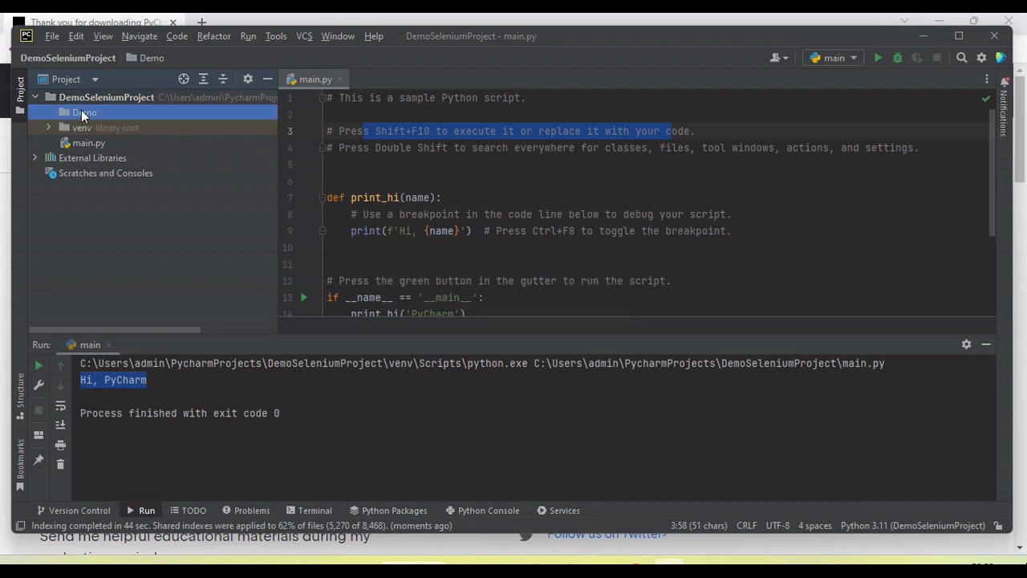
# Create a new Python file named TestPy inside the Demo folder.
pyautogui.rightClick(83, 112)
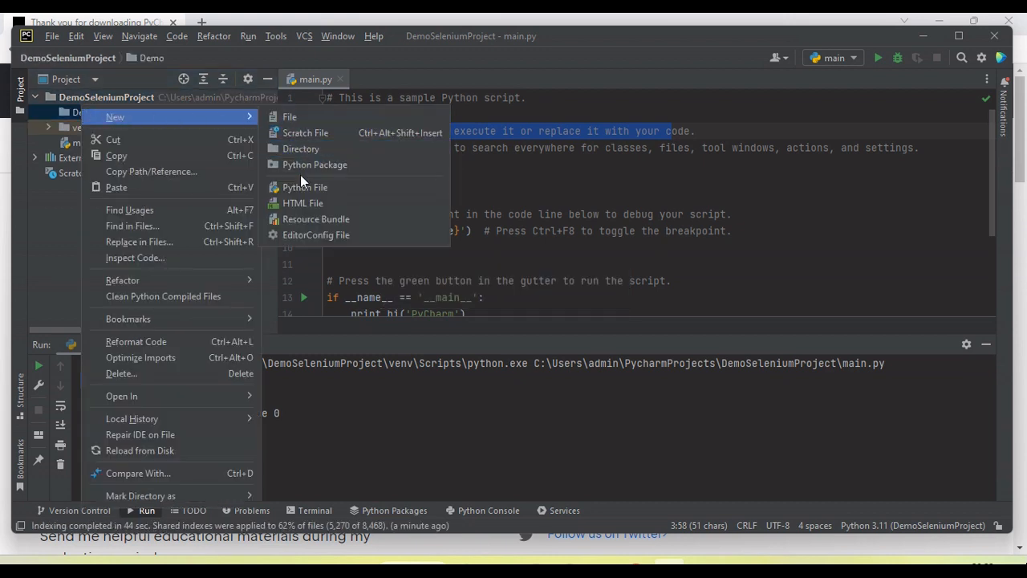
pyautogui.click(305, 186)
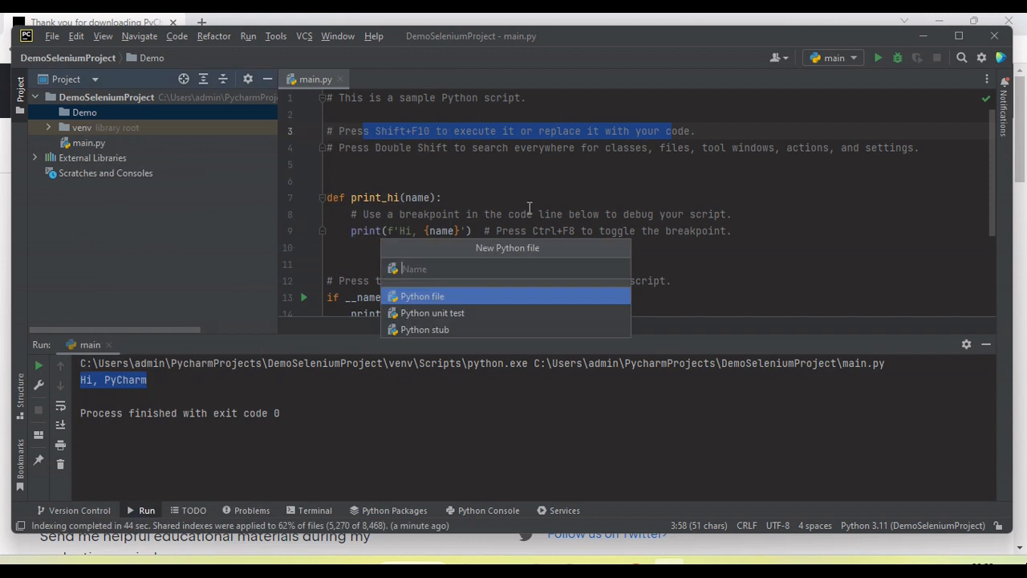
pyautogui.write('Test')
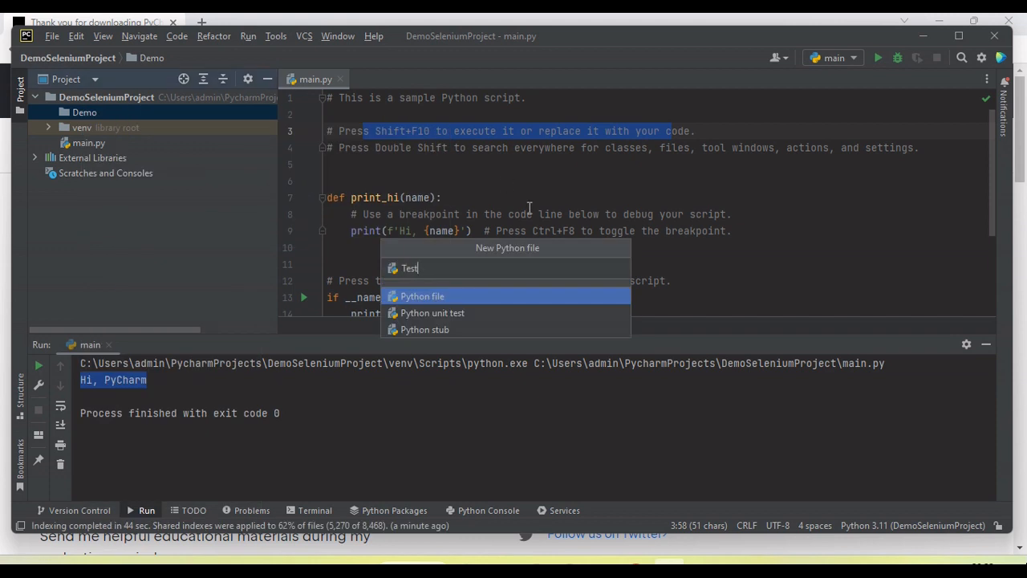
pyautogui.write('Py')
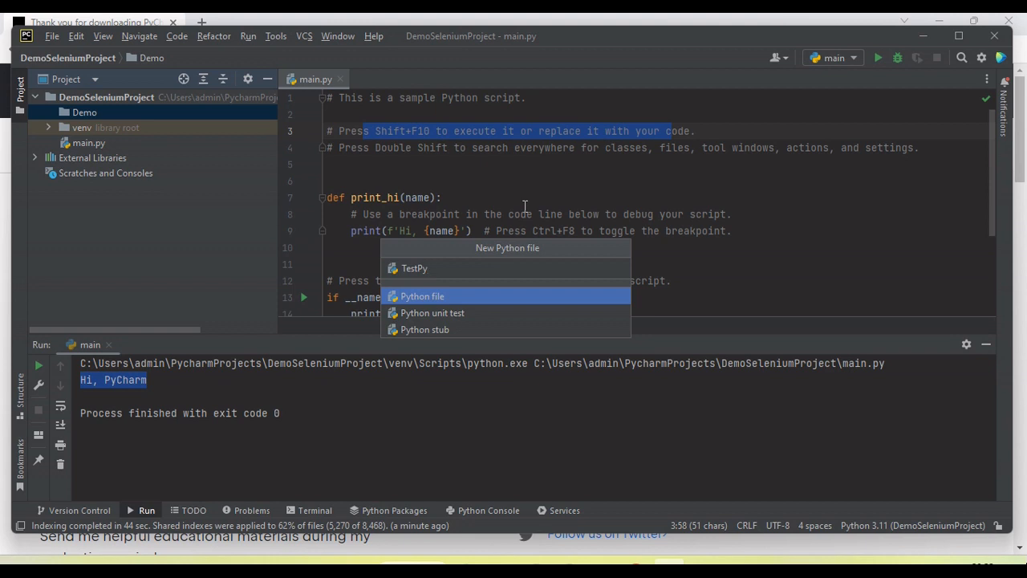
pyautogui.moveTo(436, 300)
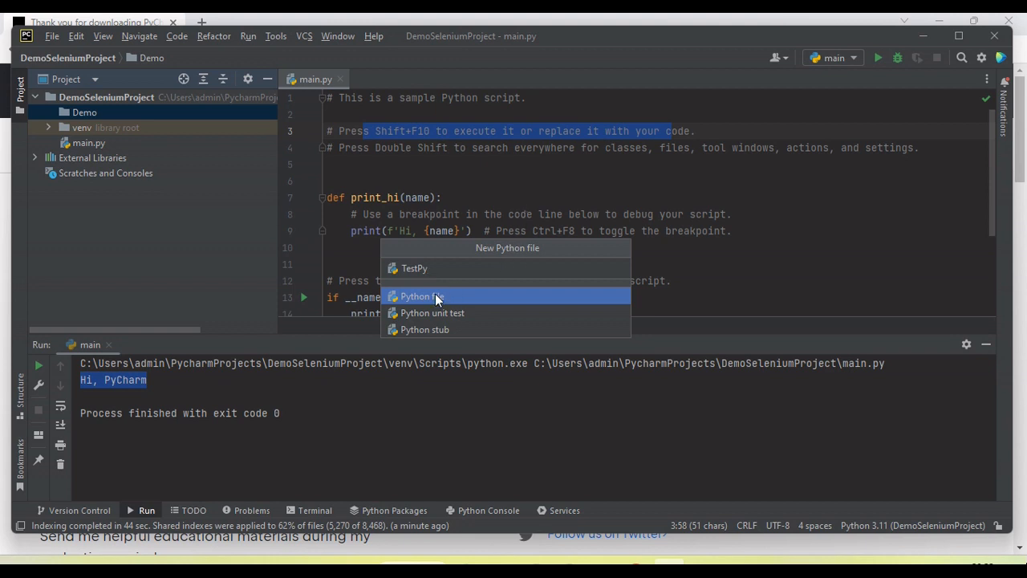
pyautogui.click(414, 295)
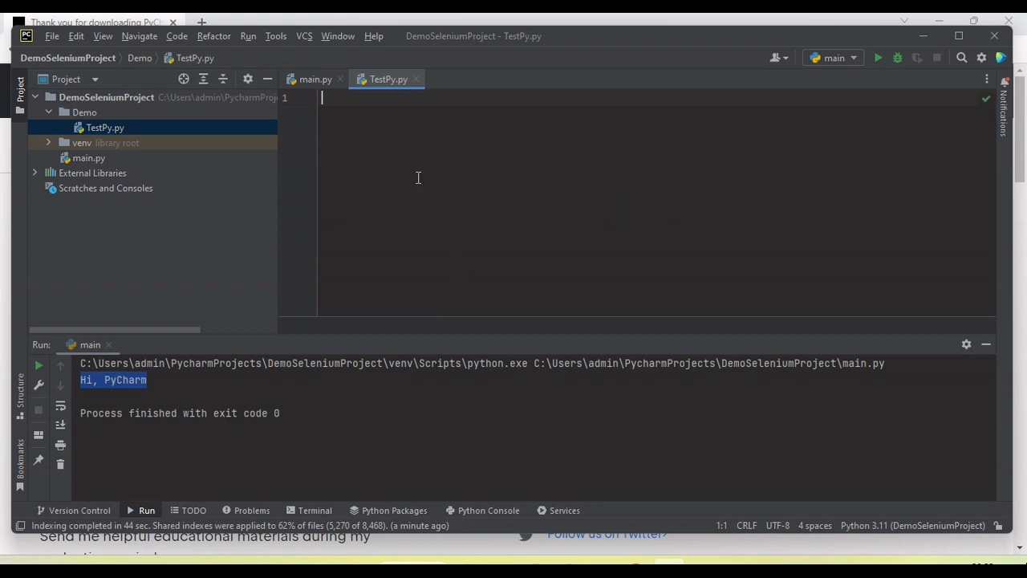
pyautogui.moveTo(404, 140)
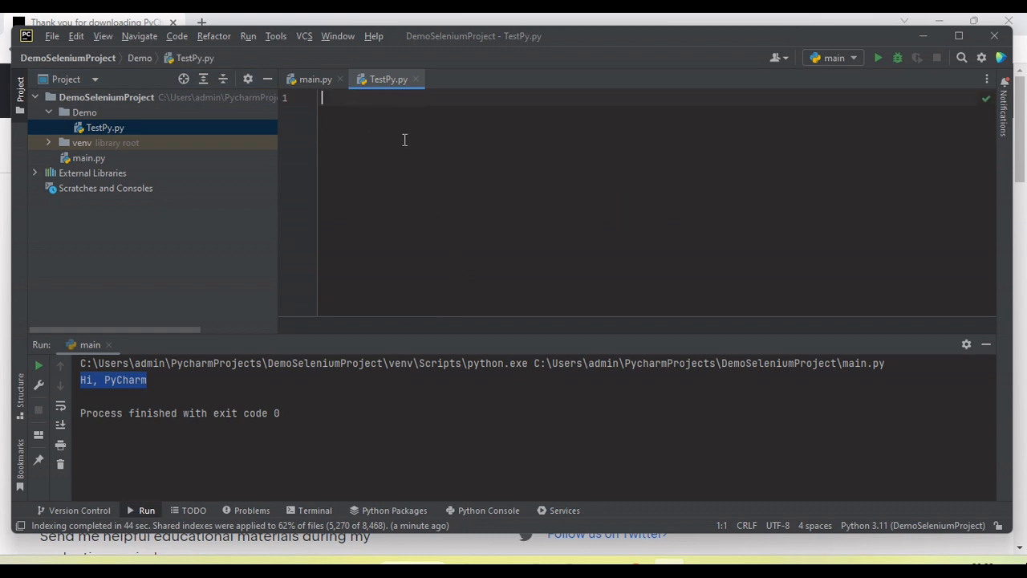
# Write a print("Test File") statement in TestPy.py.
pyautogui.write('print(')
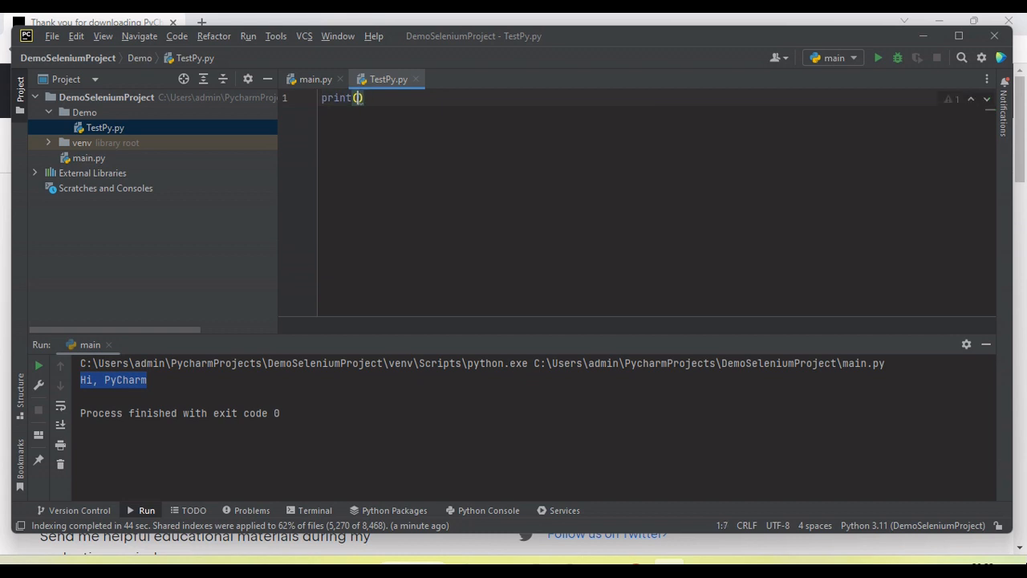
pyautogui.write('"Test Fu')
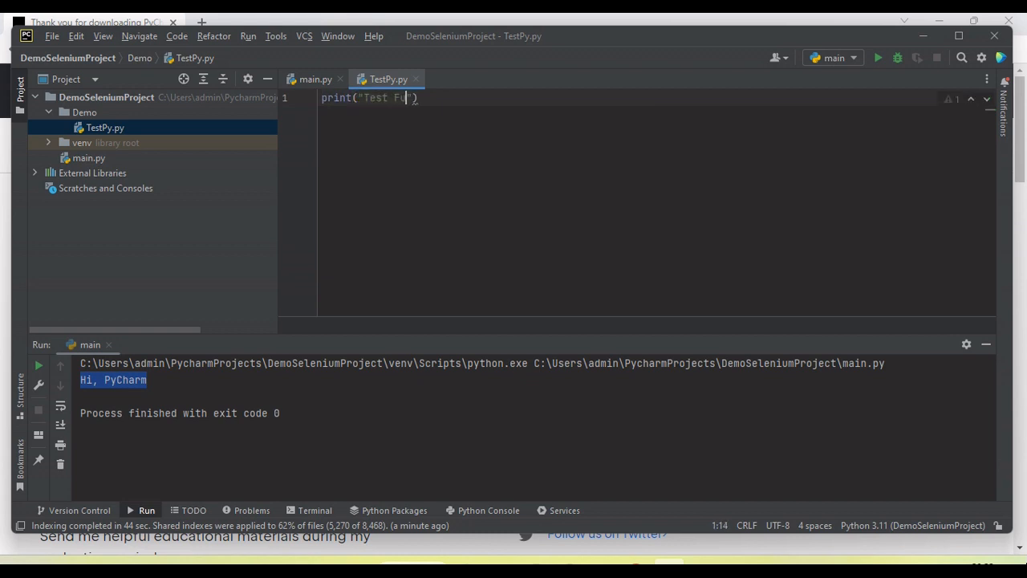
pyautogui.write('ile')
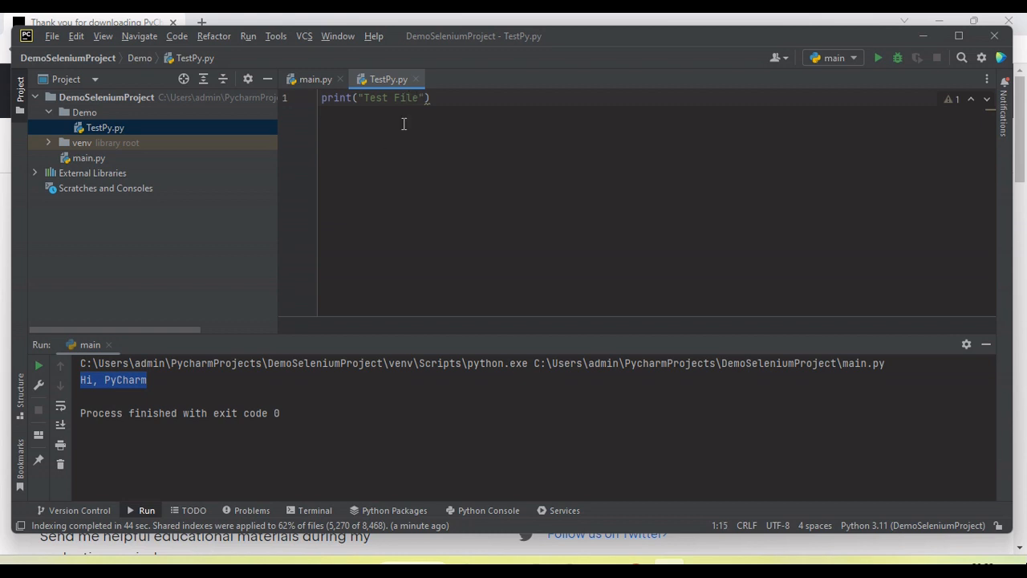
# Run TestPy.py from the editor so the console prints Test File with exit code 0.
pyautogui.rightClick(404, 98)
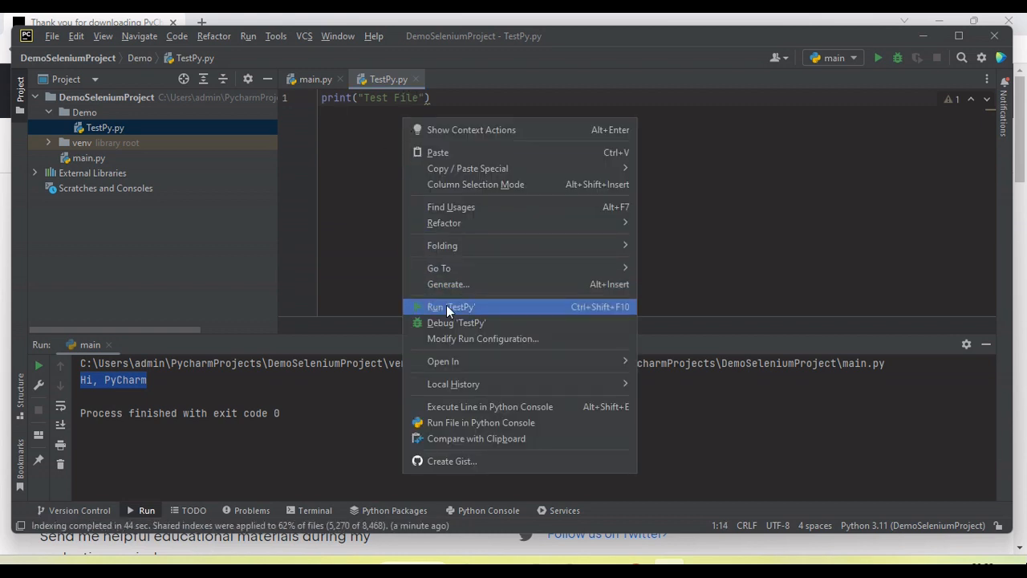
pyautogui.click(449, 306)
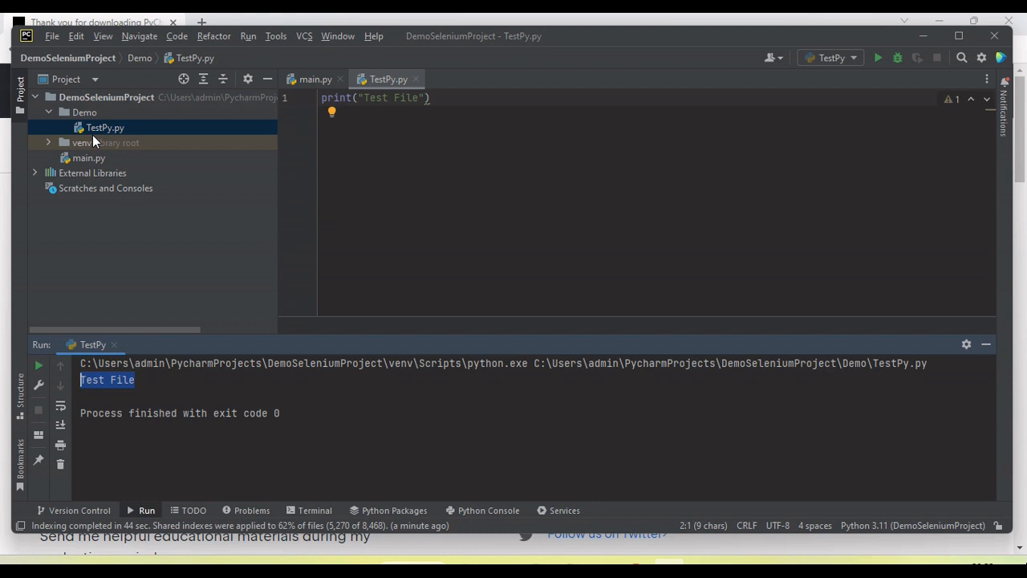
pyautogui.moveTo(102, 143)
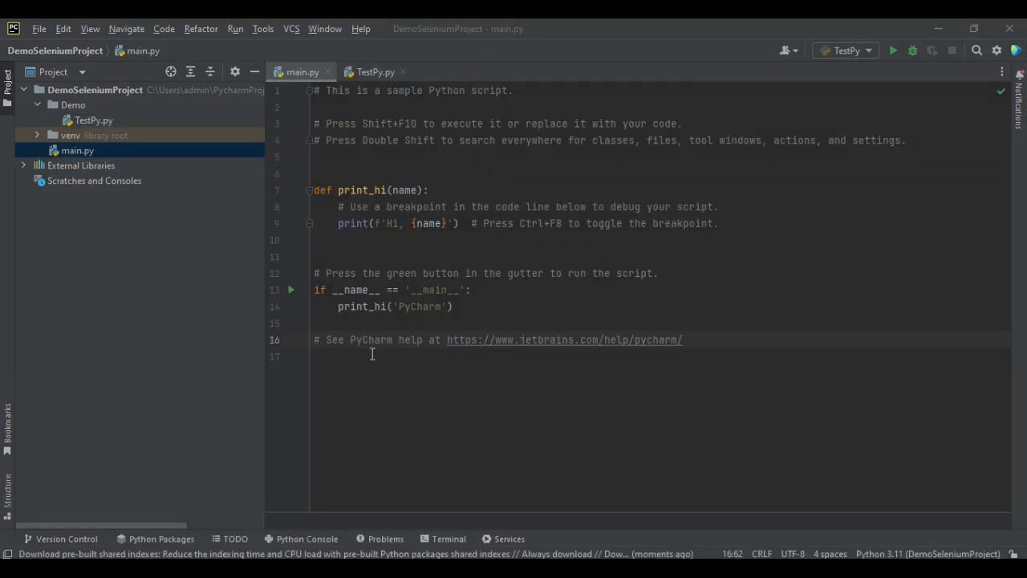
pyautogui.moveTo(324, 313)
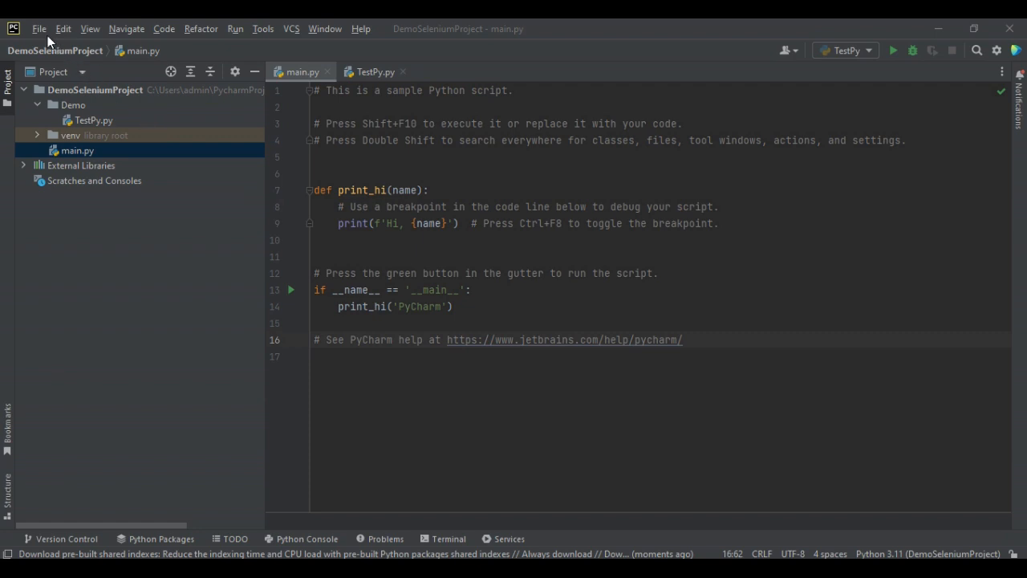
pyautogui.moveTo(40, 32)
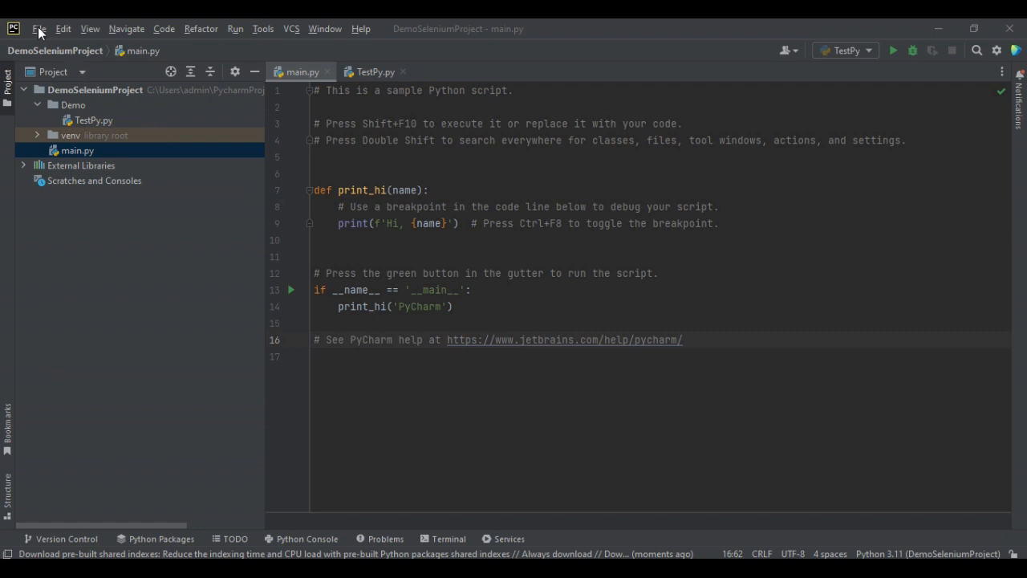
# Use File > Open to choose the Python-selenium-practice folder under repository and confirm.
pyautogui.click(39, 29)
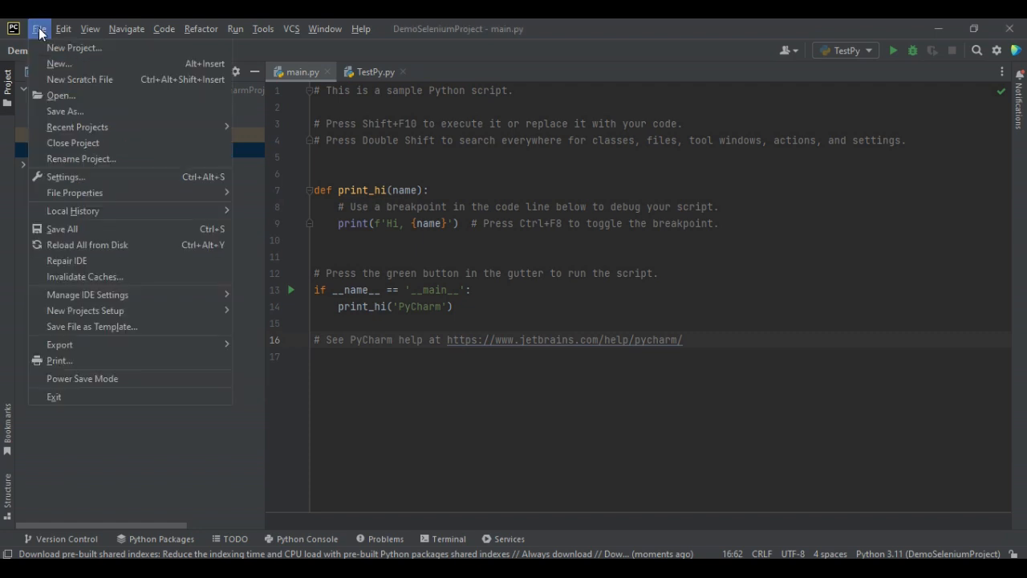
pyautogui.moveTo(61, 94)
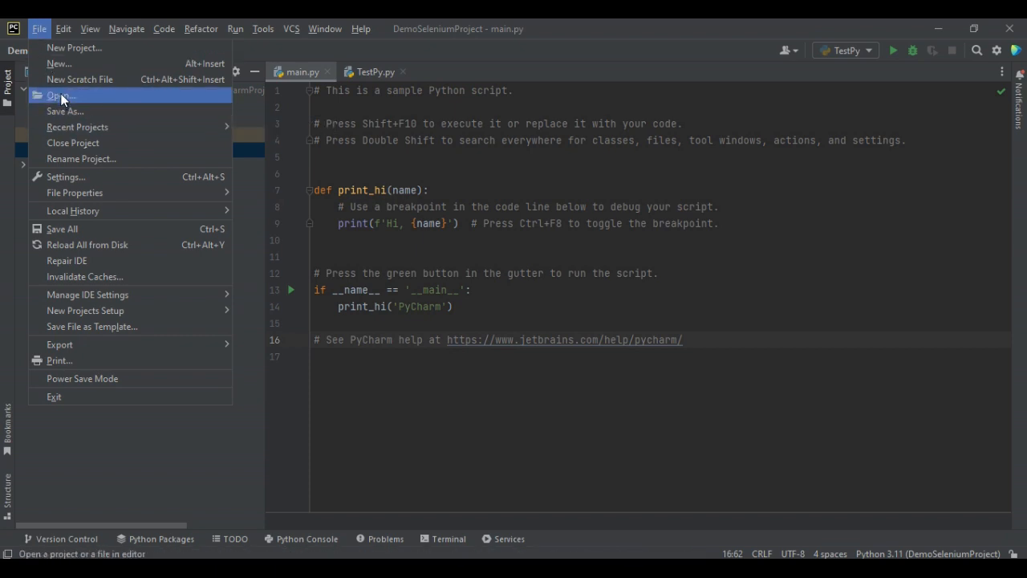
pyautogui.click(61, 96)
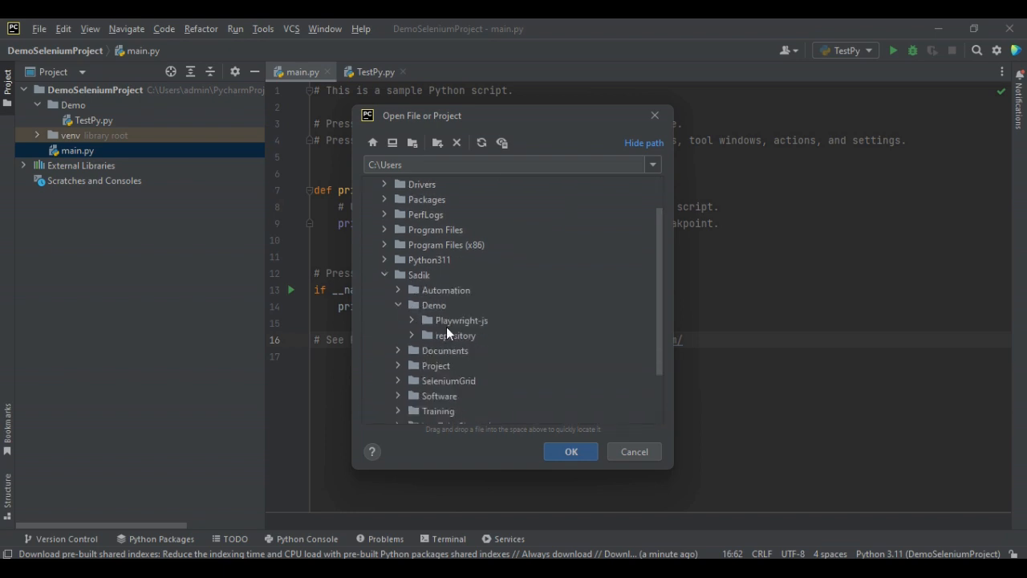
pyautogui.click(456, 336)
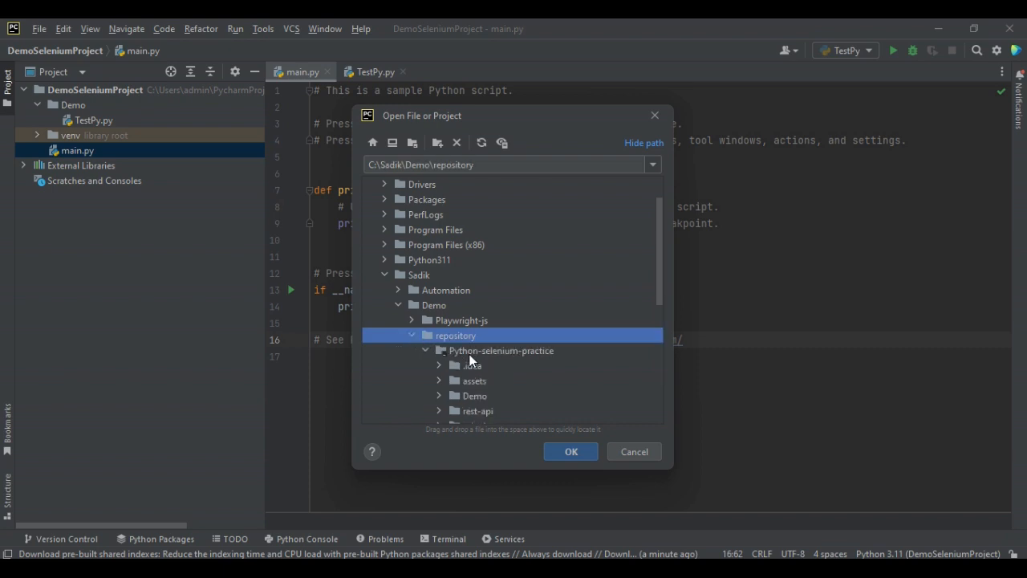
pyautogui.click(501, 350)
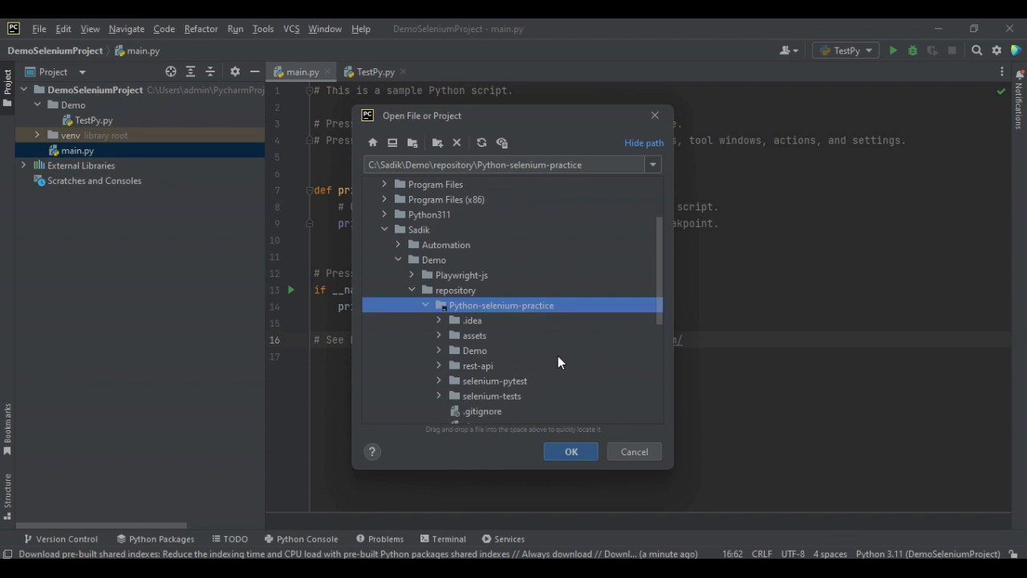
pyautogui.click(571, 451)
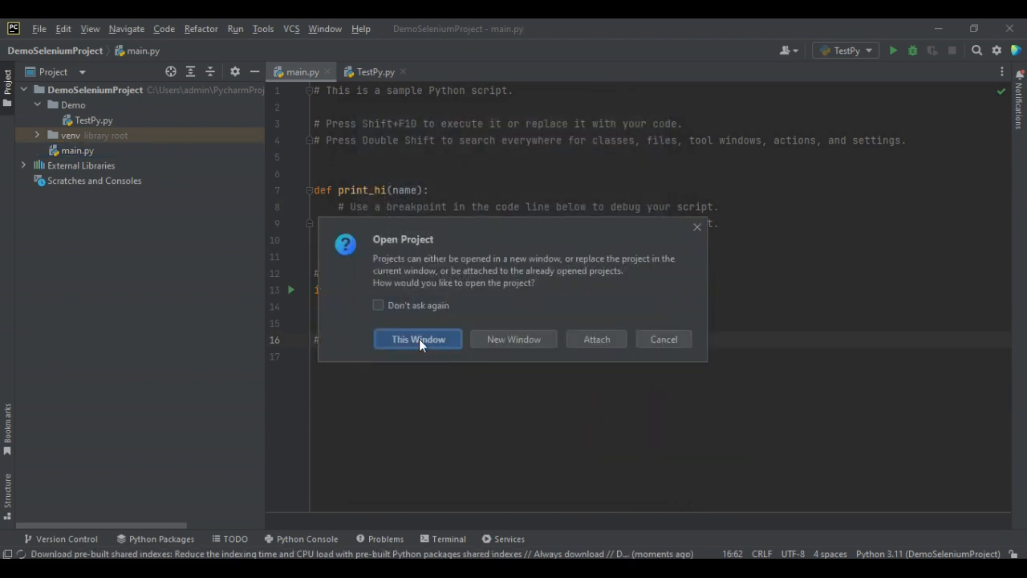
# Open Python-selenium-practice in the current window with Python 3.11 as interpreter.
pyautogui.click(417, 338)
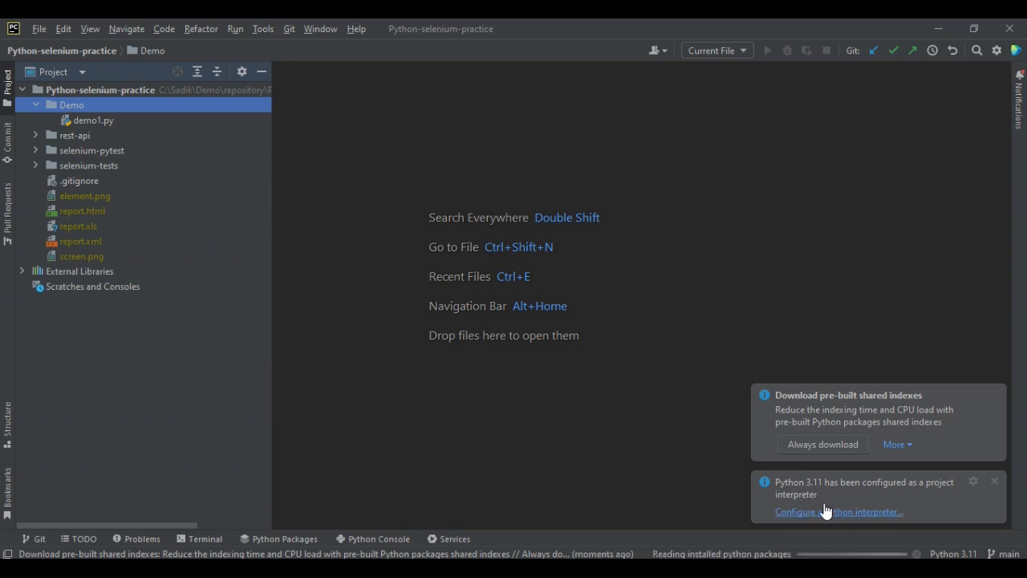
pyautogui.click(953, 553)
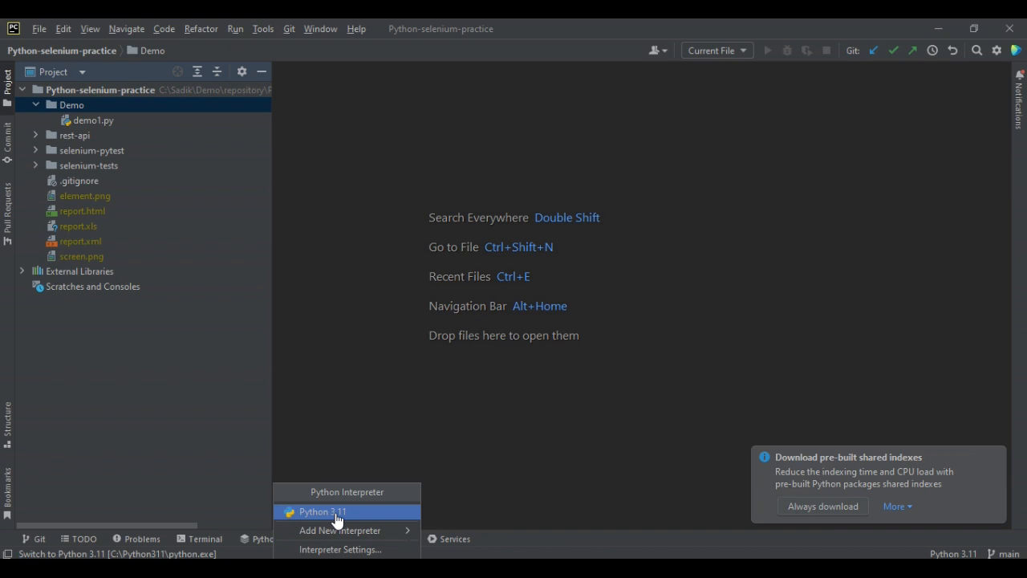
pyautogui.click(321, 510)
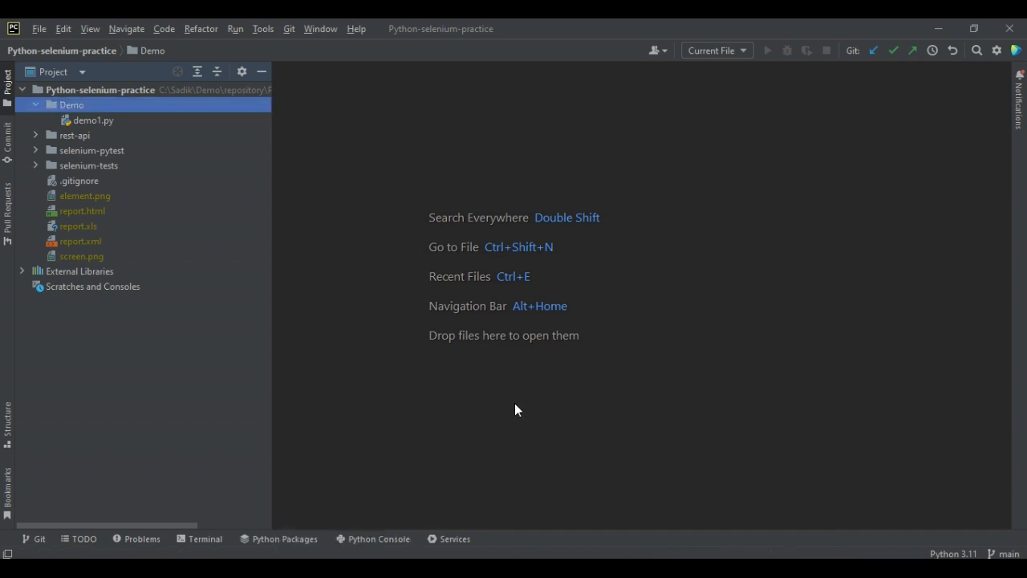
pyautogui.moveTo(225, 244)
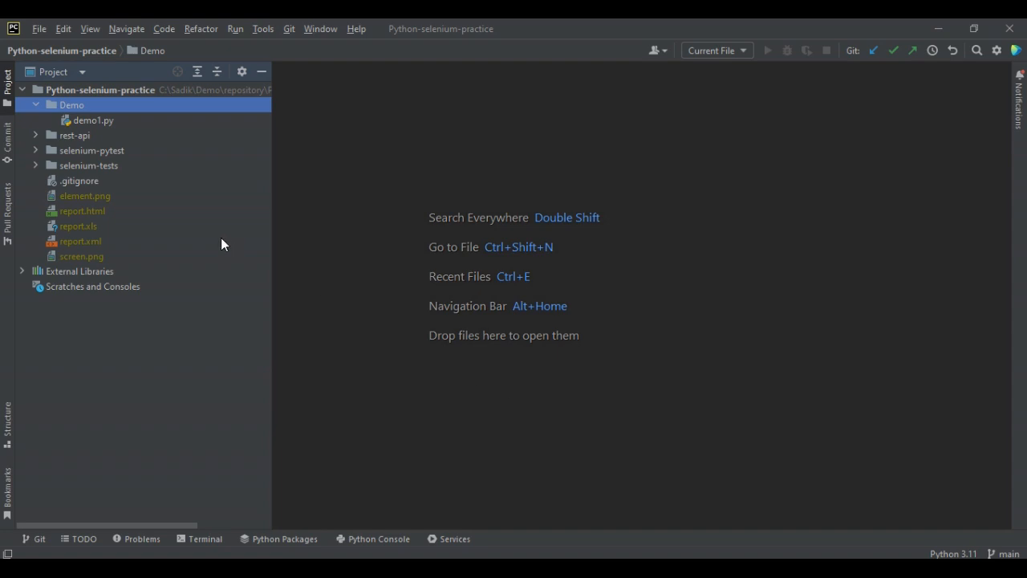
pyautogui.moveTo(125, 183)
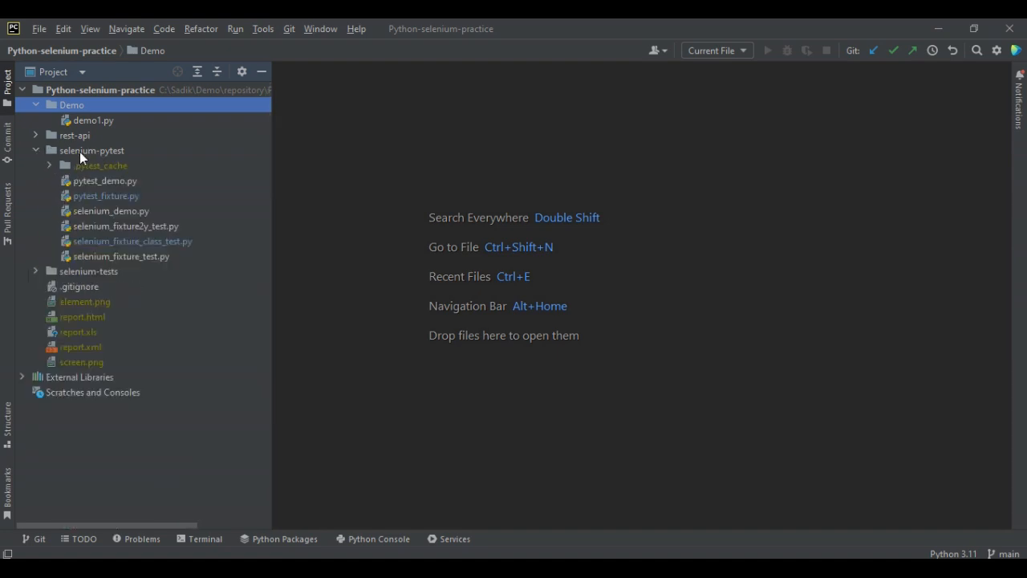
pyautogui.moveTo(112, 159)
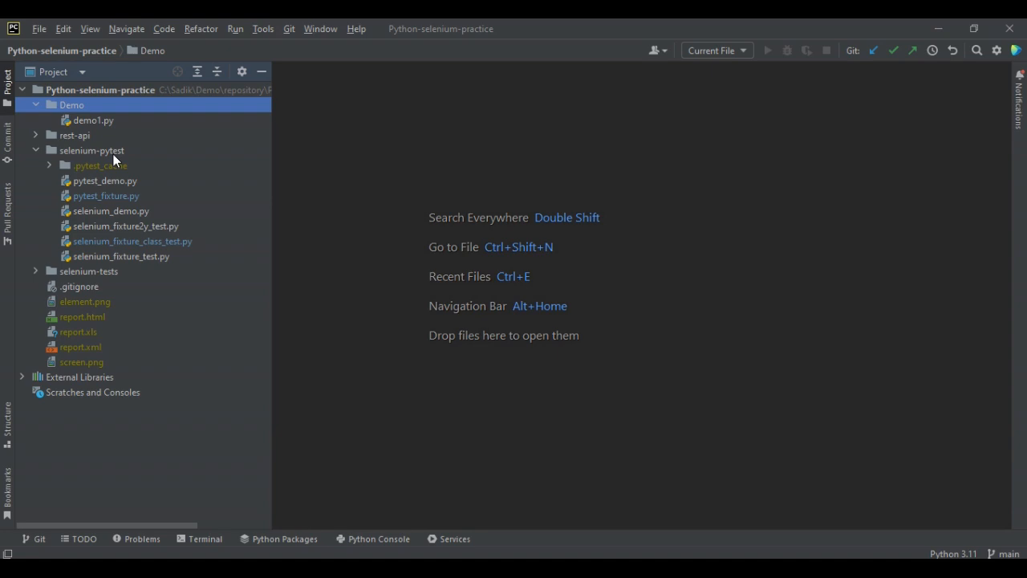
pyautogui.moveTo(121, 247)
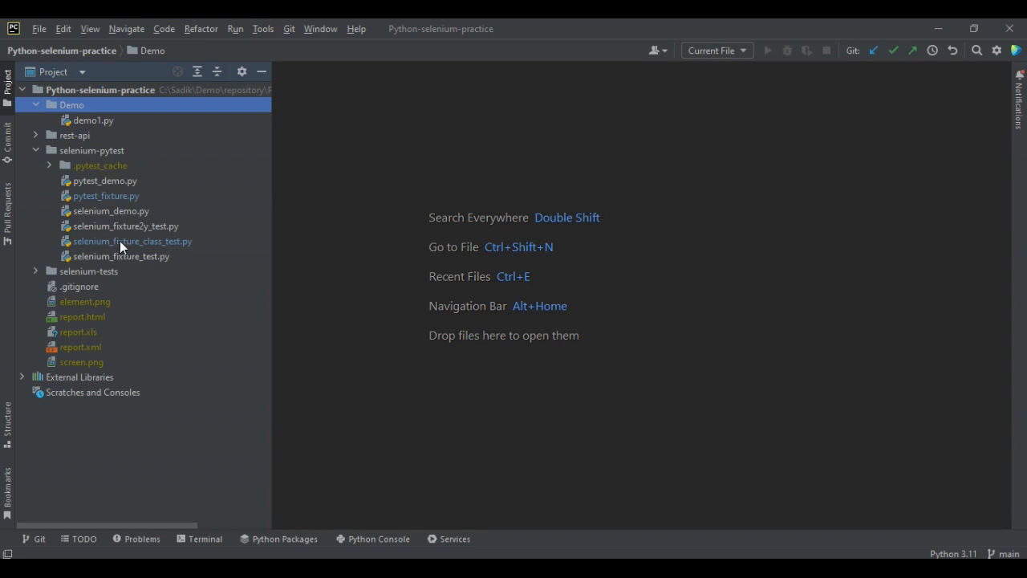
# Open selenium_fixture_class_test.py and scroll down to the parametrized test_One method.
pyautogui.doubleClick(132, 241)
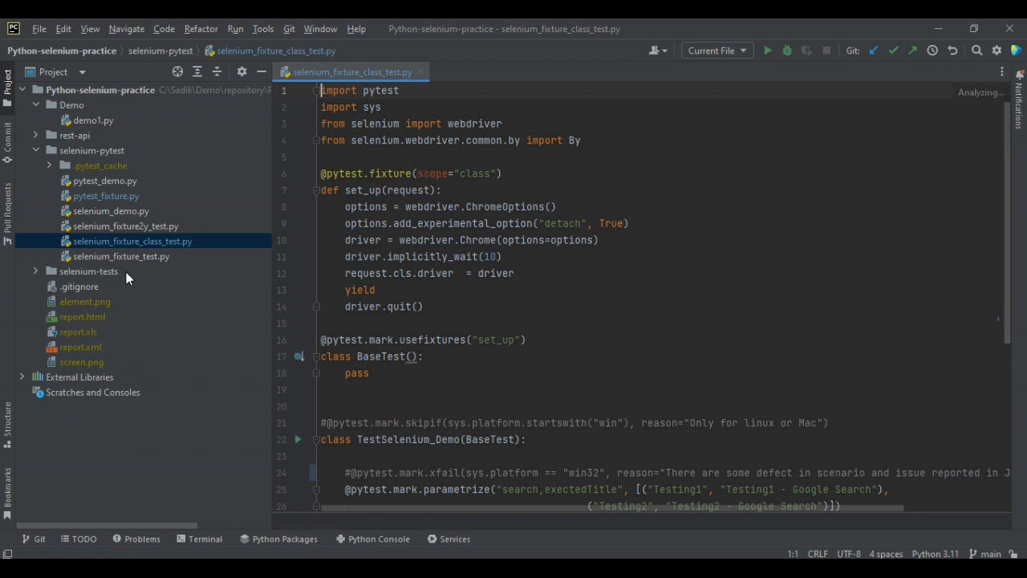
pyautogui.scroll(-3)
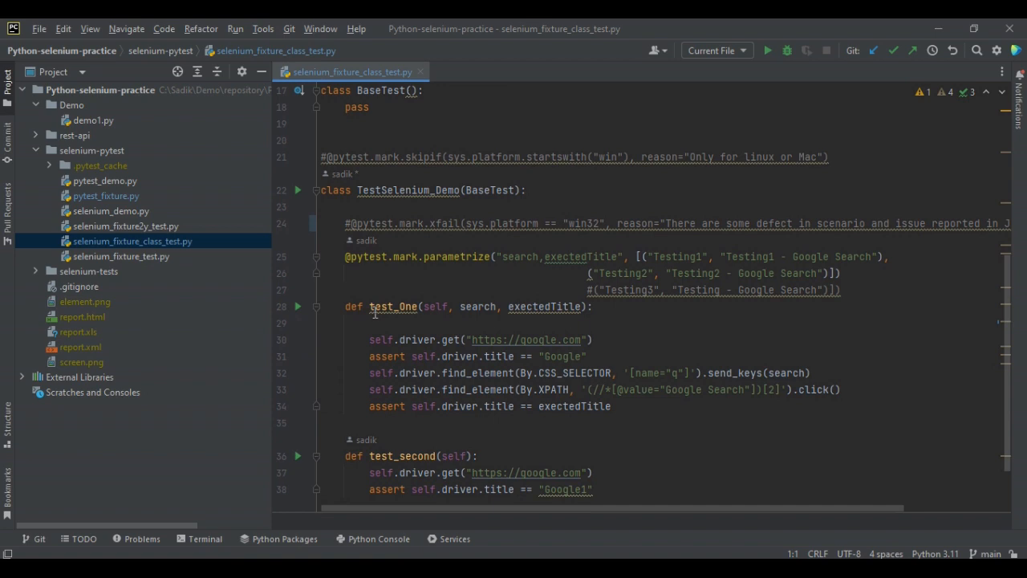
pyautogui.scroll(-3)
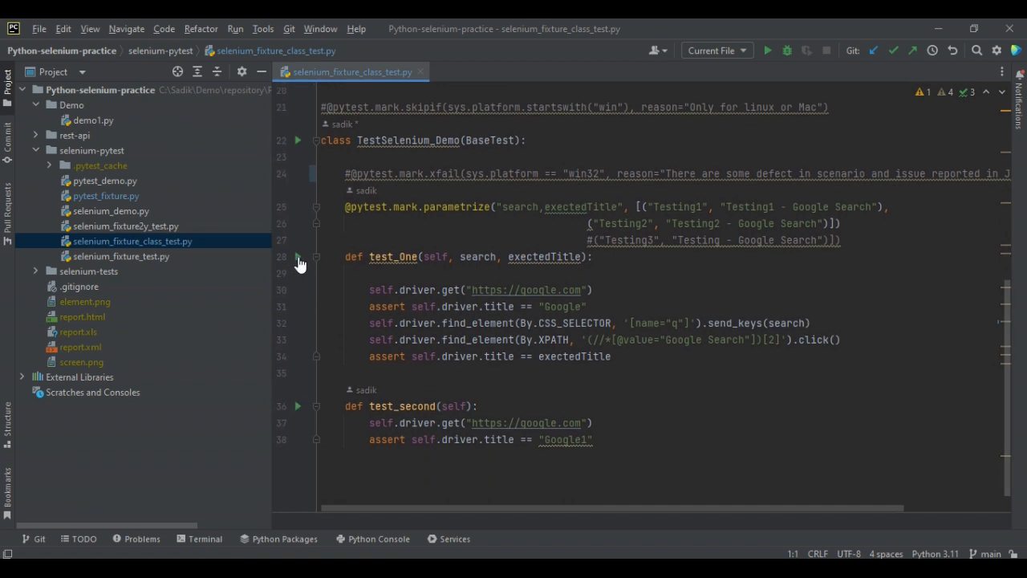
pyautogui.moveTo(299, 257)
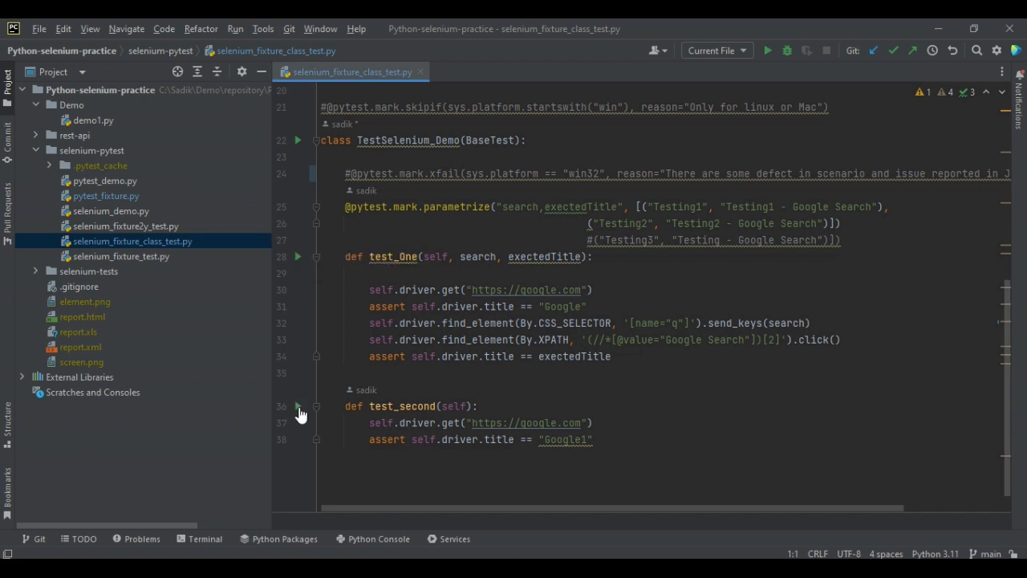
# Run test_second from its gutter arrow (fails), then run test_One's two parametrized cases (pass).
pyautogui.click(299, 406)
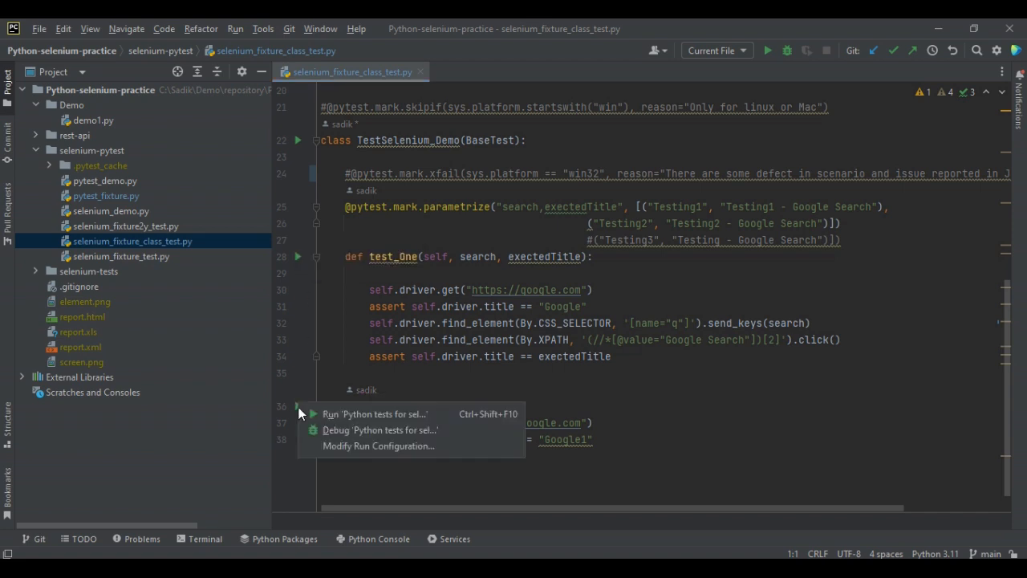
pyautogui.moveTo(375, 410)
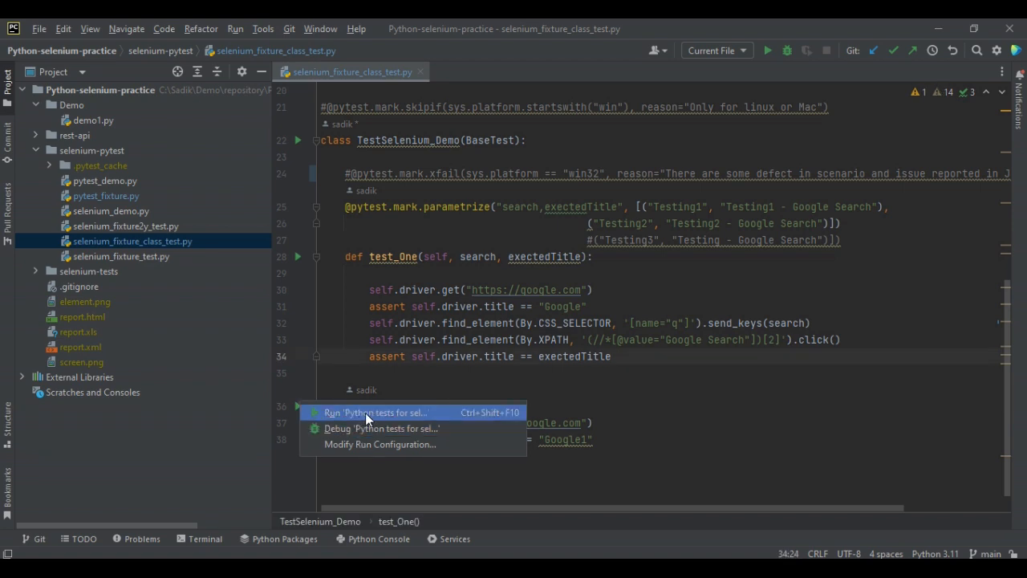
pyautogui.moveTo(356, 443)
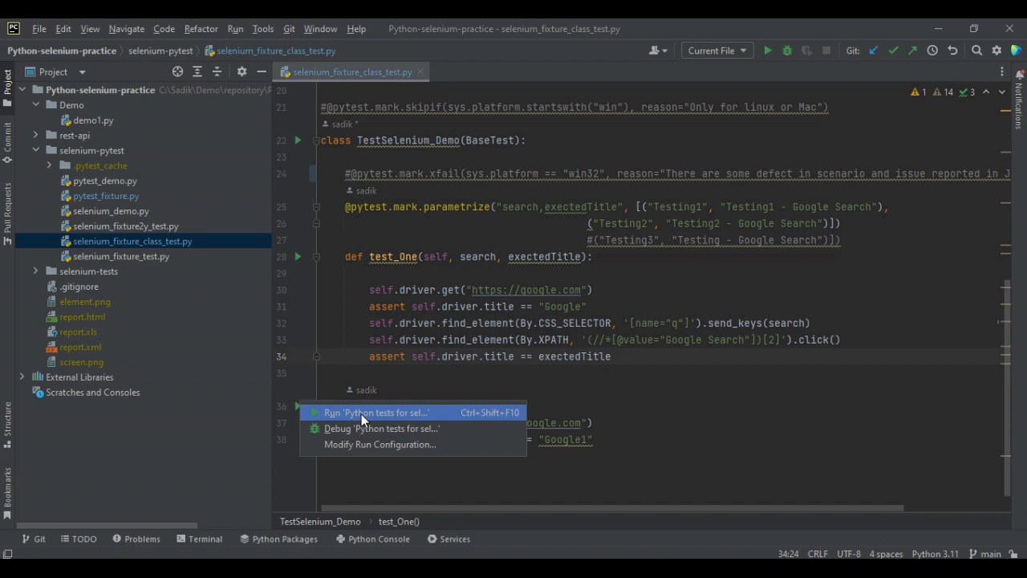
pyautogui.moveTo(361, 427)
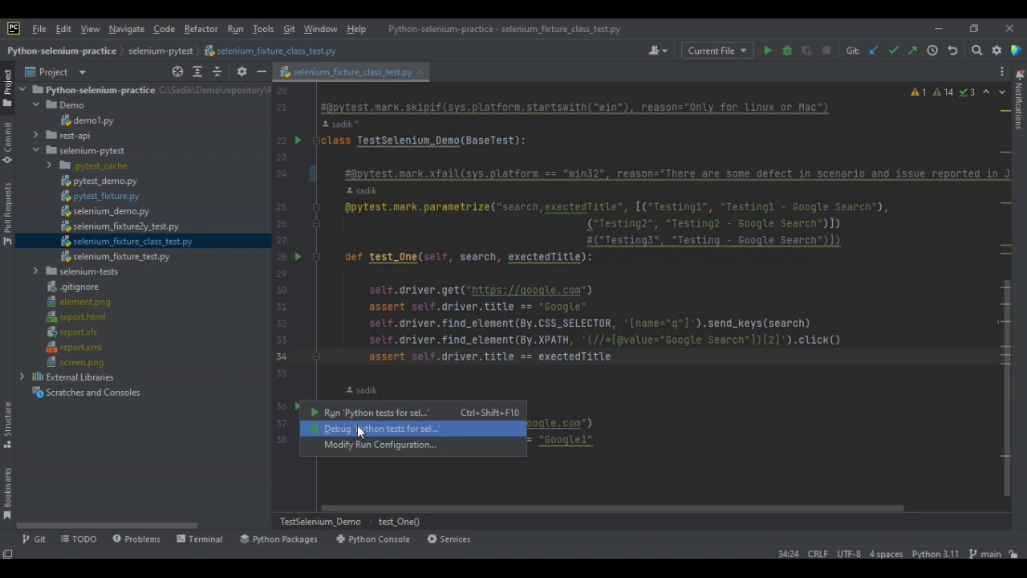
pyautogui.moveTo(379, 444)
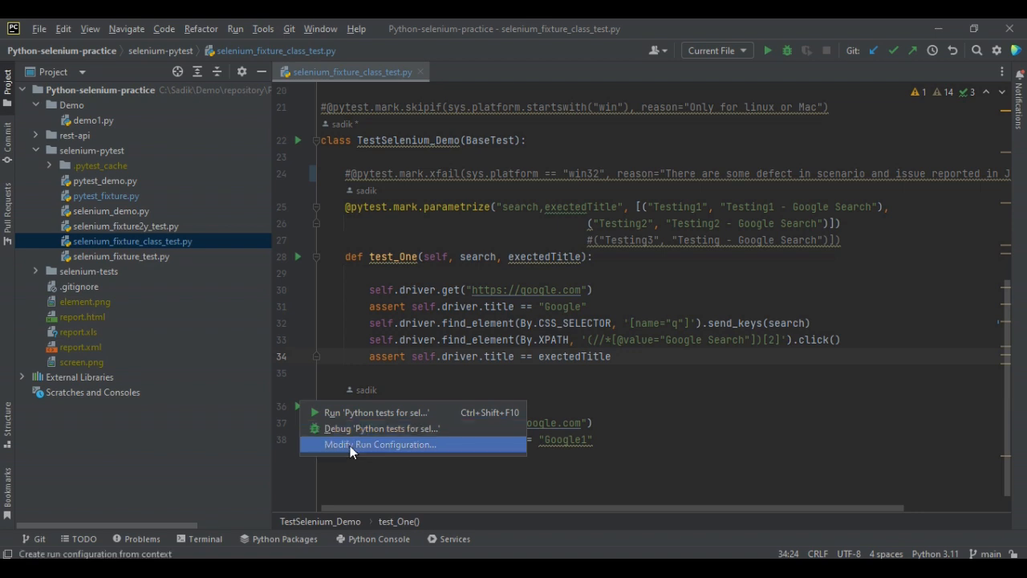
pyautogui.moveTo(369, 410)
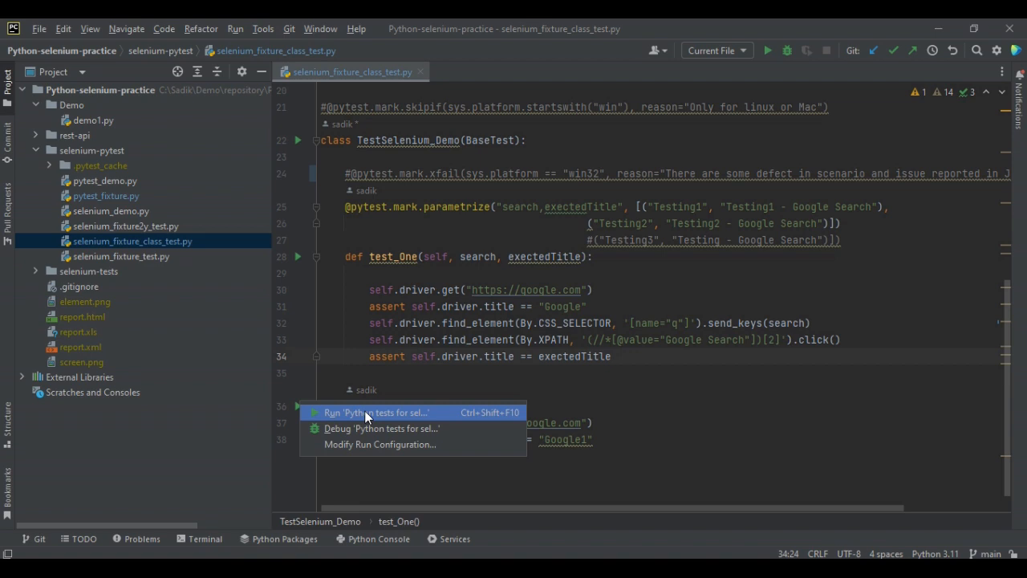
pyautogui.click(378, 411)
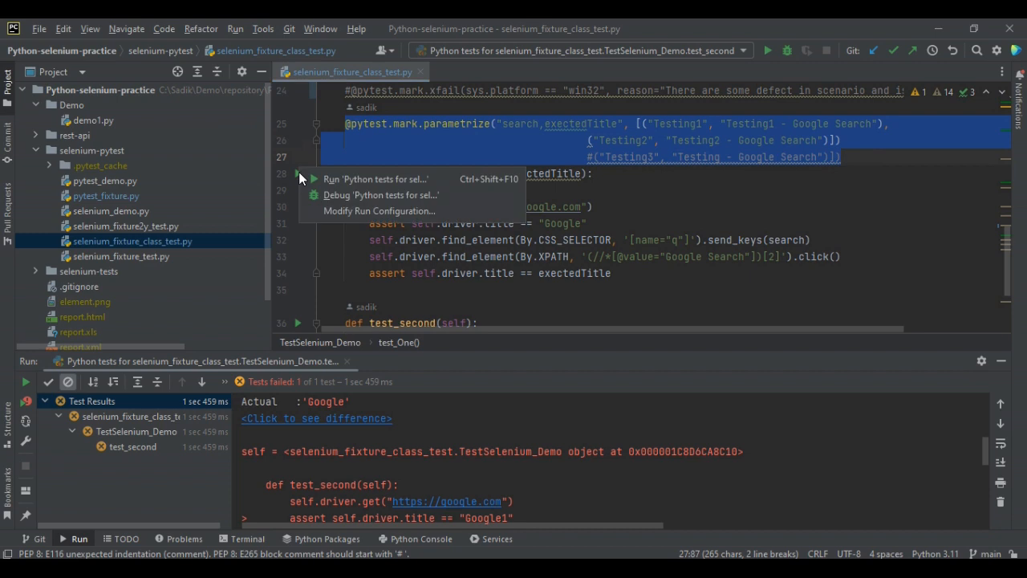
pyautogui.click(375, 180)
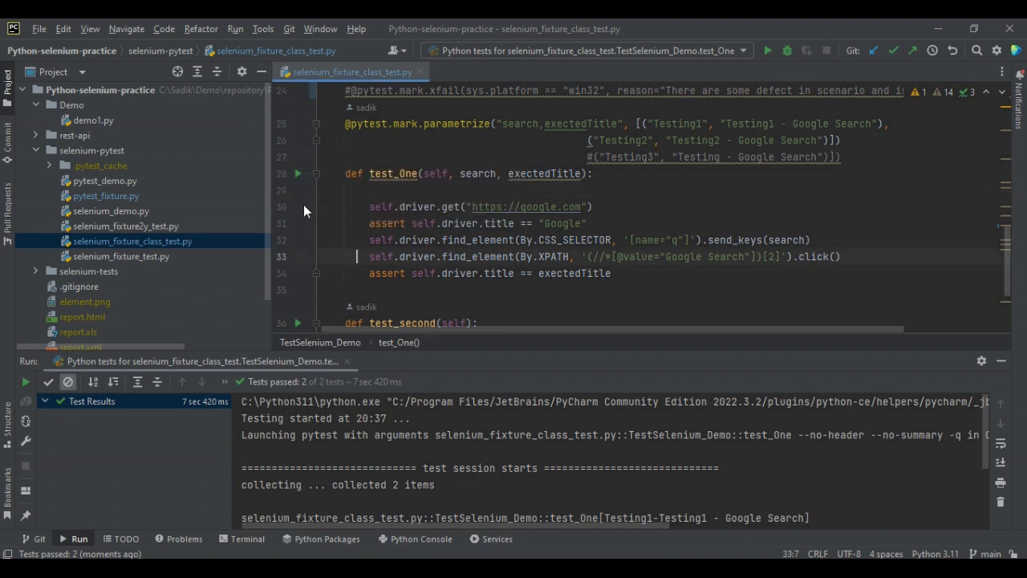
# Add a breakpoint on test_One's driver.get line and debug it, pausing on the Testing1 case.
pyautogui.click(298, 207)
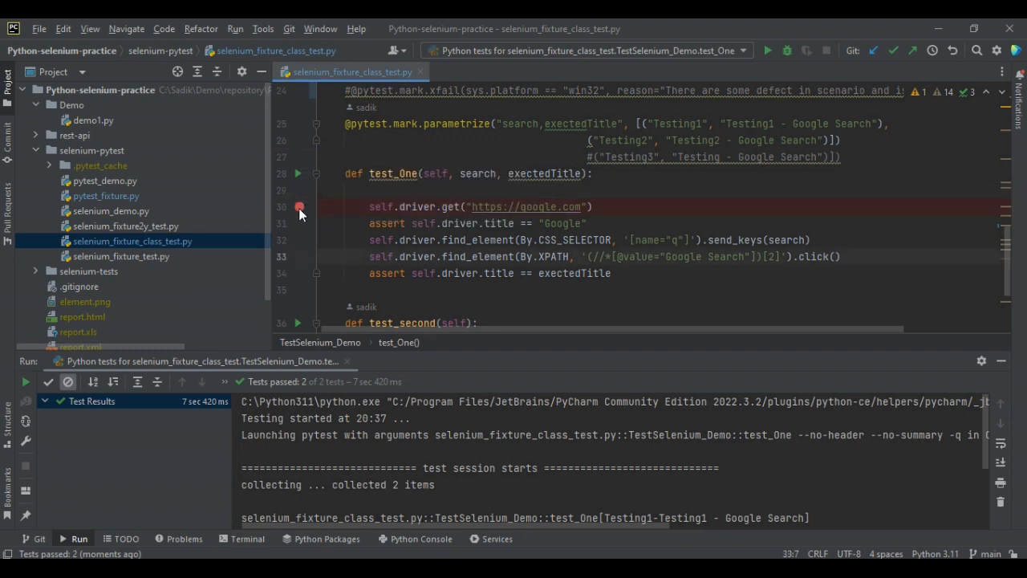
pyautogui.moveTo(299, 207)
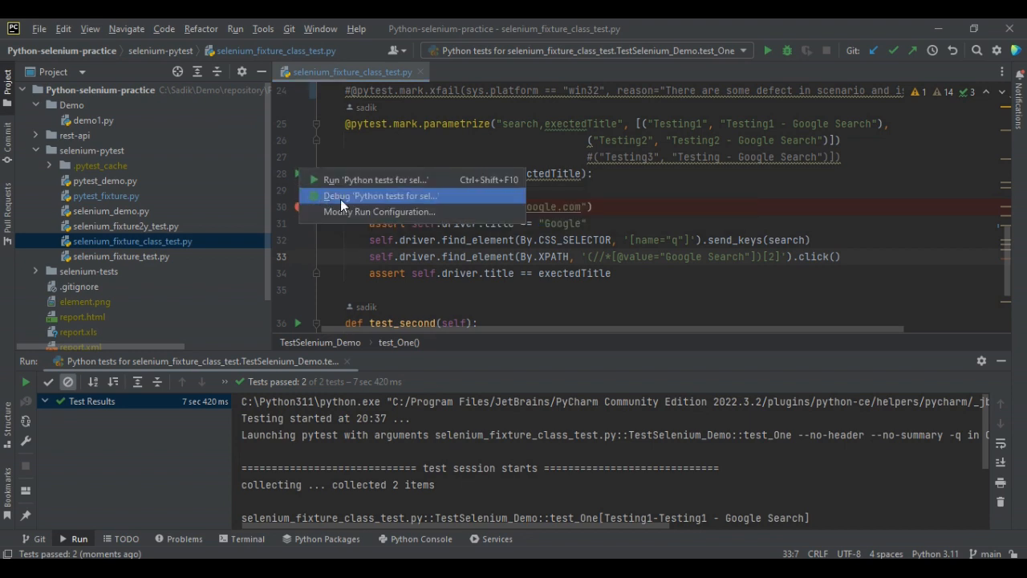
pyautogui.click(382, 196)
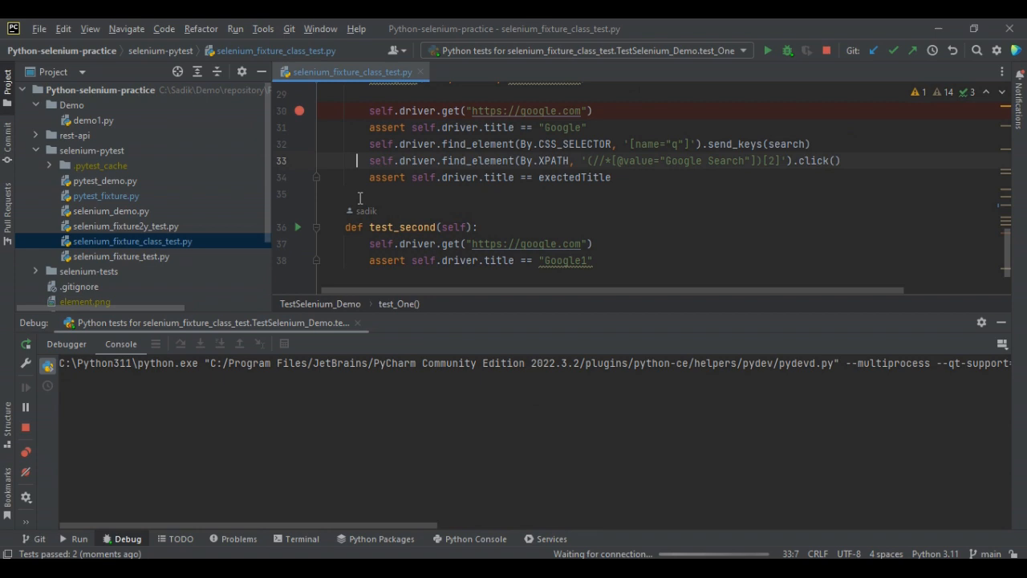
pyautogui.click(767, 50)
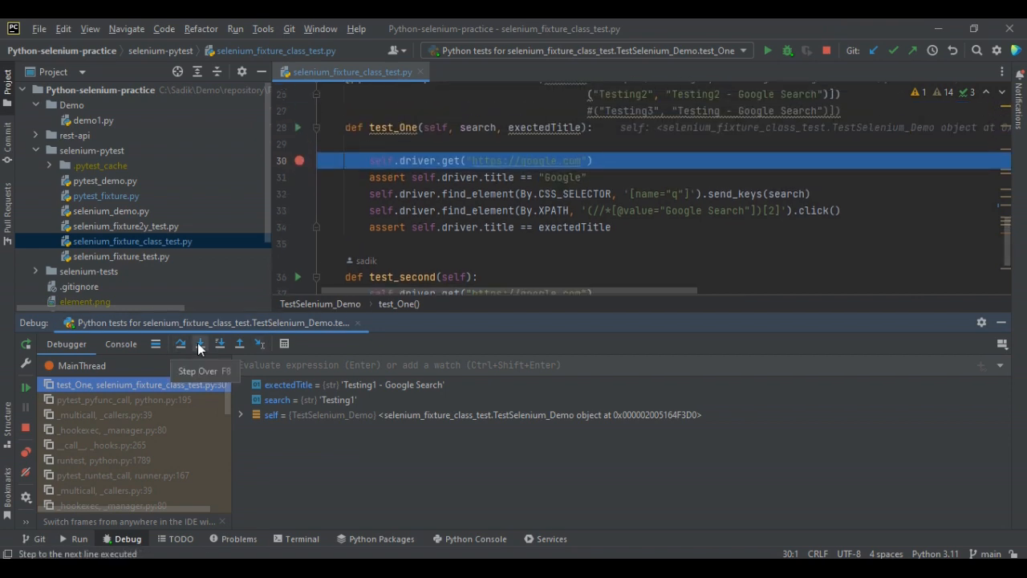
pyautogui.moveTo(47, 378)
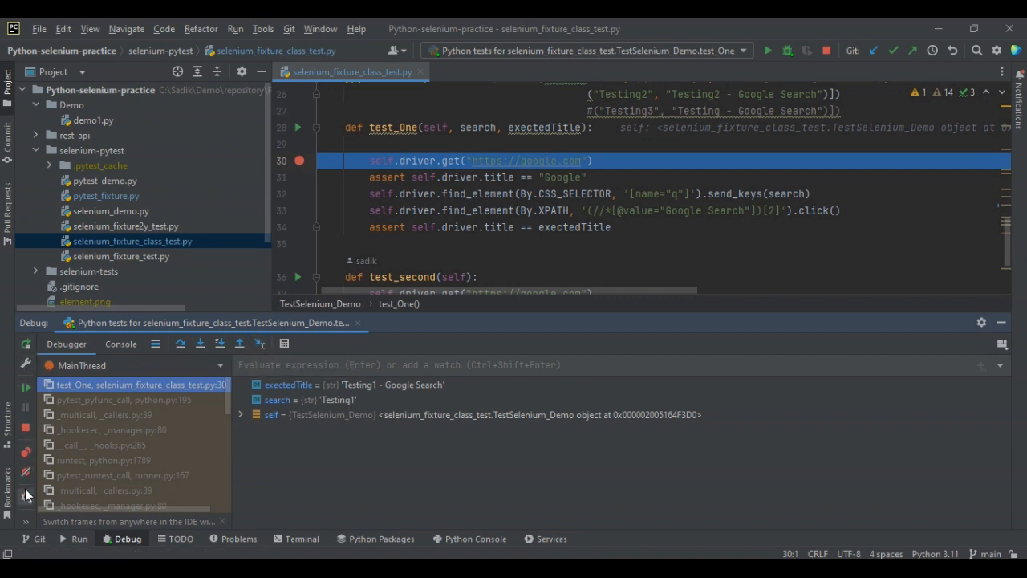
pyautogui.moveTo(180, 343)
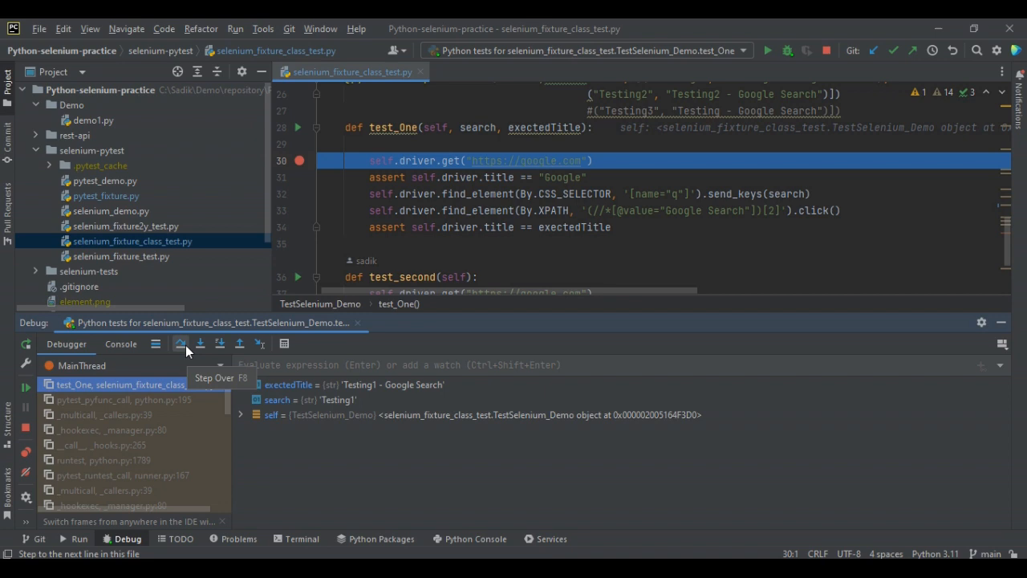
pyautogui.moveTo(185, 350)
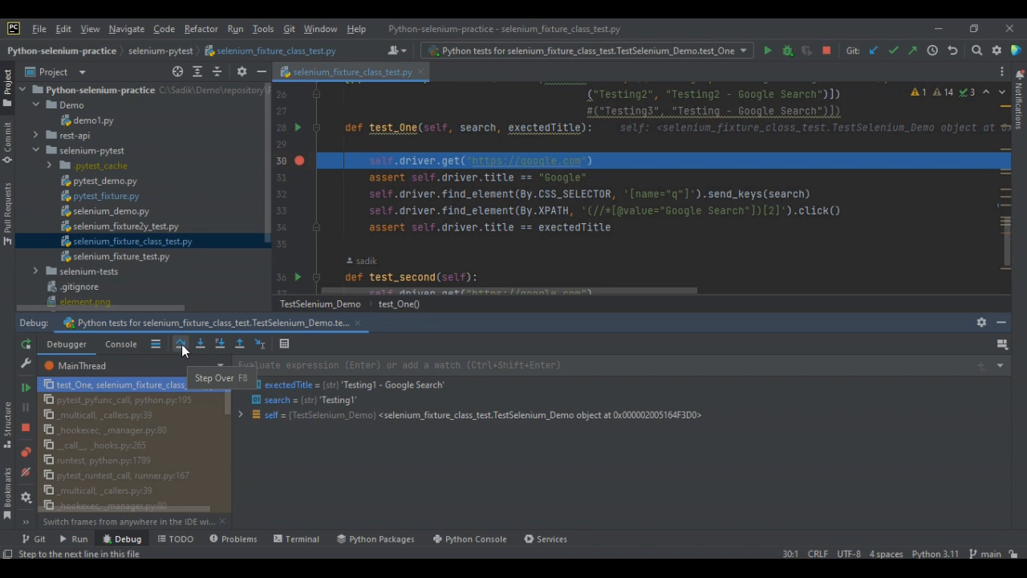
# Step over driver.get, step into Selenium's webdriver title code, and return to the title assertion.
pyautogui.click(179, 343)
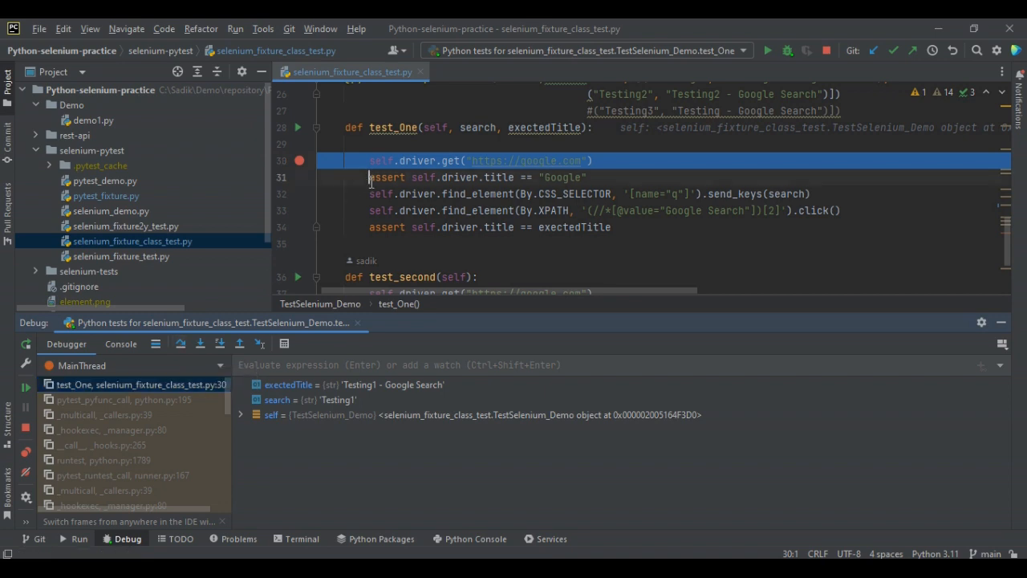
pyautogui.click(179, 344)
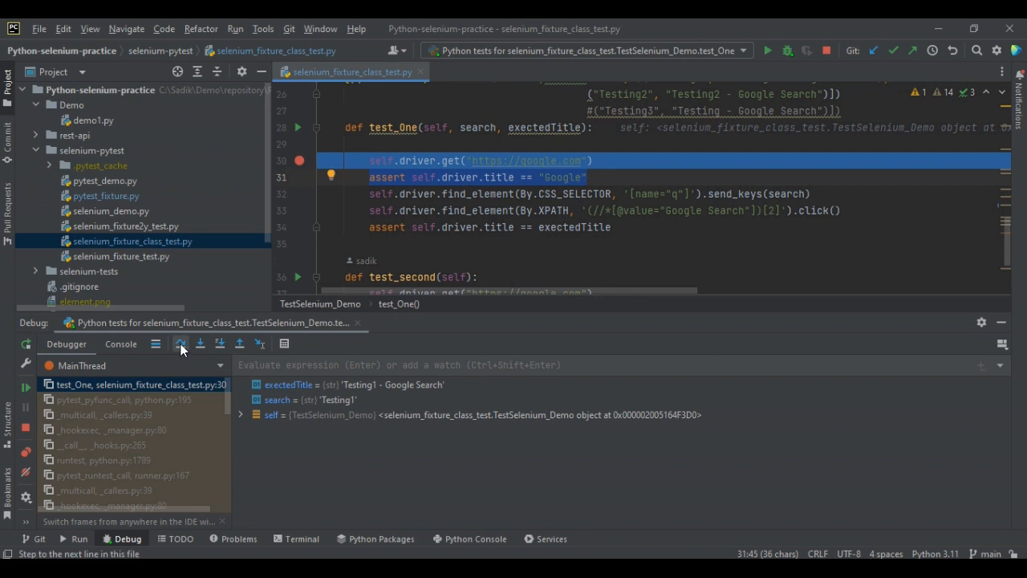
pyautogui.click(180, 343)
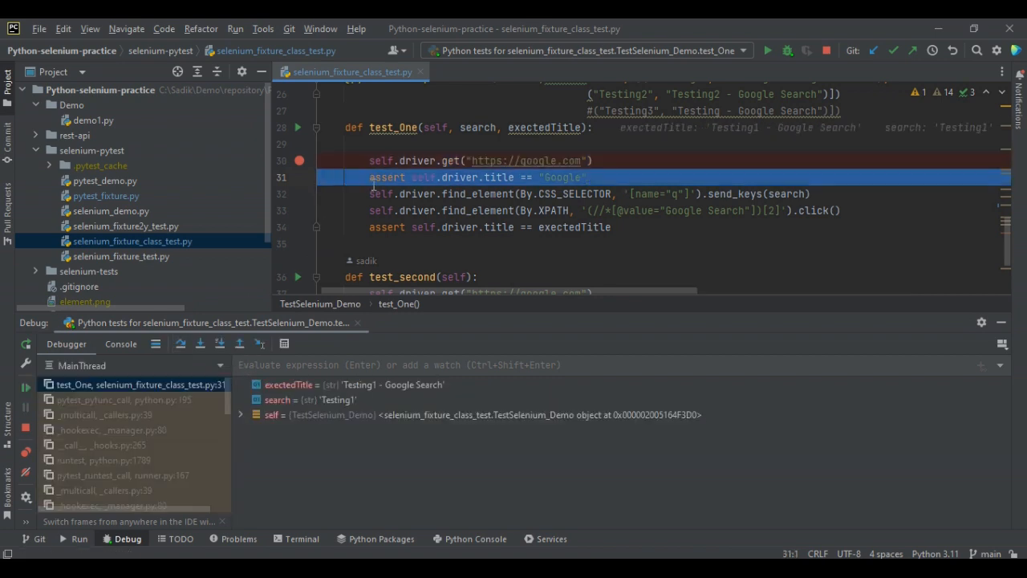
pyautogui.moveTo(200, 344)
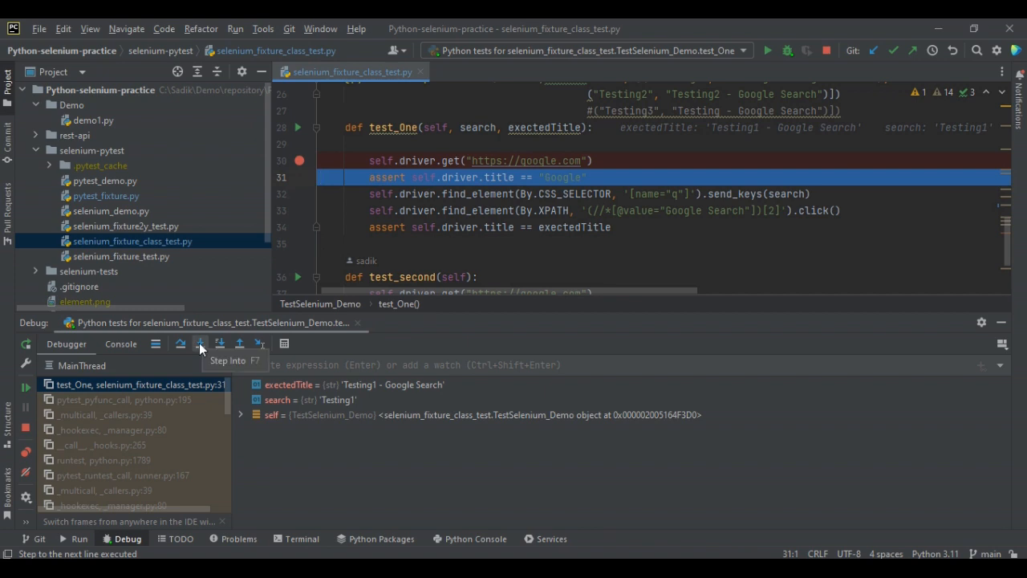
pyautogui.moveTo(465, 189)
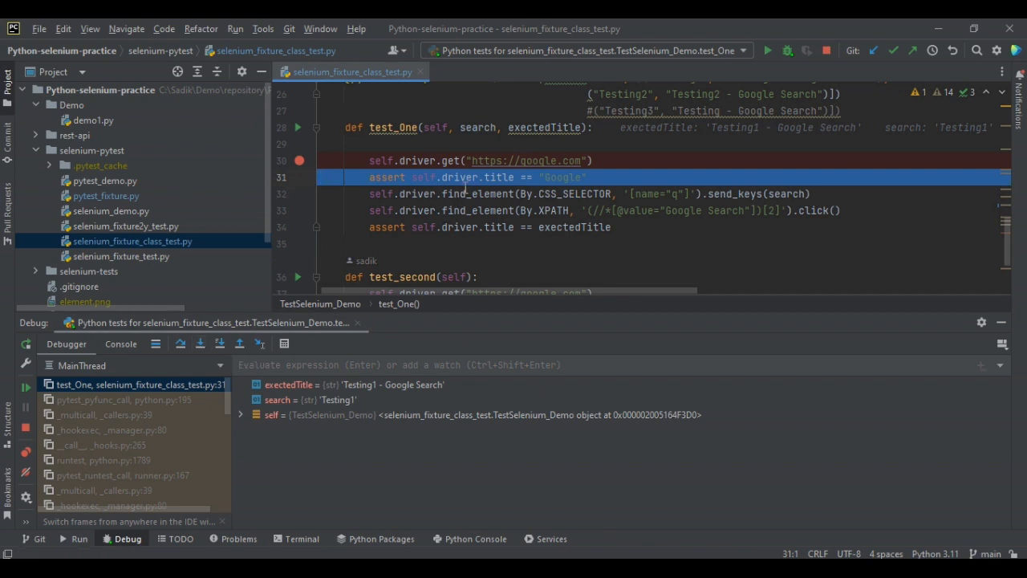
pyautogui.moveTo(457, 177)
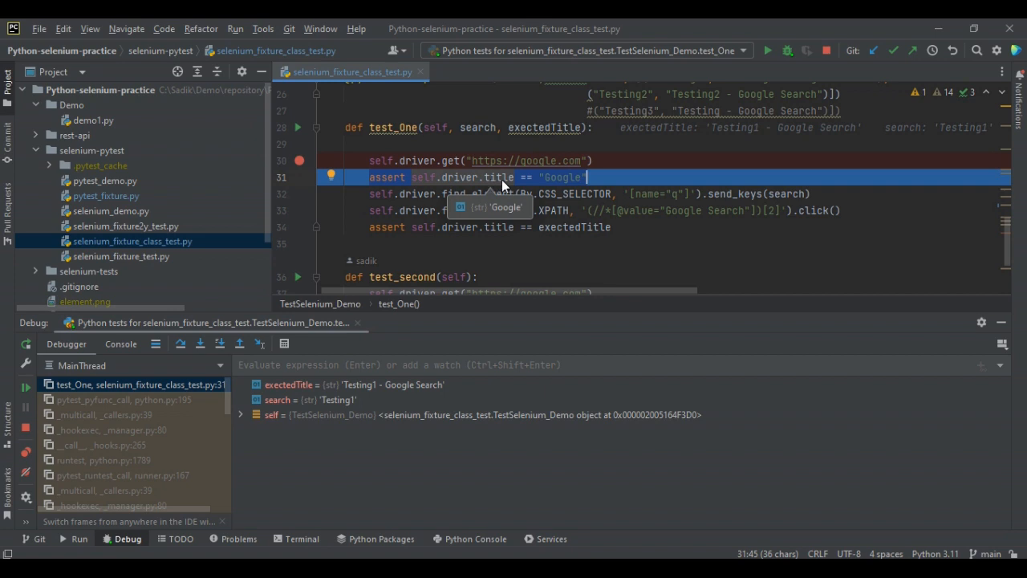
pyautogui.moveTo(199, 344)
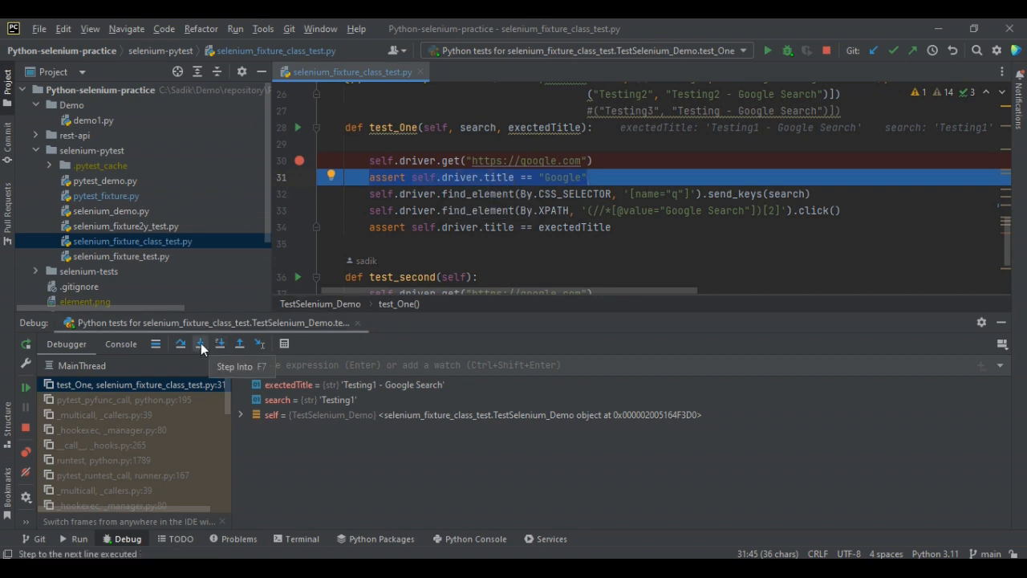
pyautogui.click(199, 344)
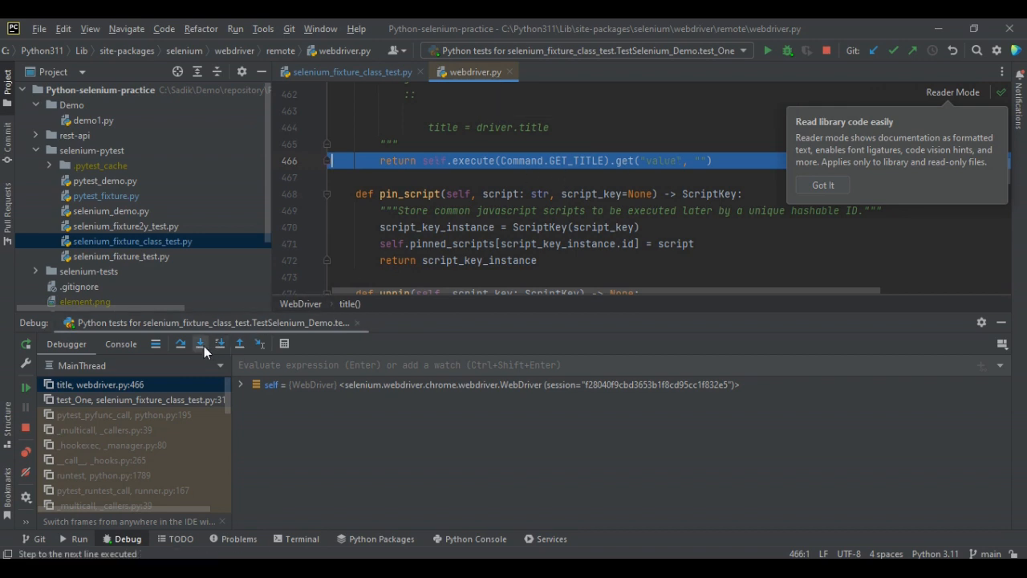
pyautogui.click(201, 343)
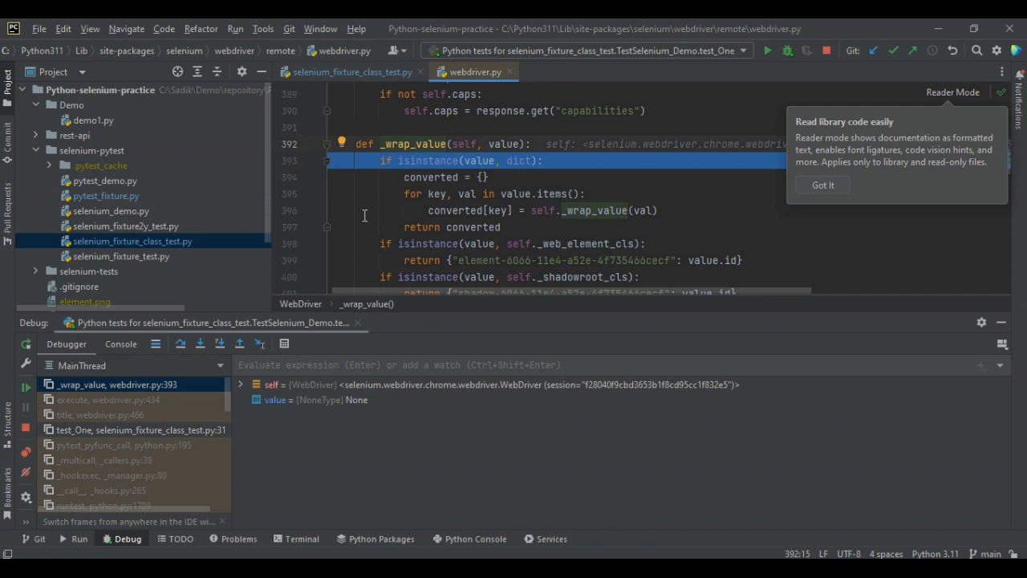
pyautogui.moveTo(181, 344)
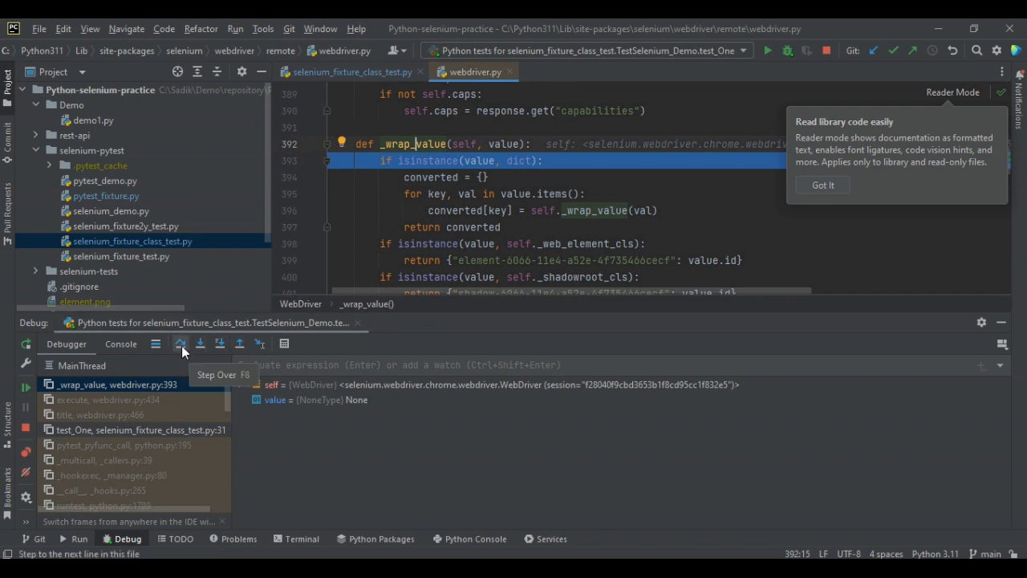
pyautogui.click(180, 344)
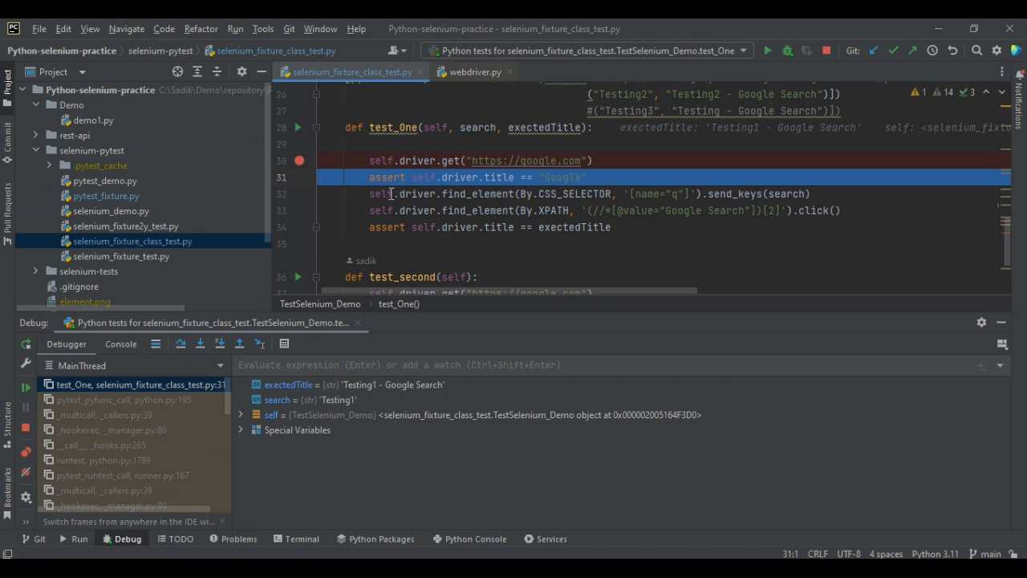
# Step over test_One's search-box and search-button lines 32–33.
pyautogui.click(181, 343)
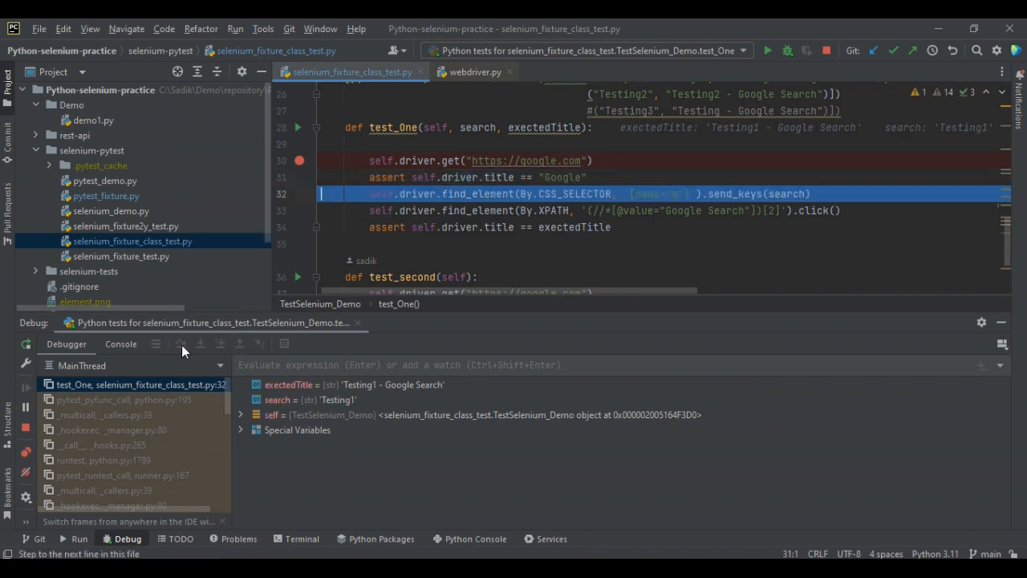
pyautogui.click(179, 343)
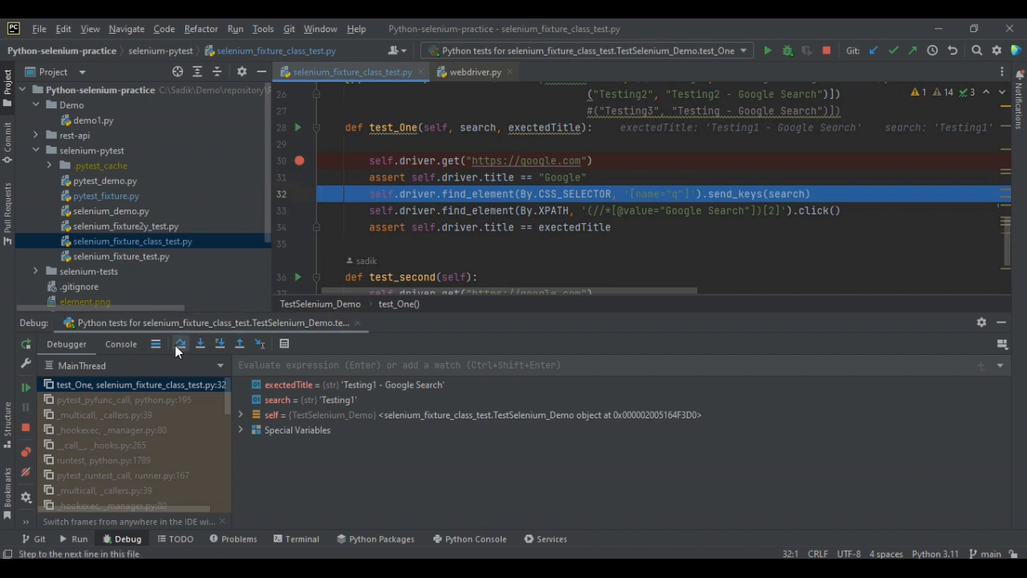
pyautogui.click(179, 343)
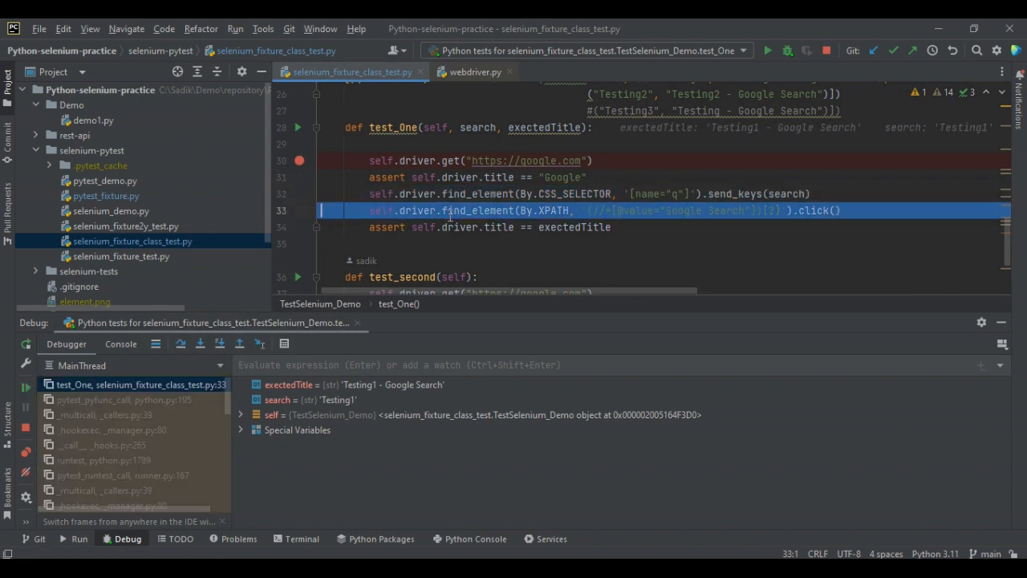
pyautogui.moveTo(191, 373)
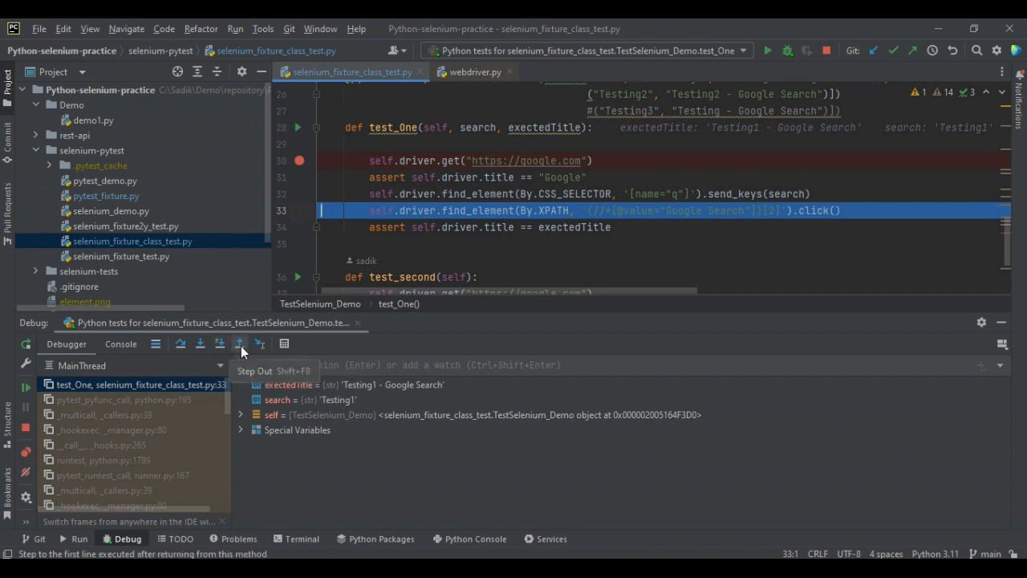
pyautogui.moveTo(25, 387)
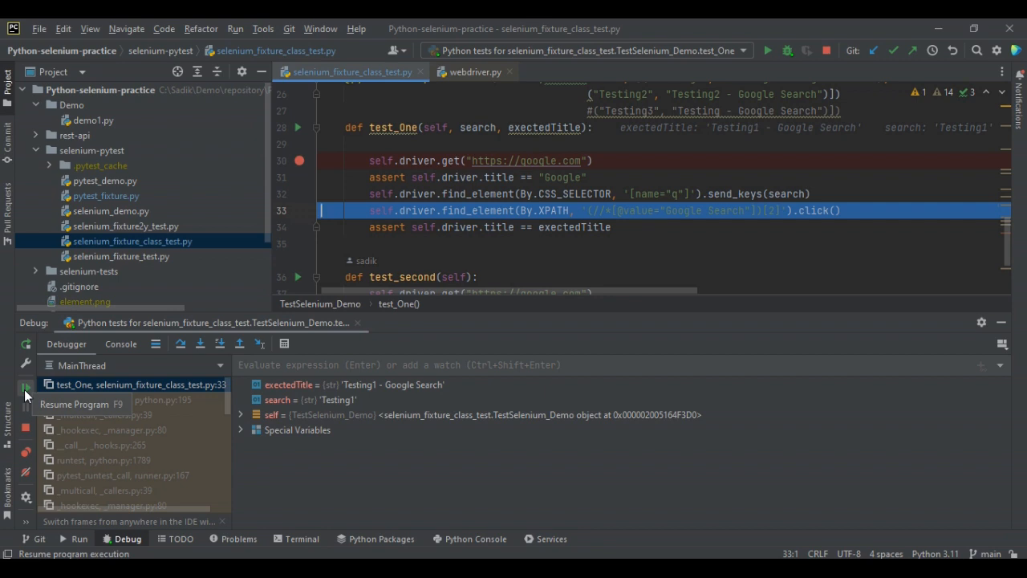
# Resume Program twice to run the Testing2 case and let the debug session finish.
pyautogui.click(26, 386)
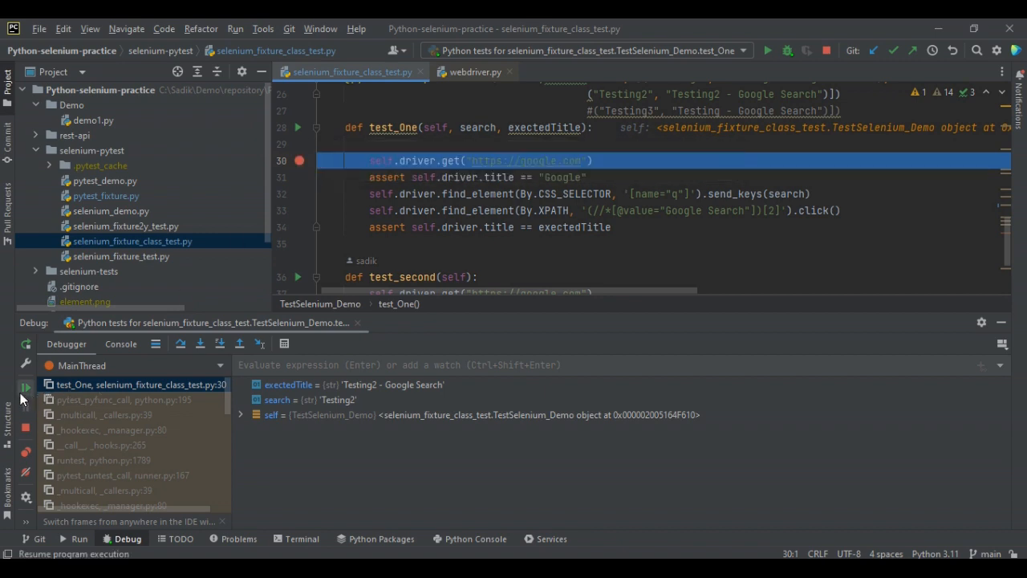
pyautogui.moveTo(26, 390)
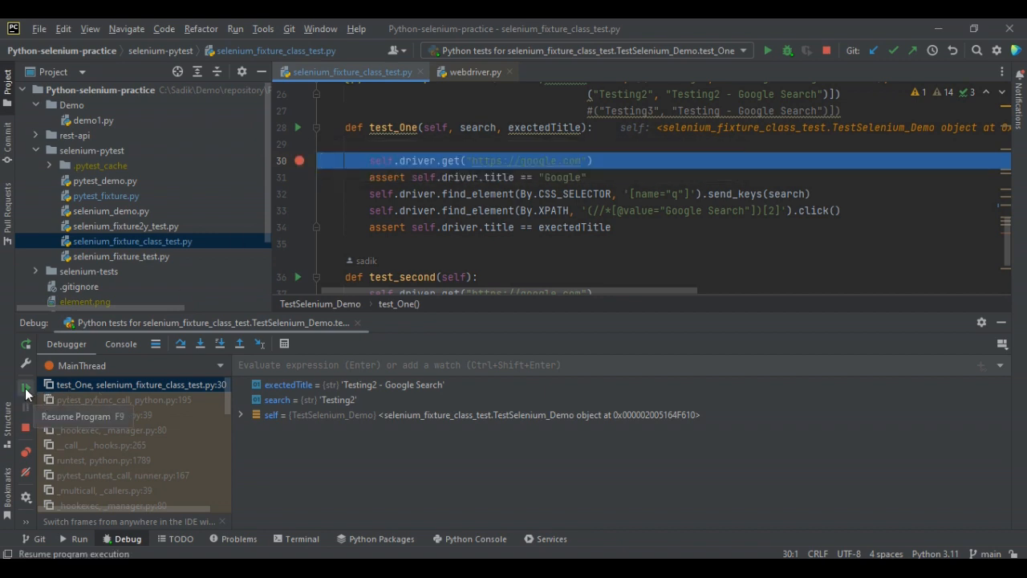
pyautogui.click(26, 387)
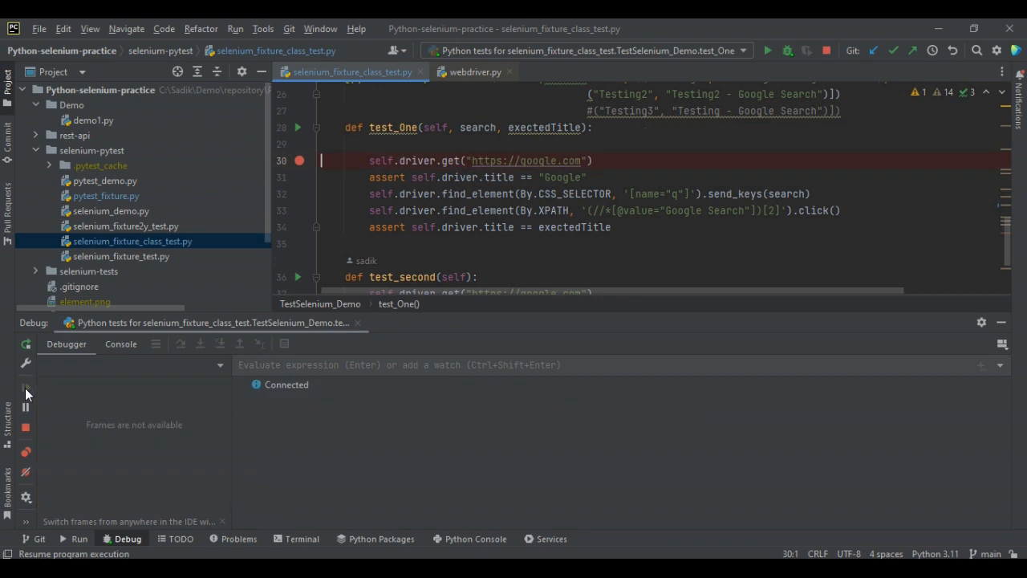
pyautogui.moveTo(497, 460)
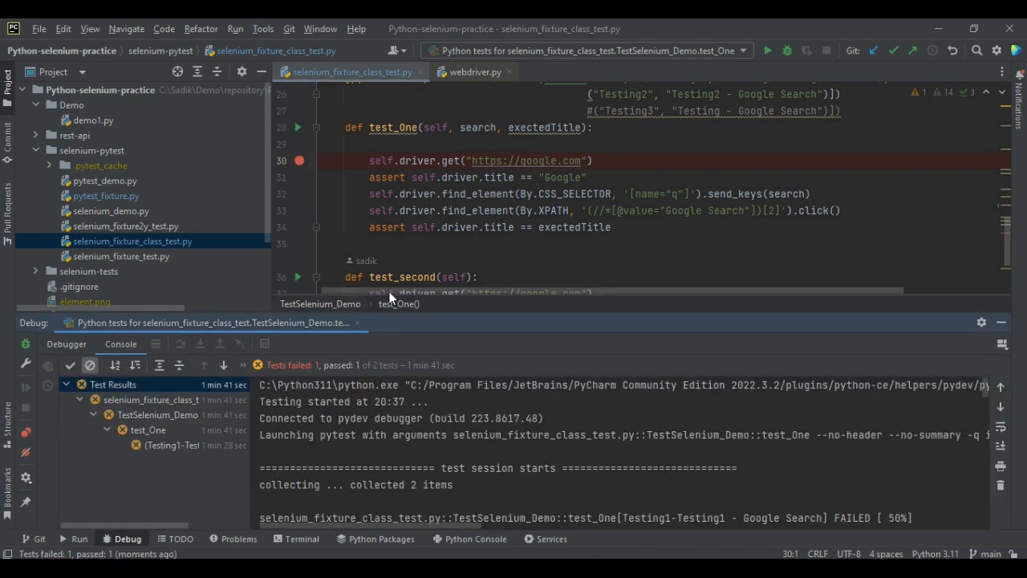
# Debug test_second alone from its gutter icon, pausing at its line 37 breakpoint.
pyautogui.scroll(-3)
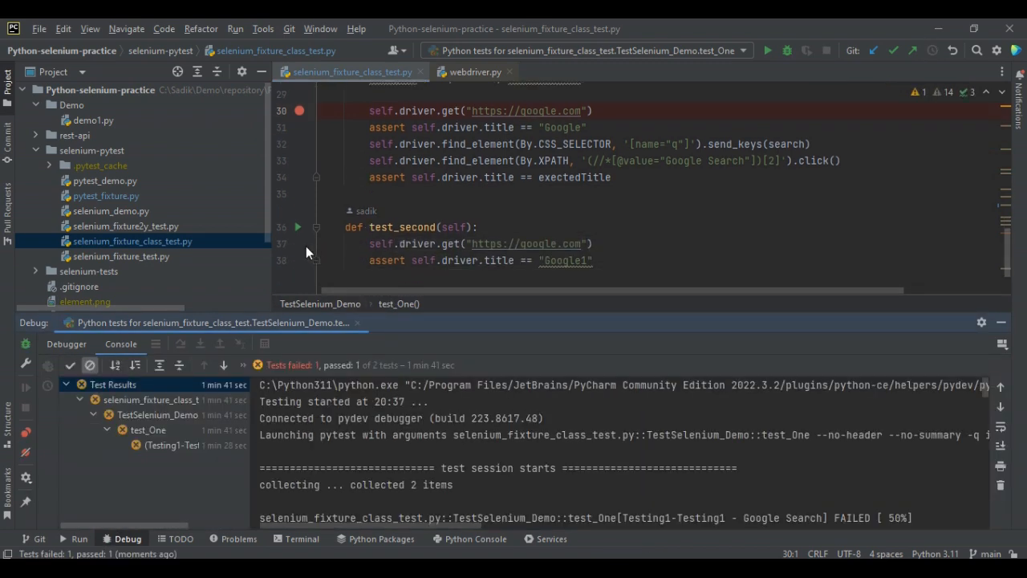
pyautogui.click(298, 227)
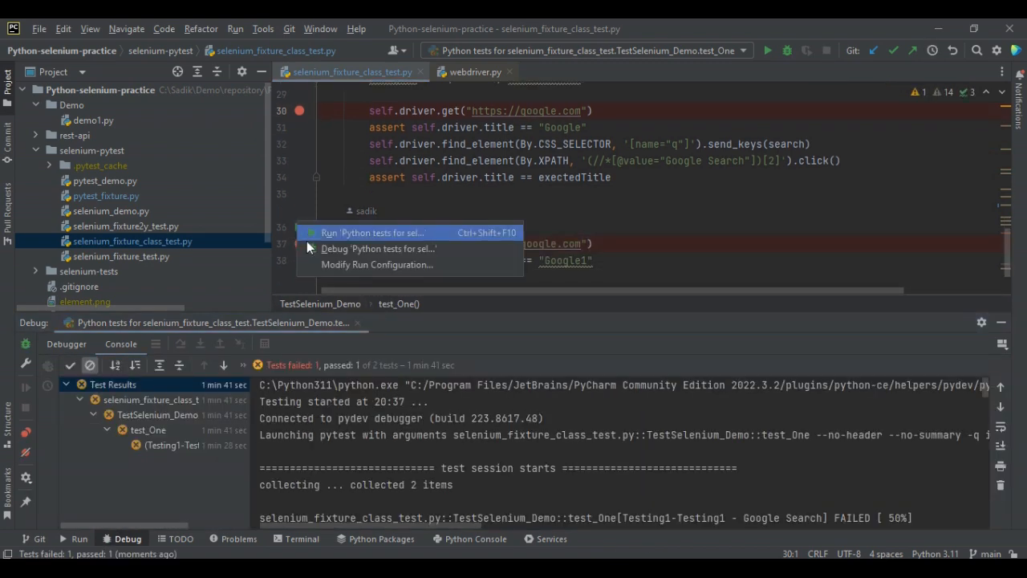
pyautogui.click(372, 233)
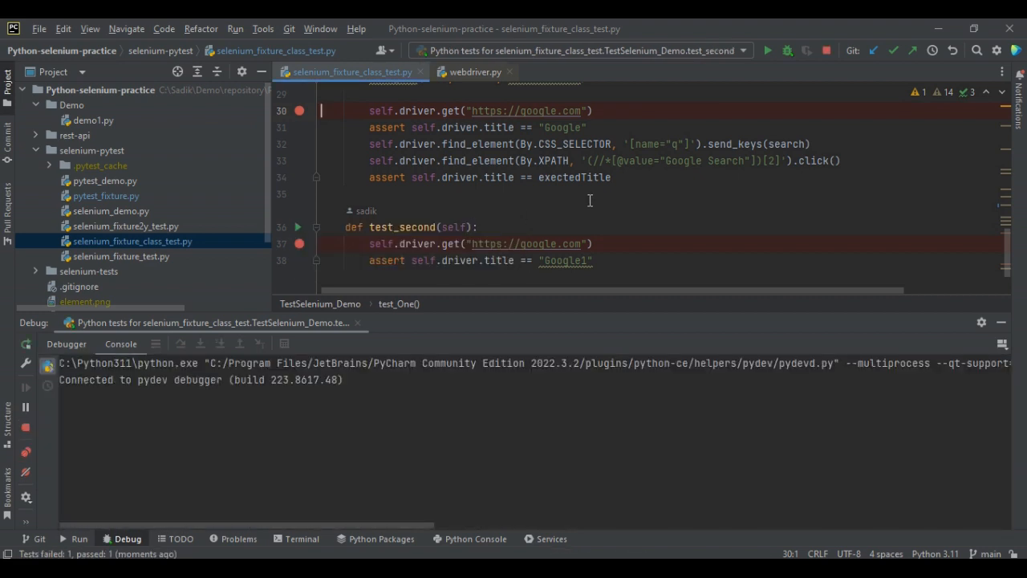
pyautogui.click(767, 50)
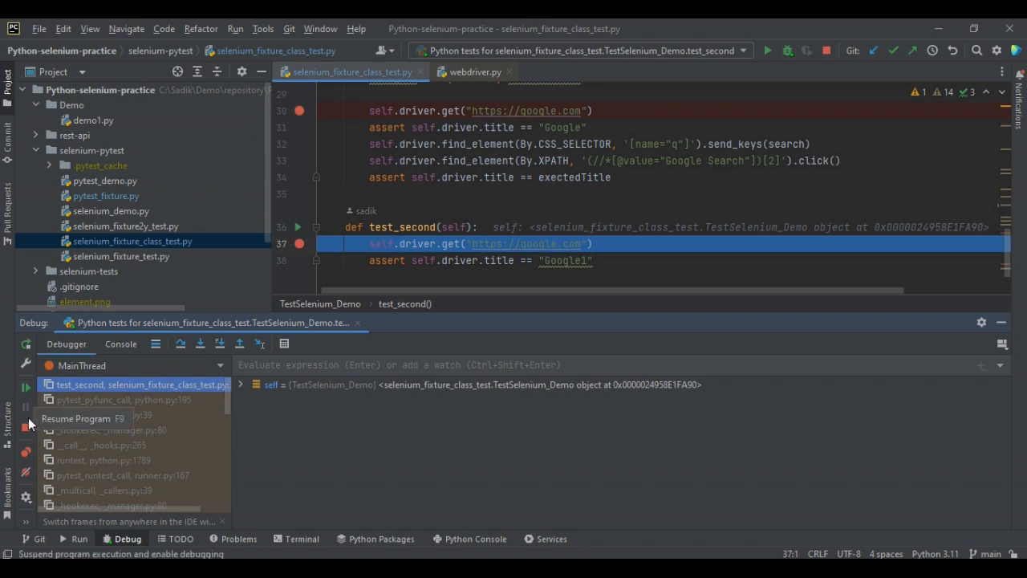
pyautogui.moveTo(25, 433)
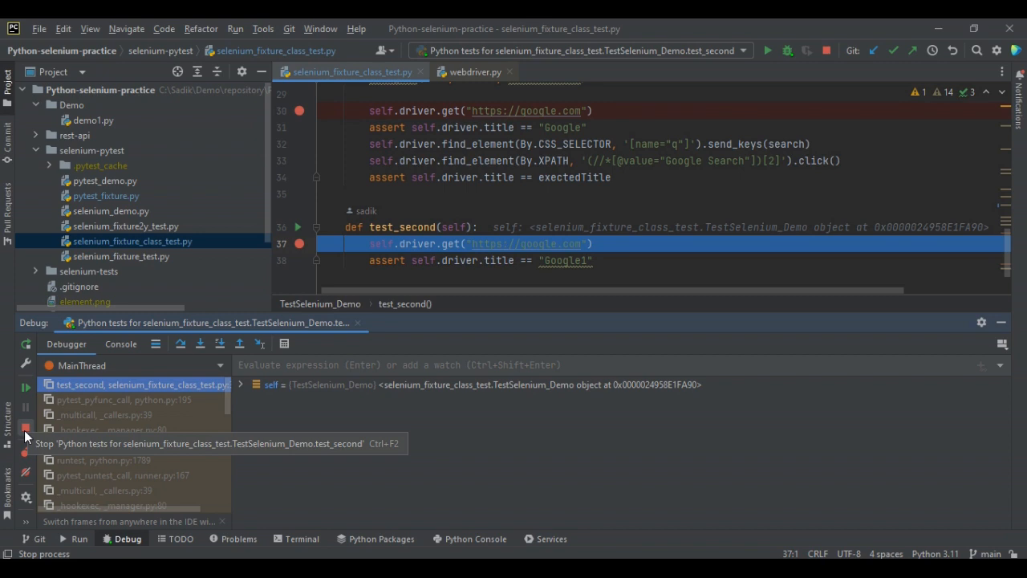
# Expand self in Variables to inspect the WebDriver object, then stop the debug session.
pyautogui.click(241, 385)
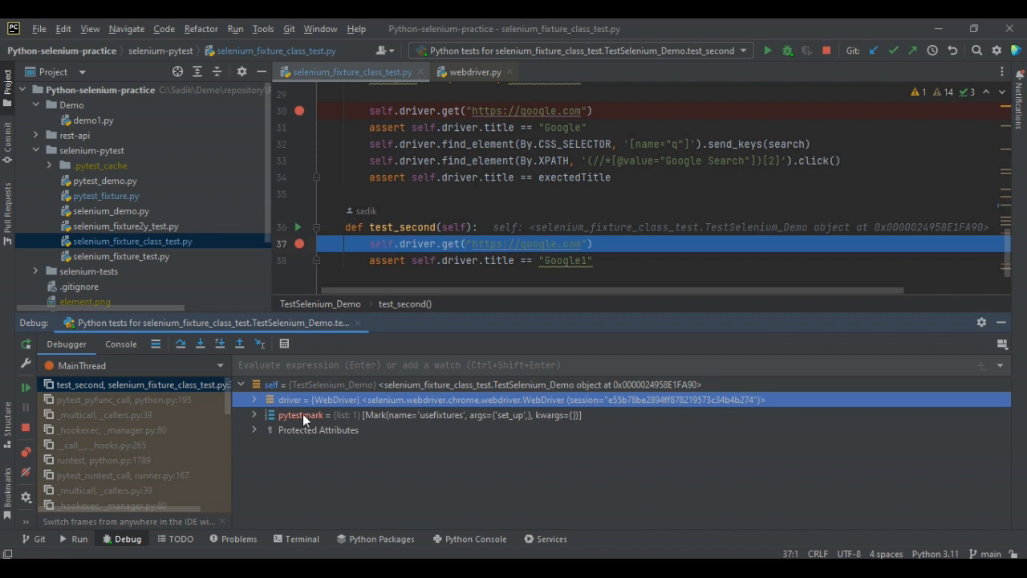
pyautogui.moveTo(389, 420)
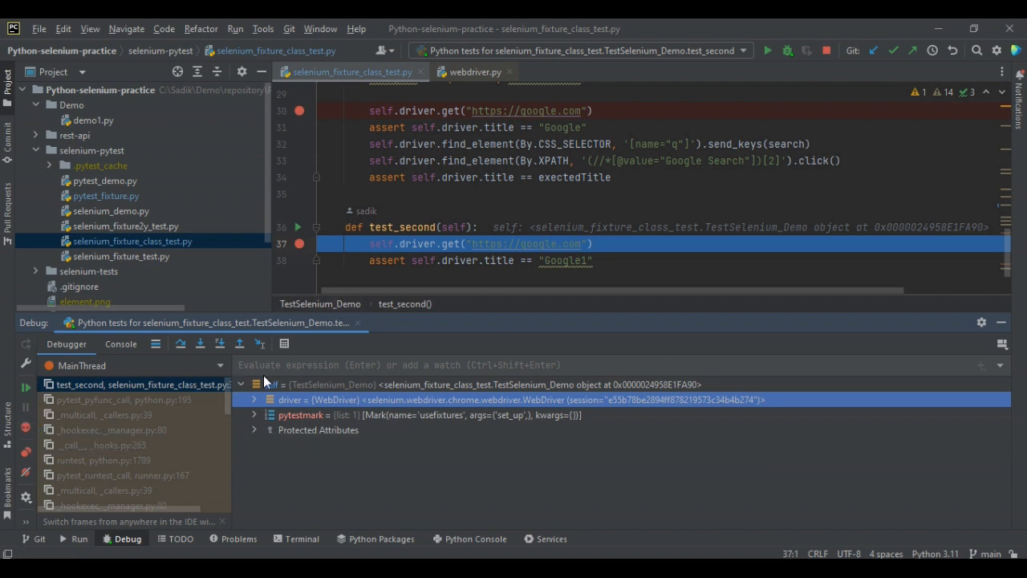
pyautogui.moveTo(26, 452)
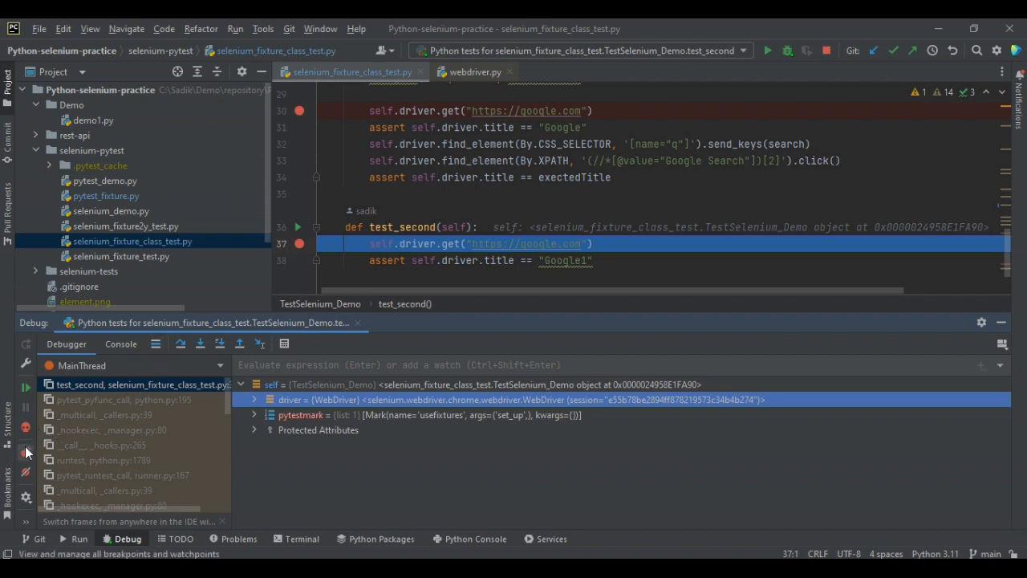
pyautogui.moveTo(26, 430)
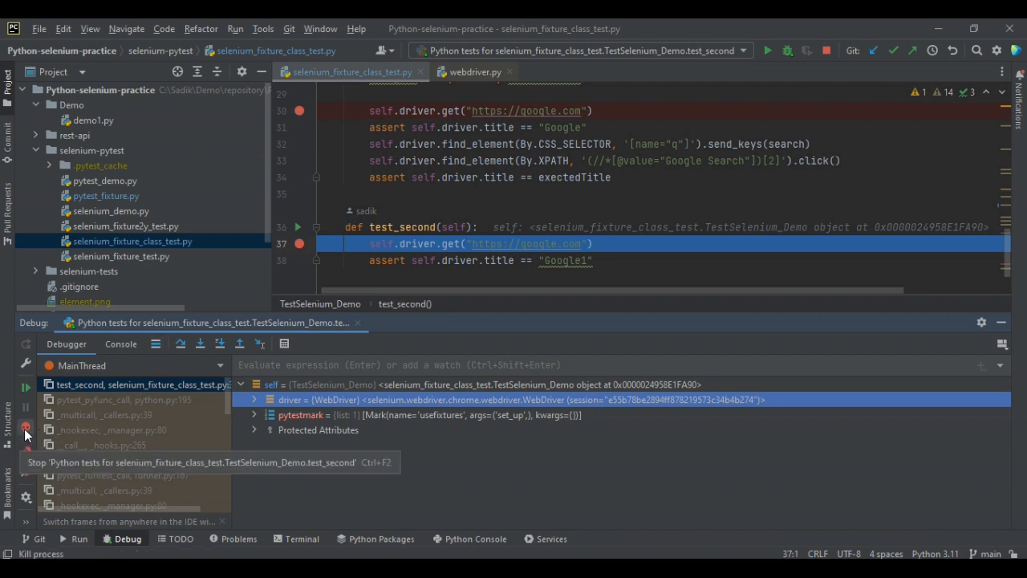
pyautogui.click(26, 427)
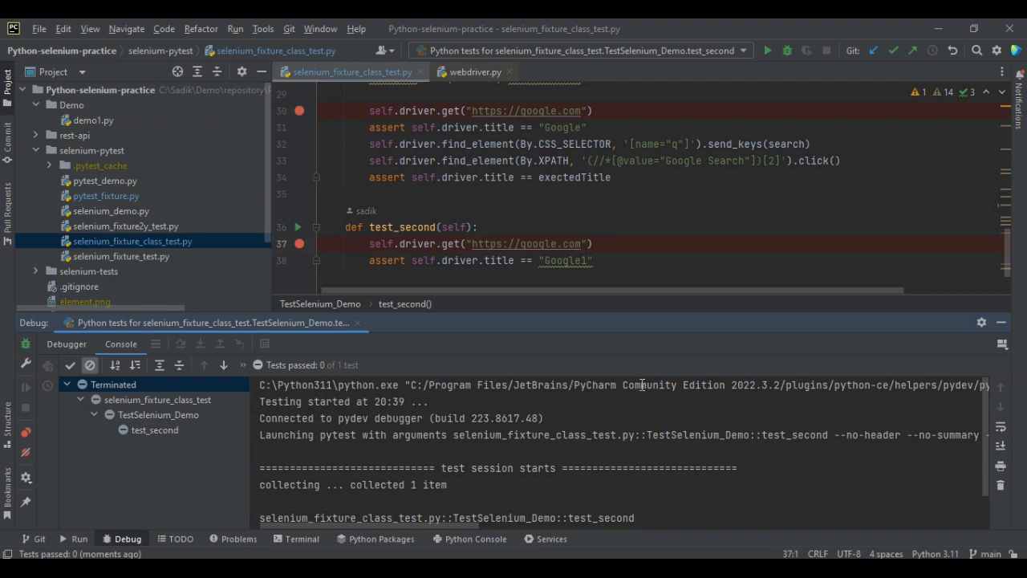
pyautogui.moveTo(650, 377)
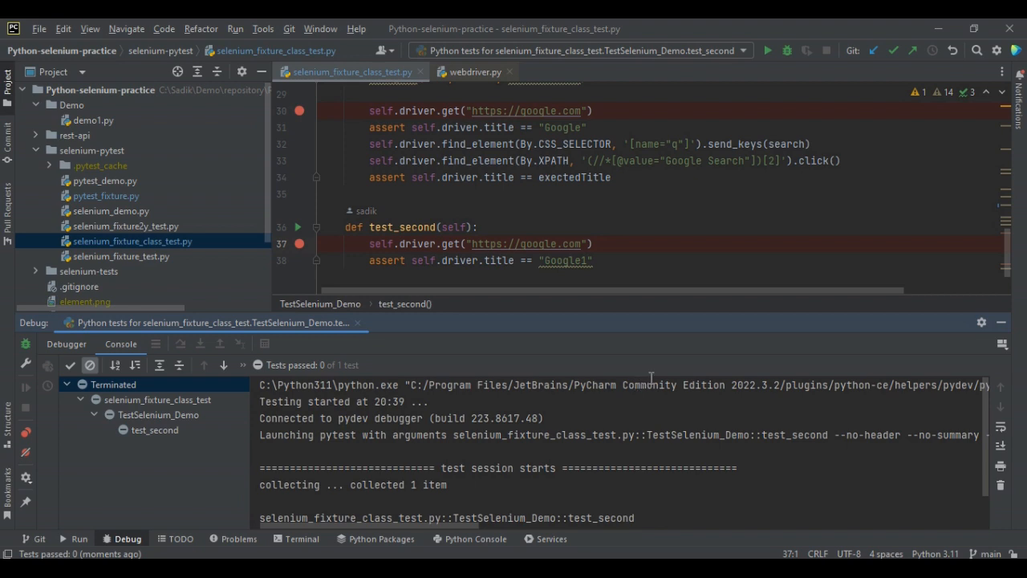